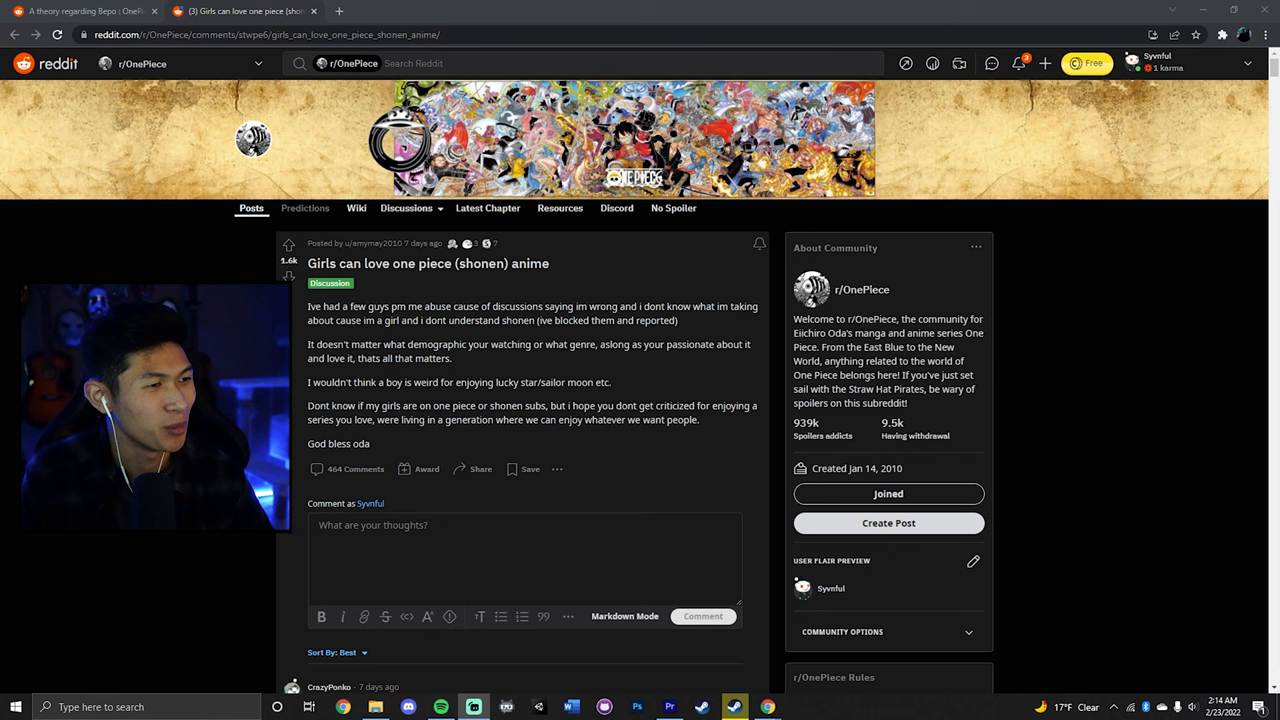
Highlight the post title and the opening sentence about receiving abusive messages
double_click(322, 263)
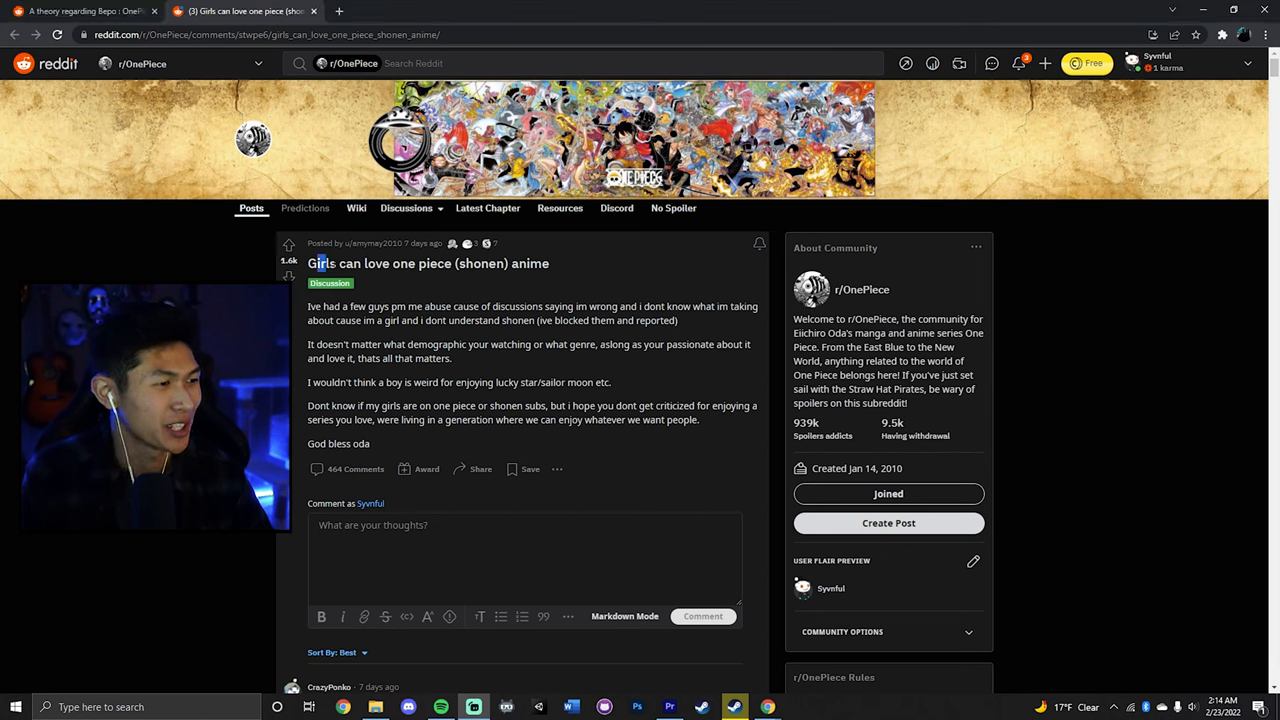
triple_click(428, 263)
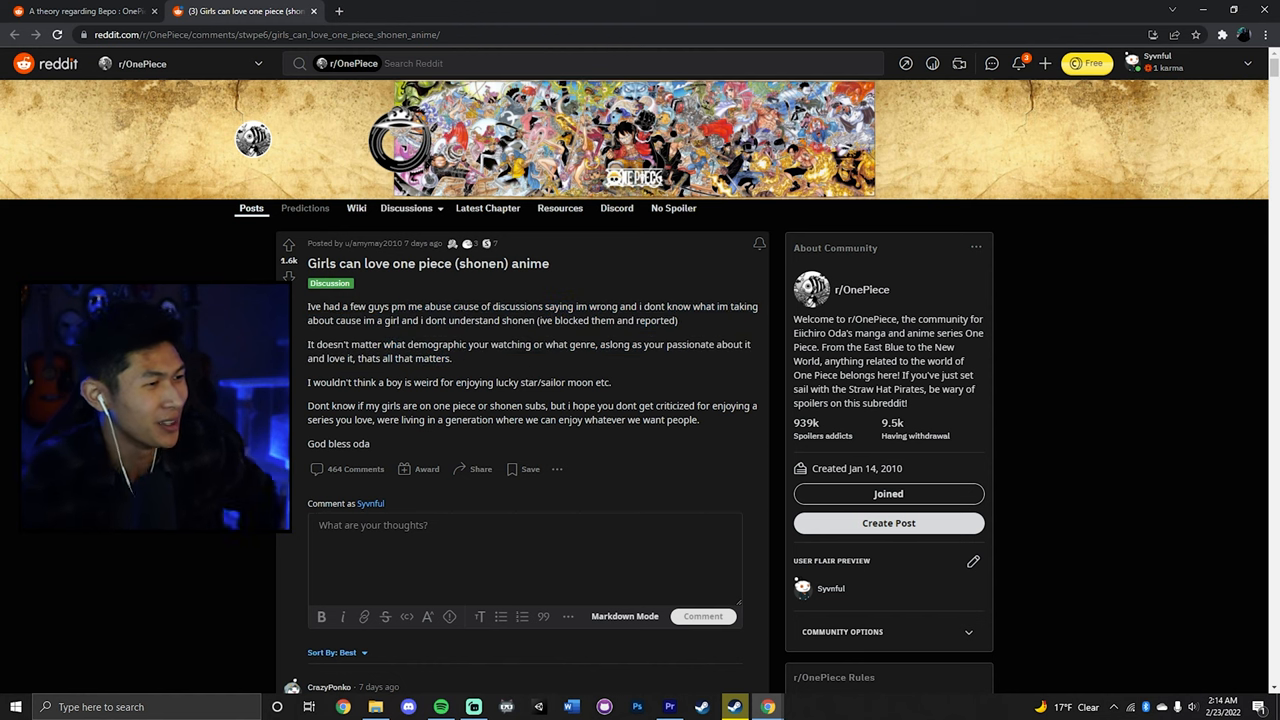
drag(351, 306, 449, 306)
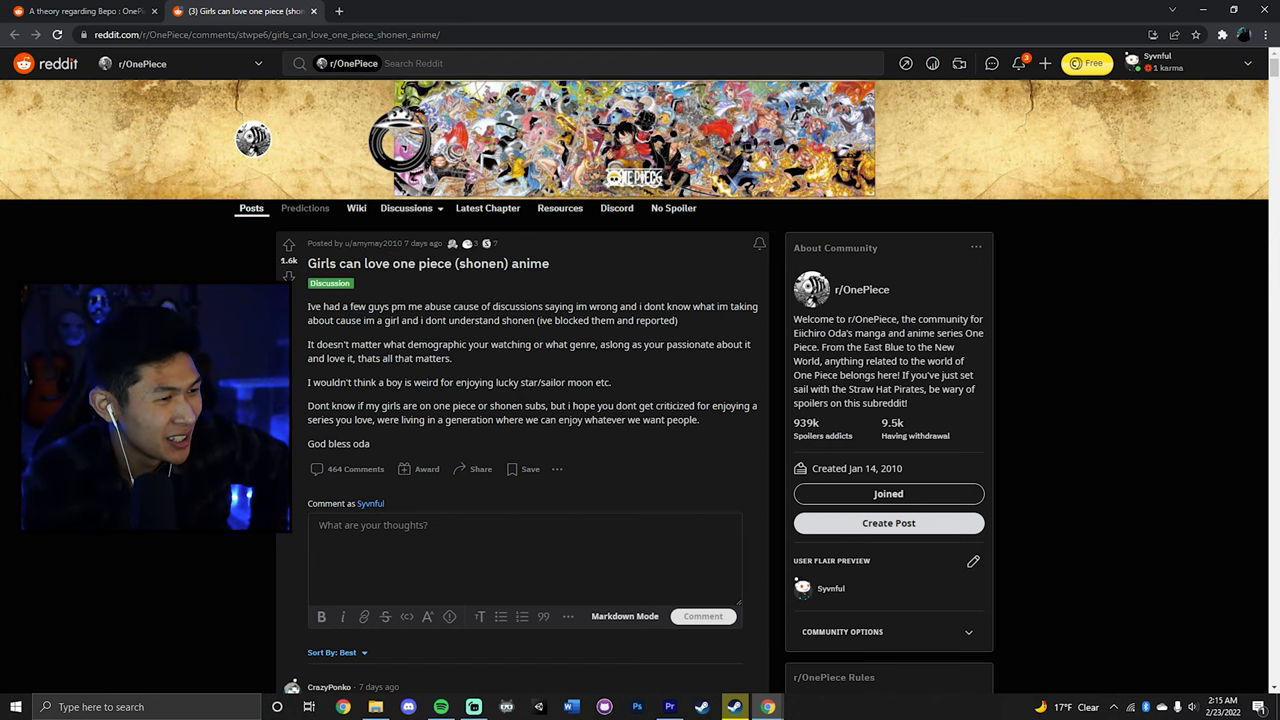
drag(459, 306, 618, 306)
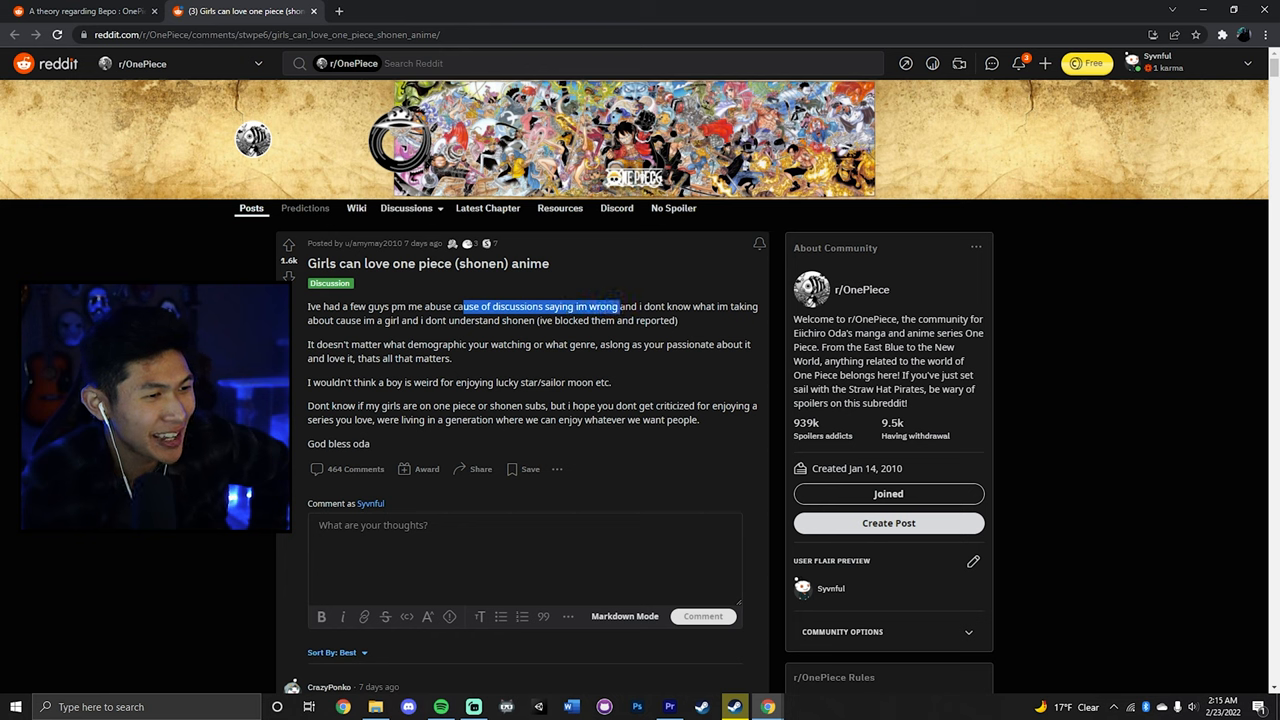
drag(618, 306, 705, 306)
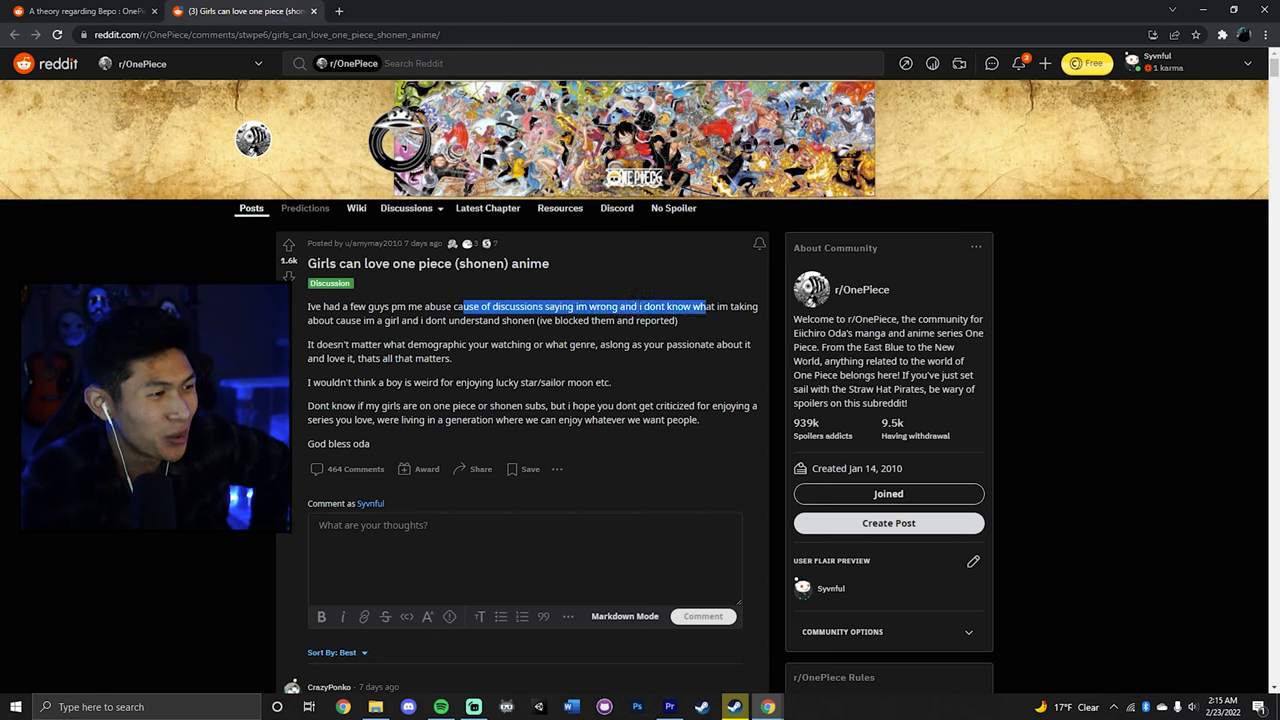
drag(700, 306, 475, 320)
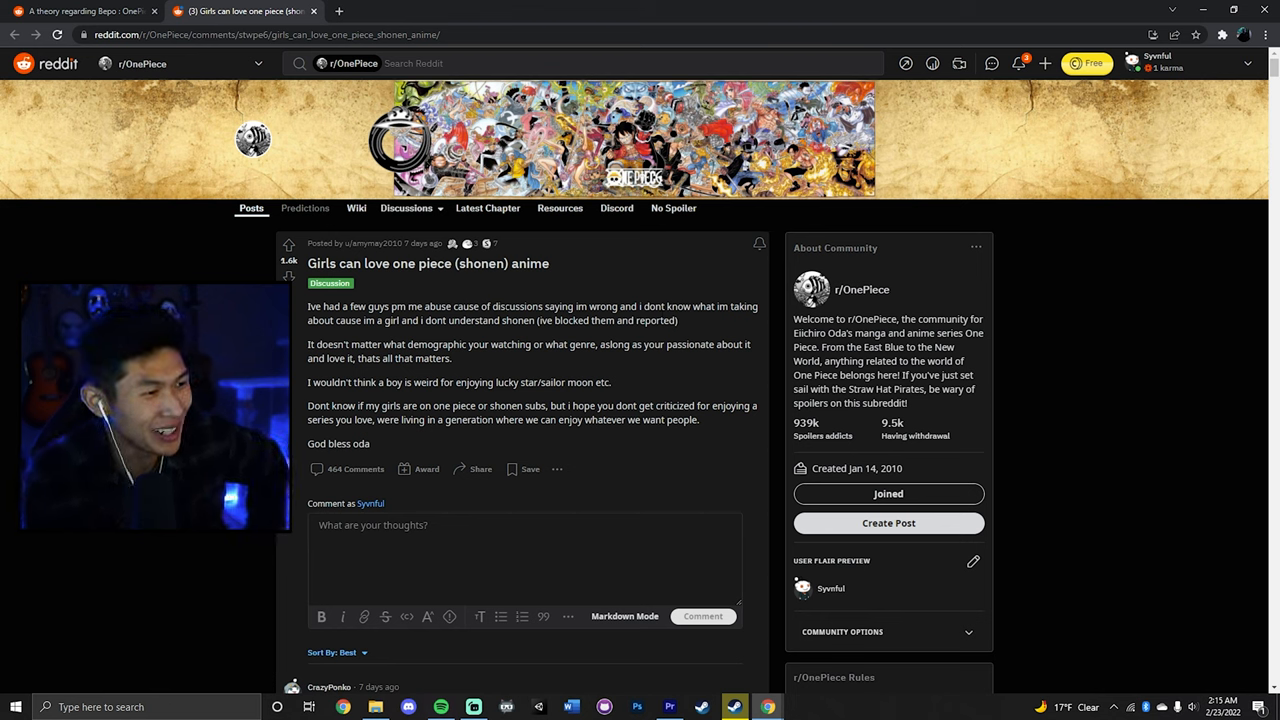
drag(386, 306, 573, 306)
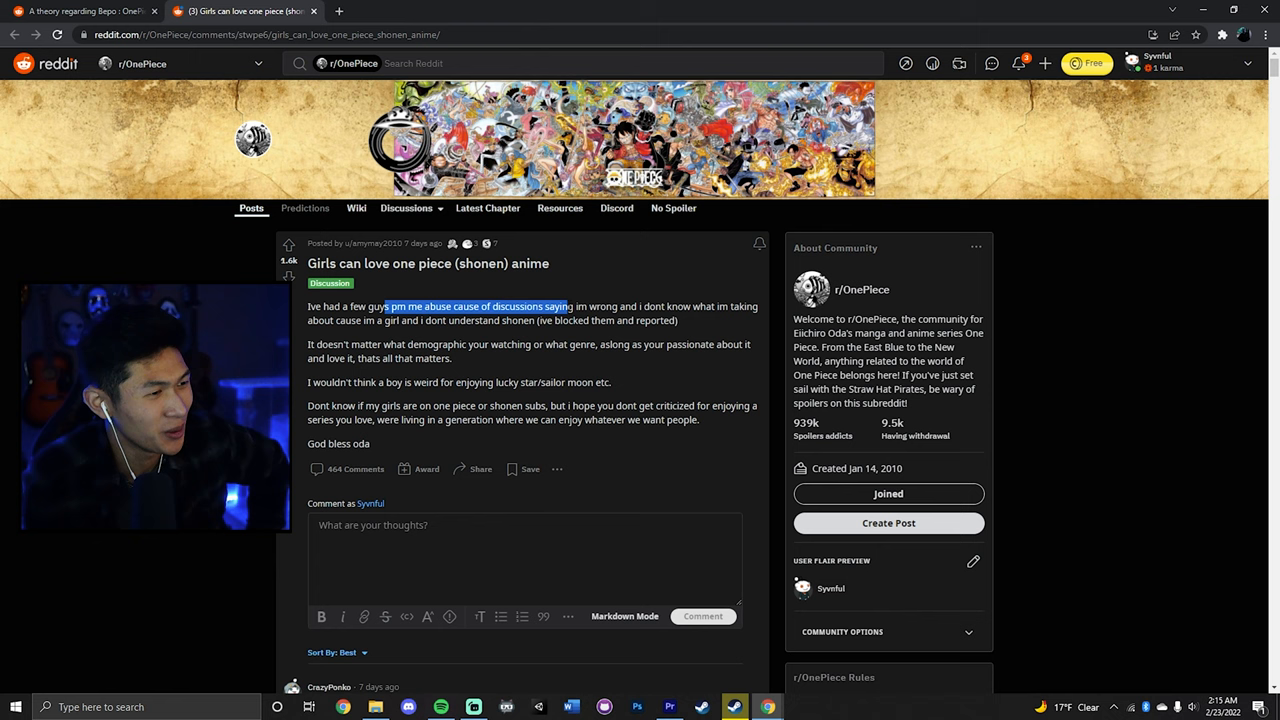
click(583, 280)
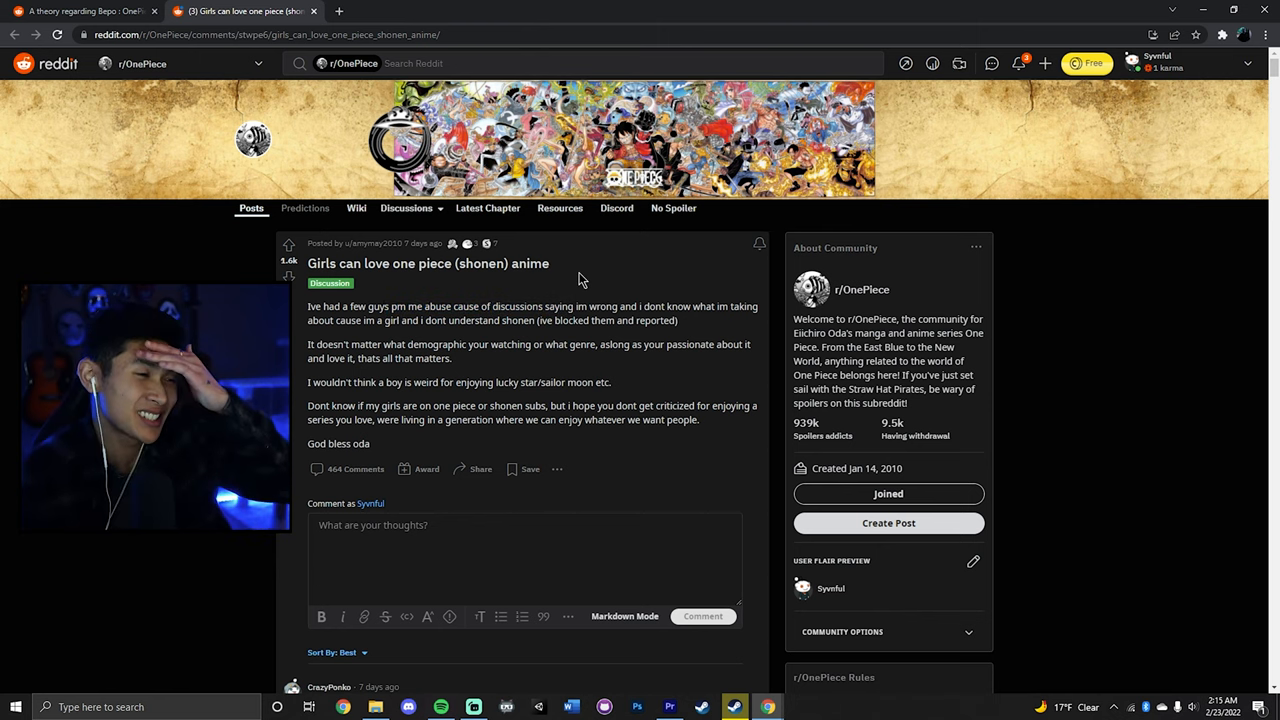
mouse_move(573, 275)
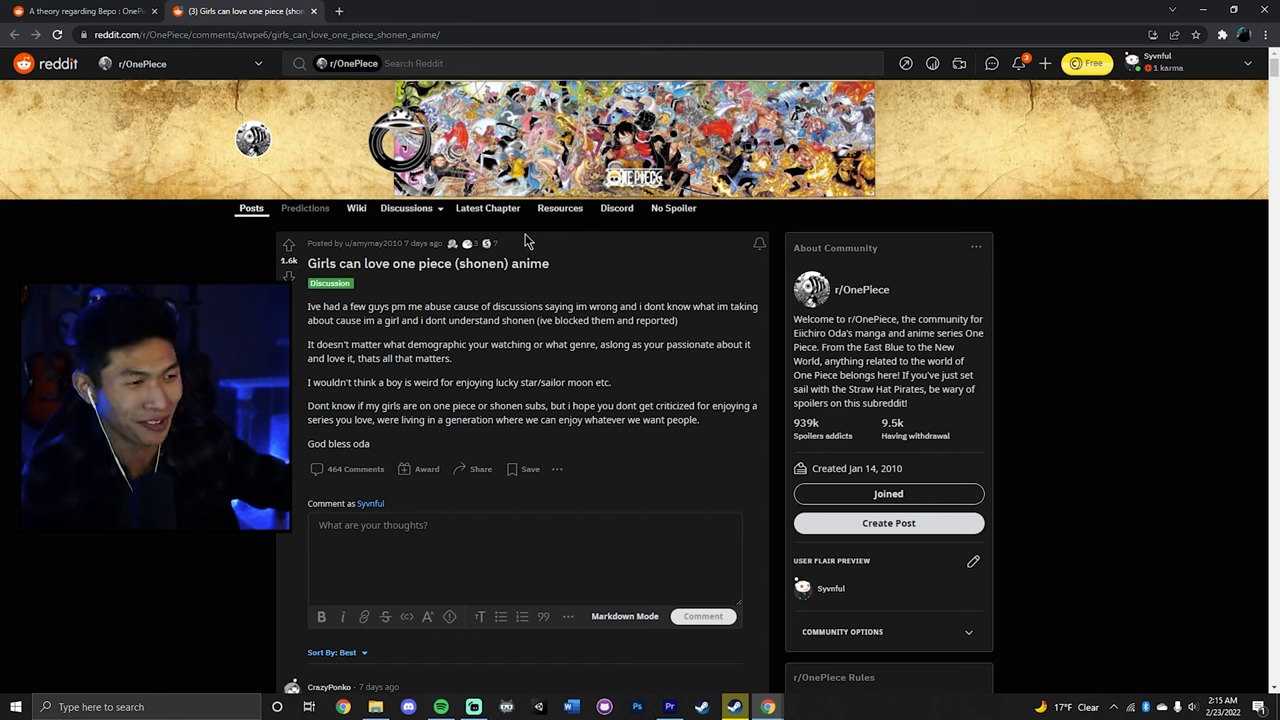
Highlight across the second paragraph of the girls-and-shonen post while reading
drag(456, 306, 589, 320)
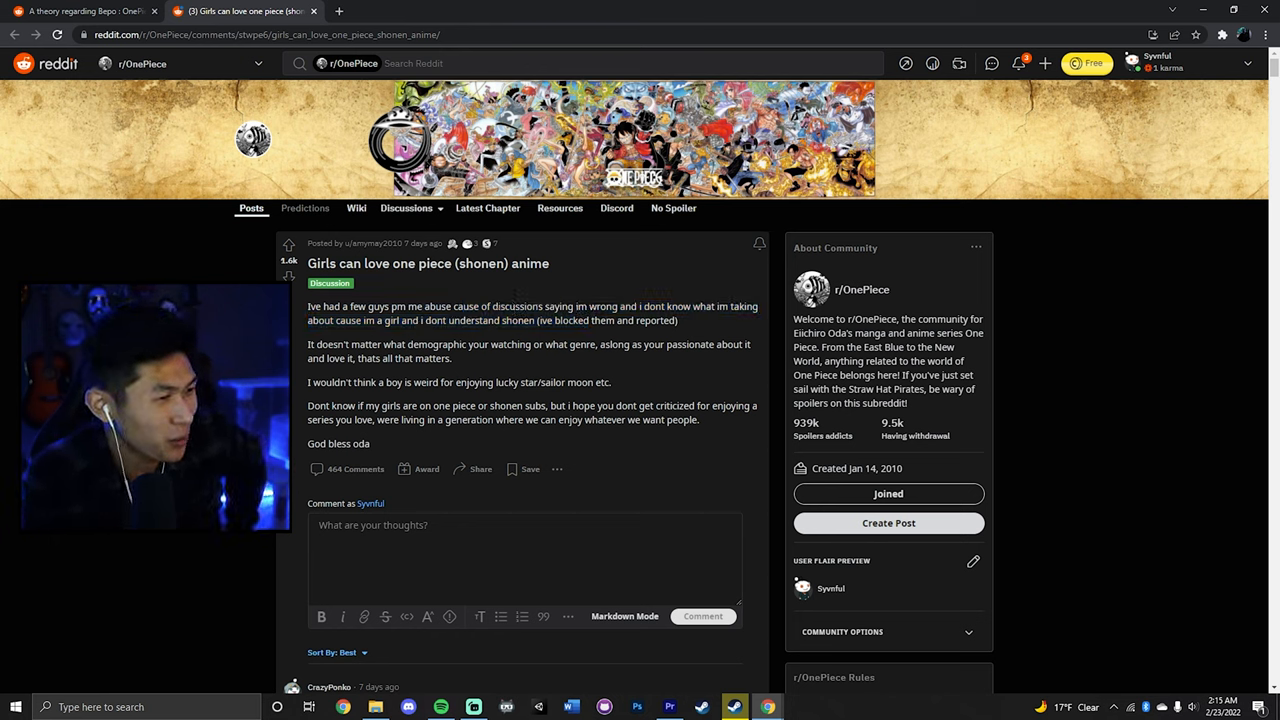
drag(316, 344, 421, 344)
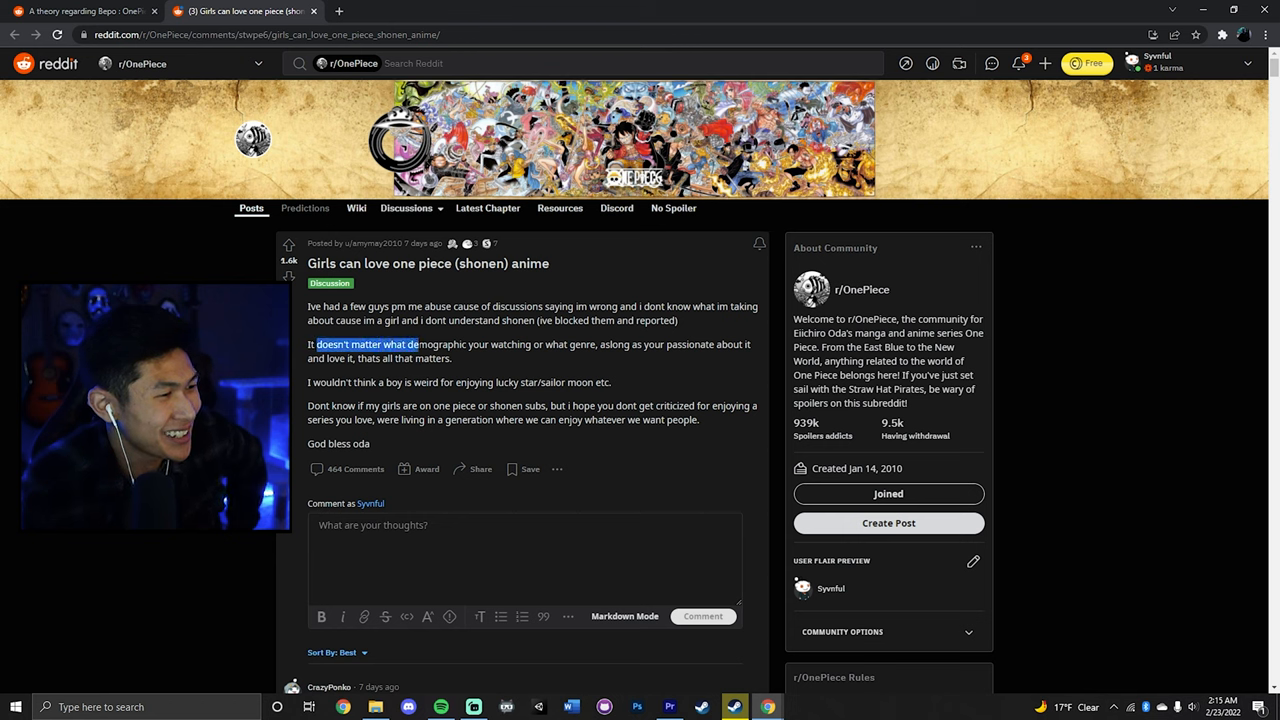
drag(418, 344, 532, 344)
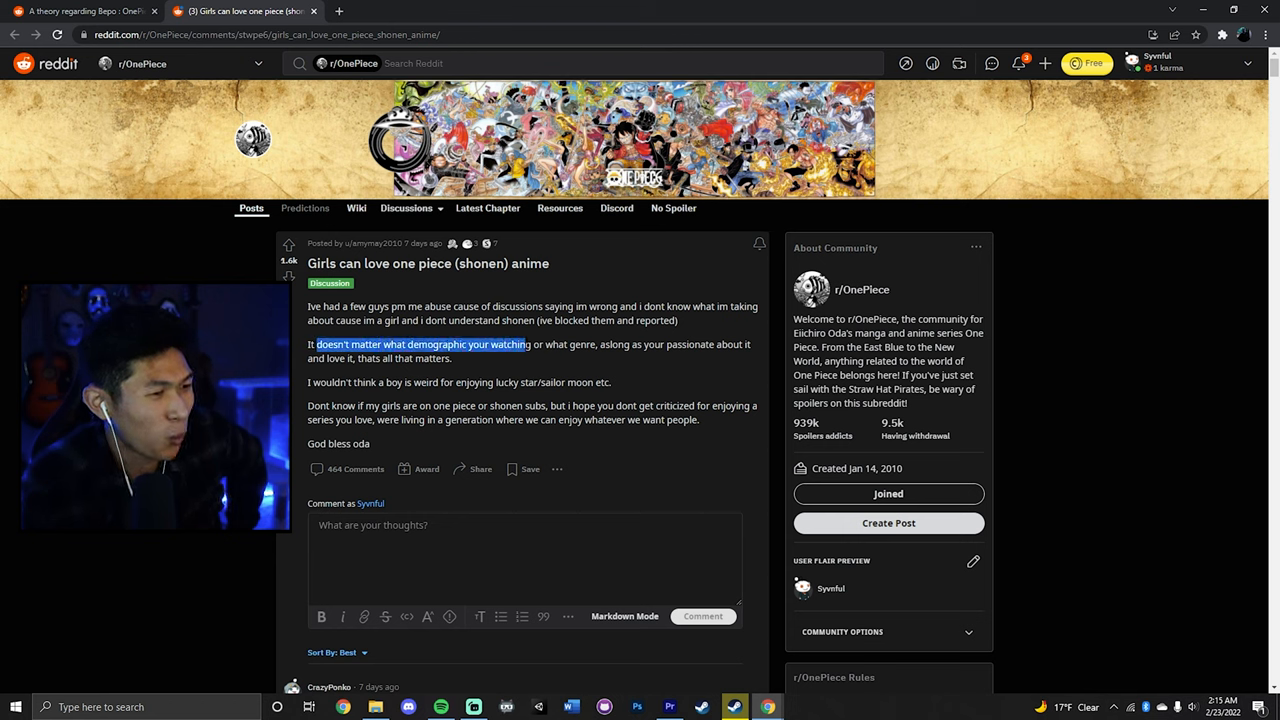
drag(531, 344, 675, 344)
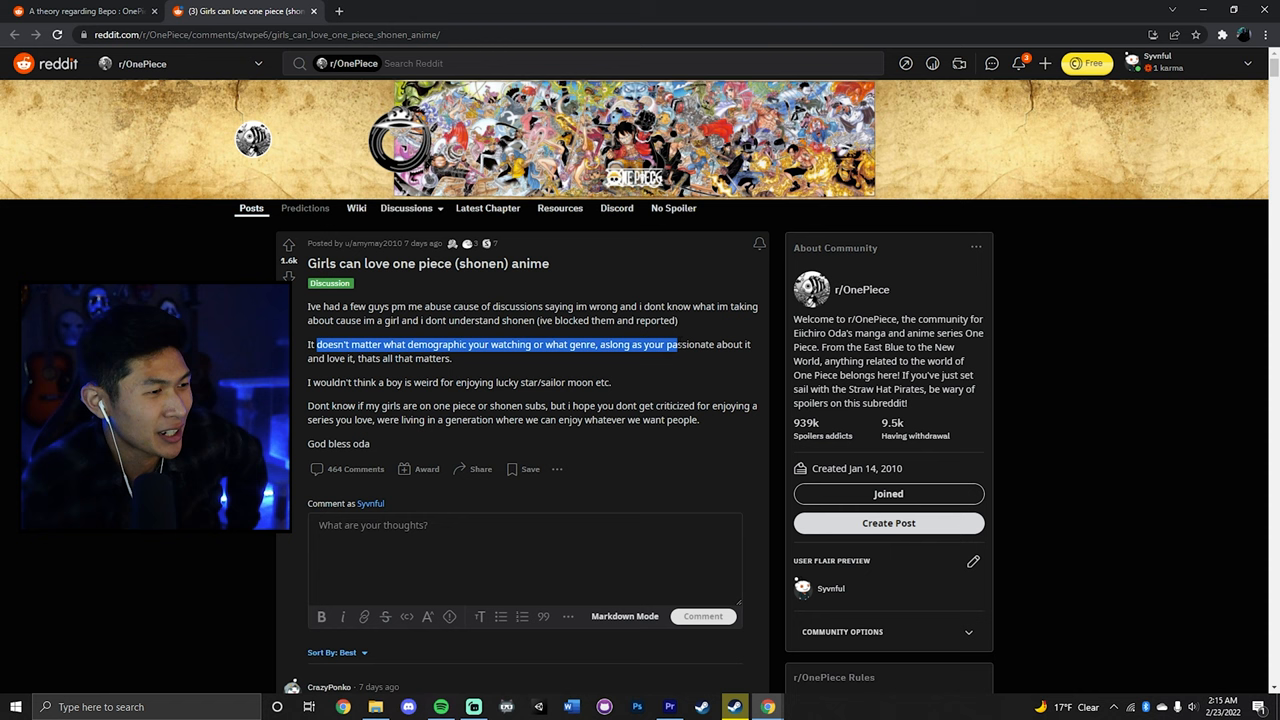
drag(673, 344, 451, 358)
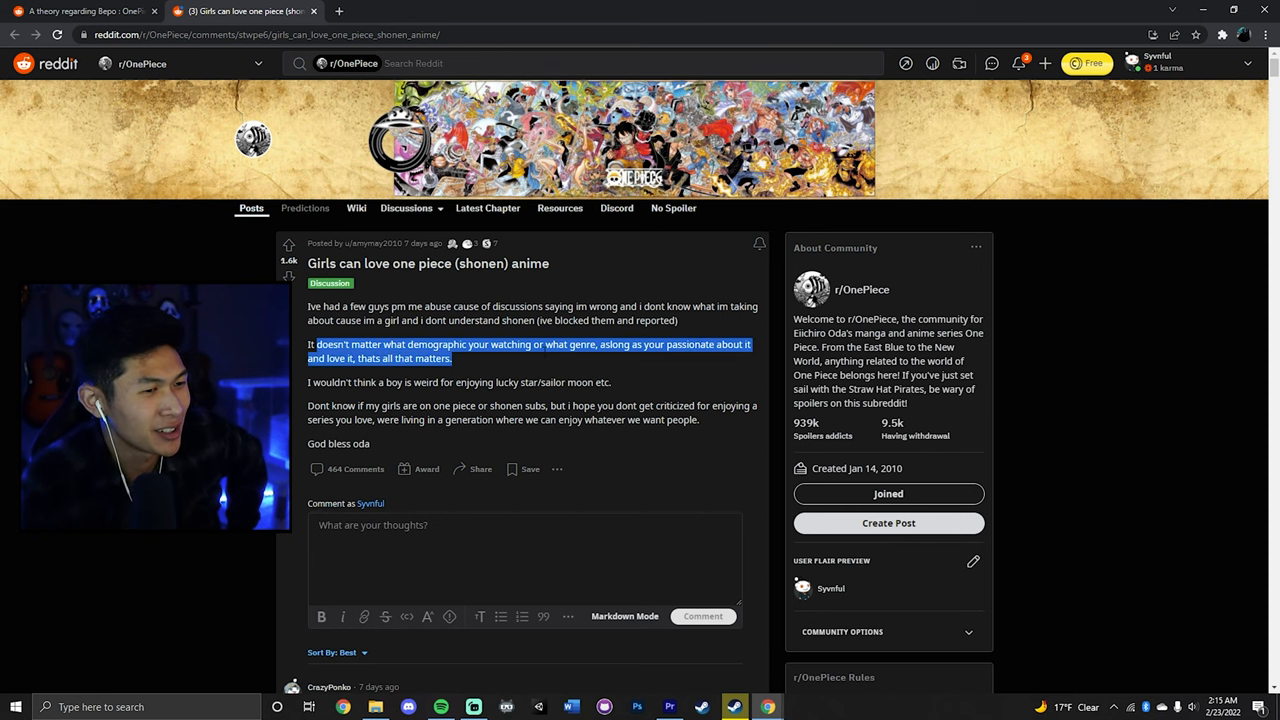
Scroll down and highlight the Sailor Moon sentence and the fourth paragraph
scroll(down, 3)
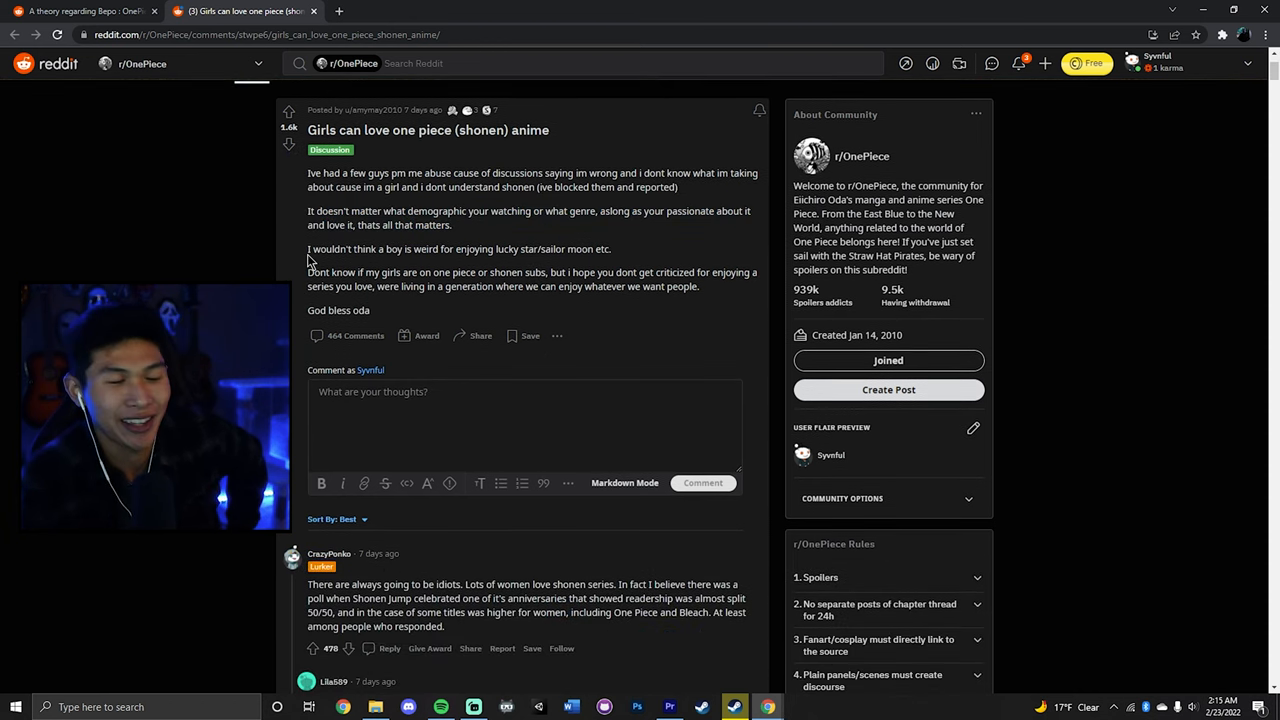
drag(307, 249, 435, 249)
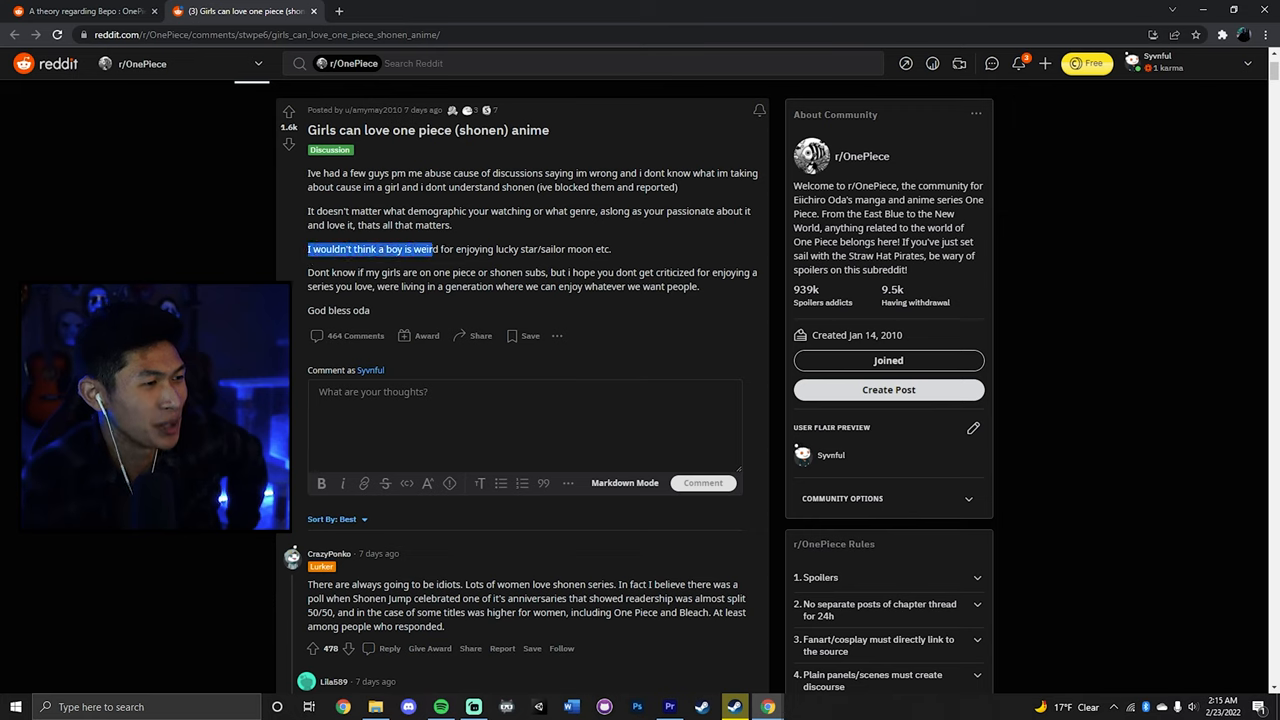
drag(432, 249, 595, 249)
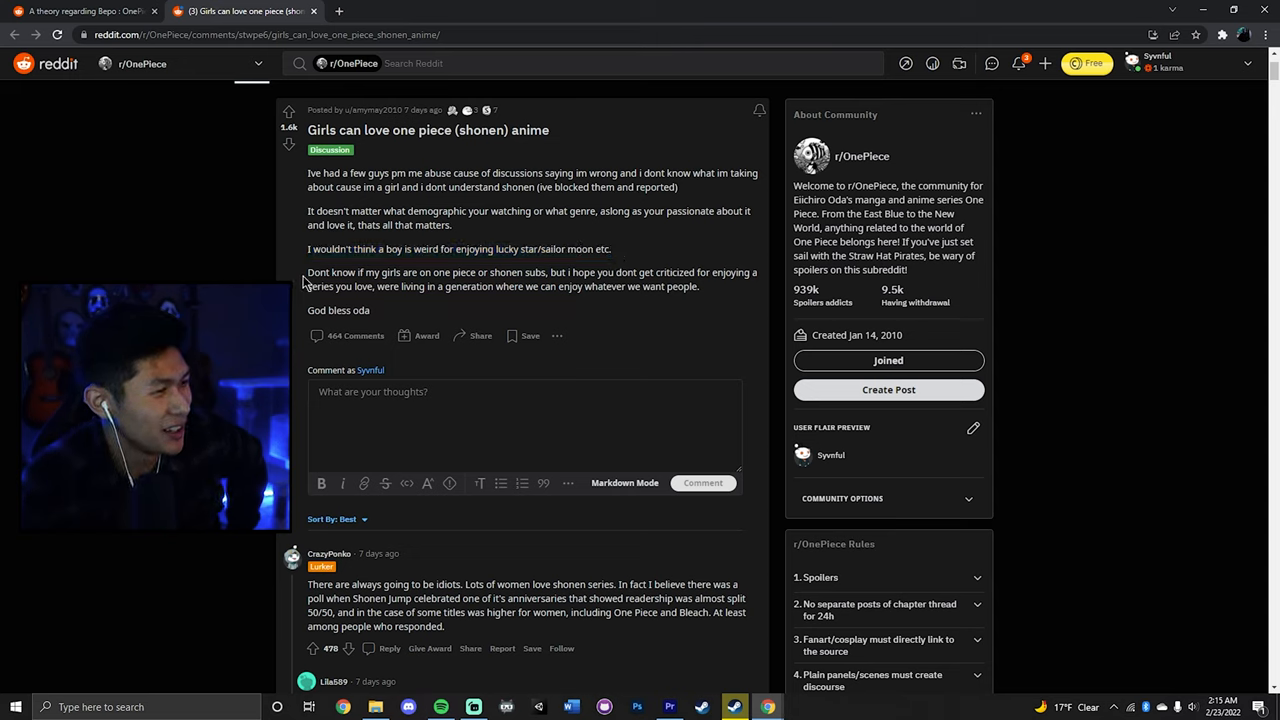
double_click(551, 249)
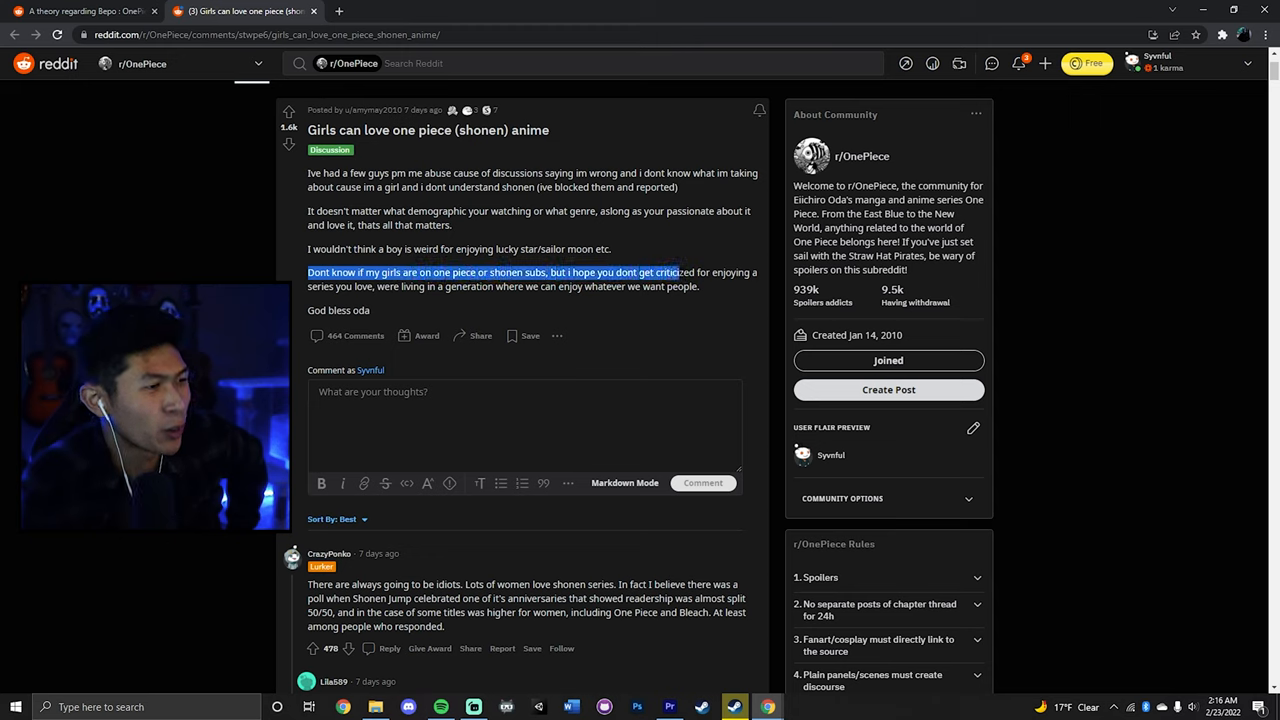
drag(678, 272, 530, 286)
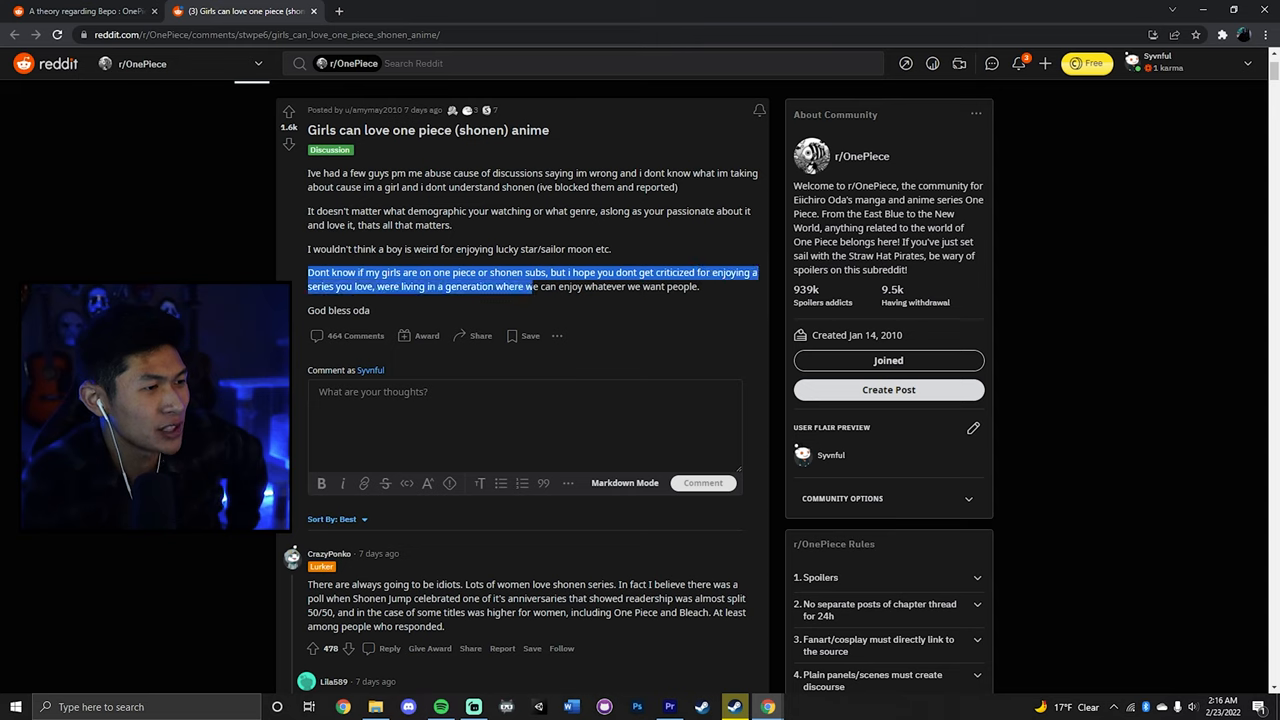
click(680, 272)
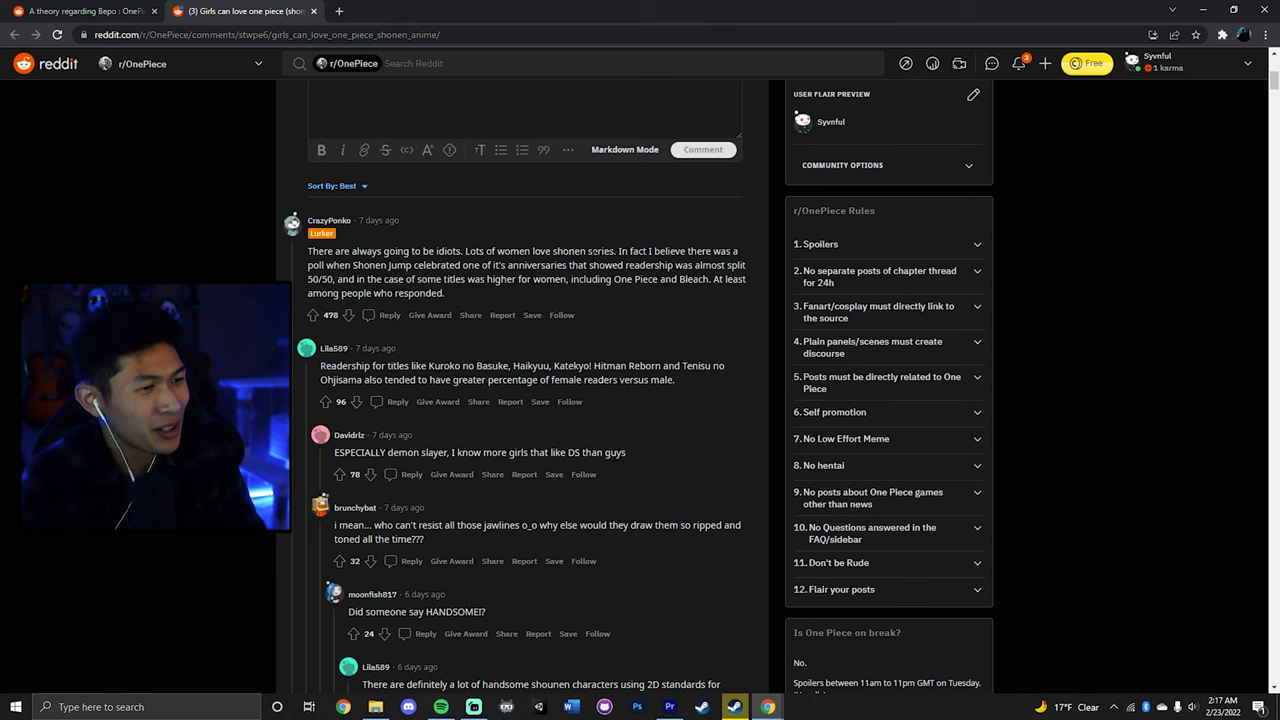
Scroll the girls-and-shonen post once more before closing it
scroll(down, 3)
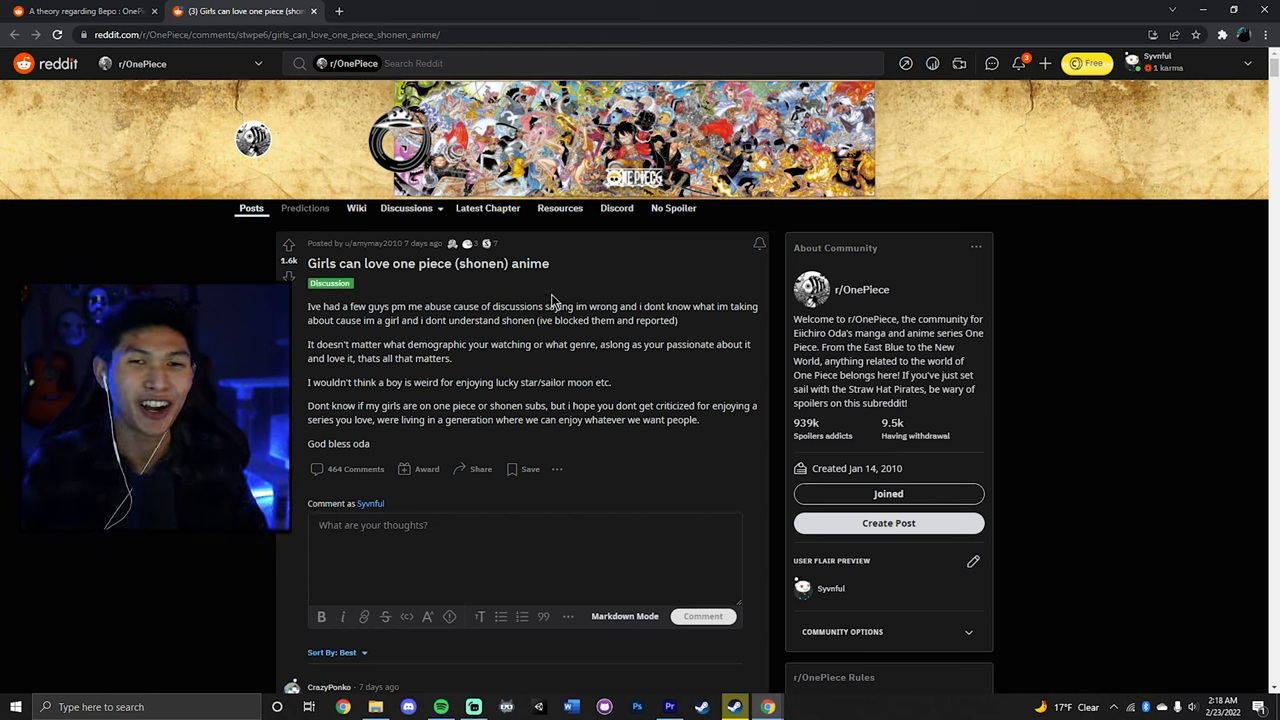
mouse_move(537, 297)
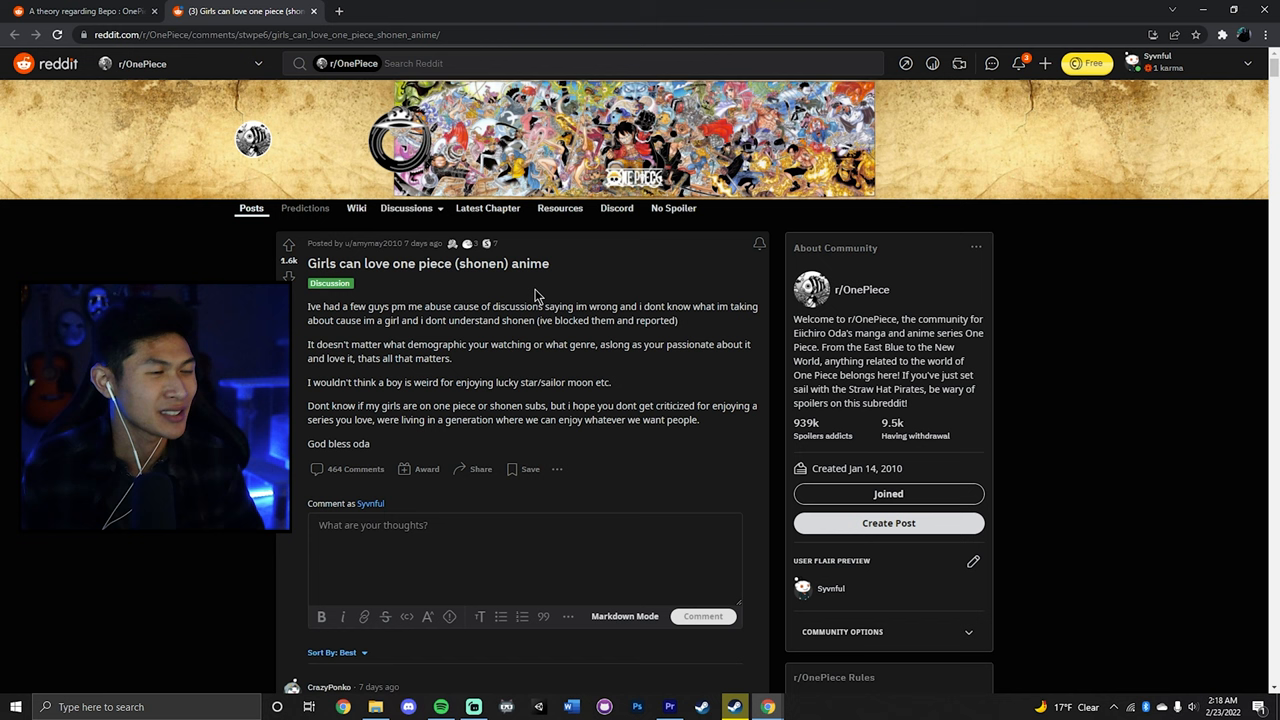
mouse_move(520, 250)
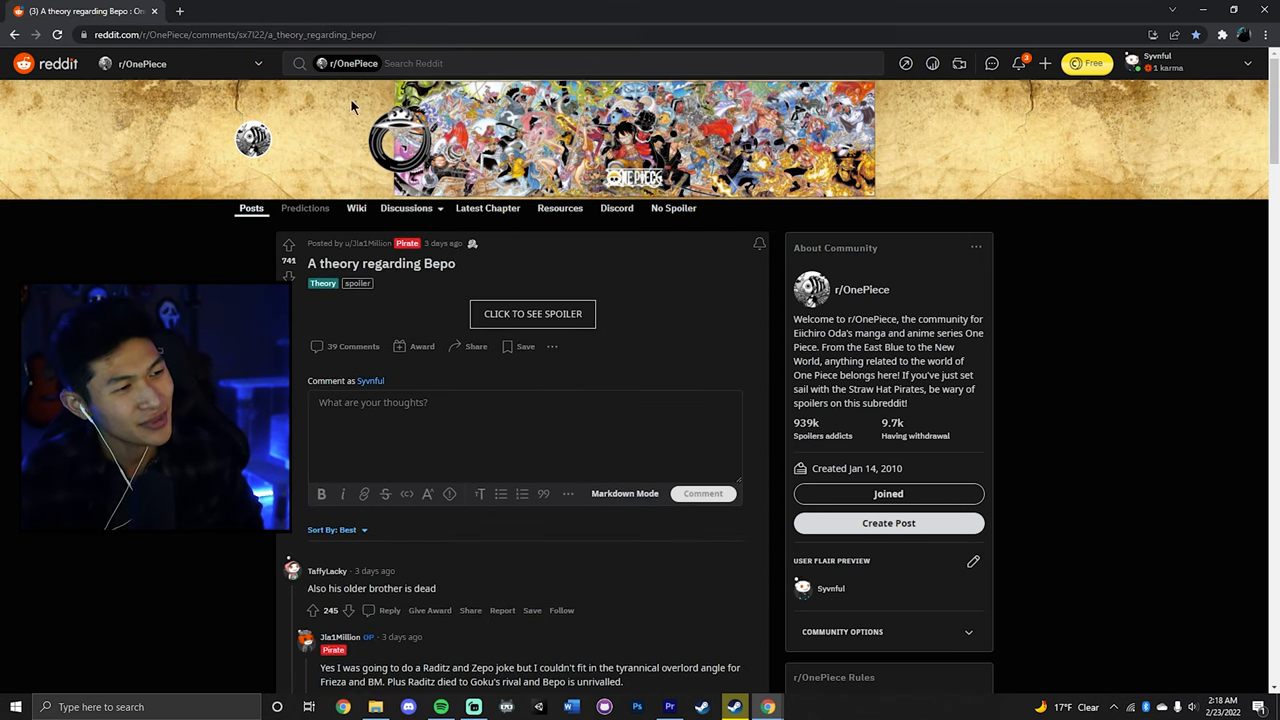
mouse_move(503, 295)
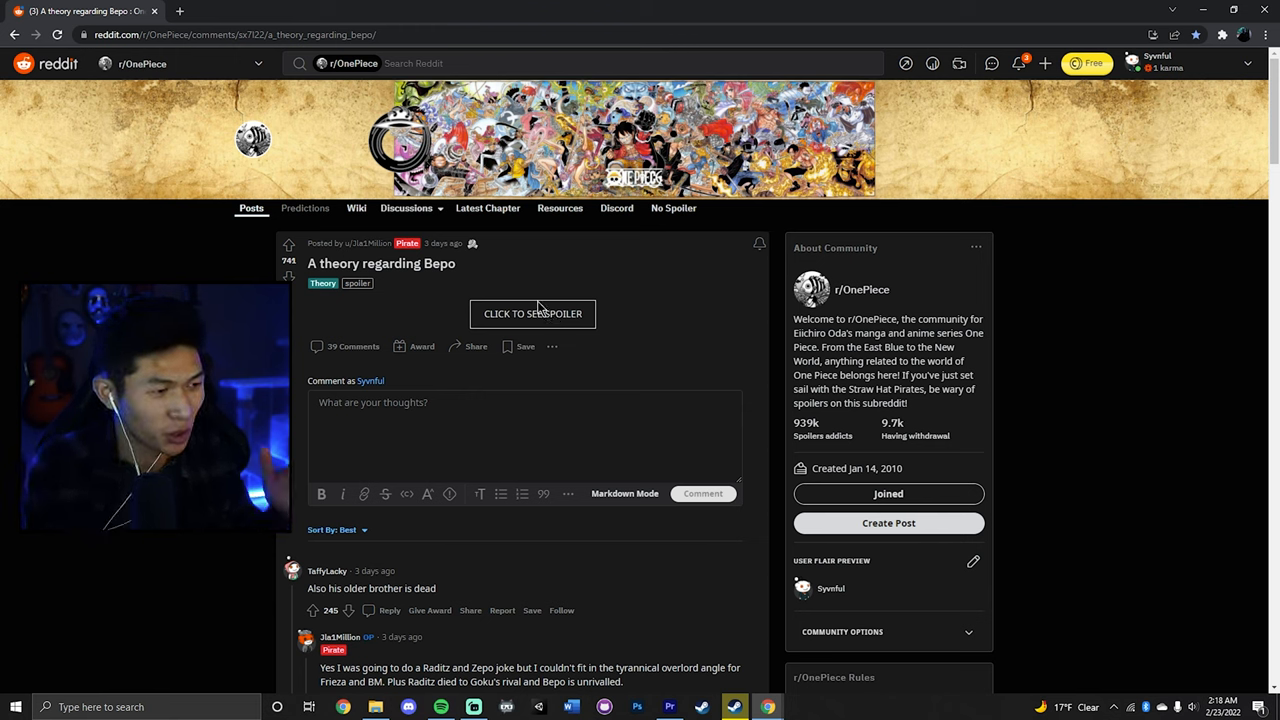
mouse_move(556, 302)
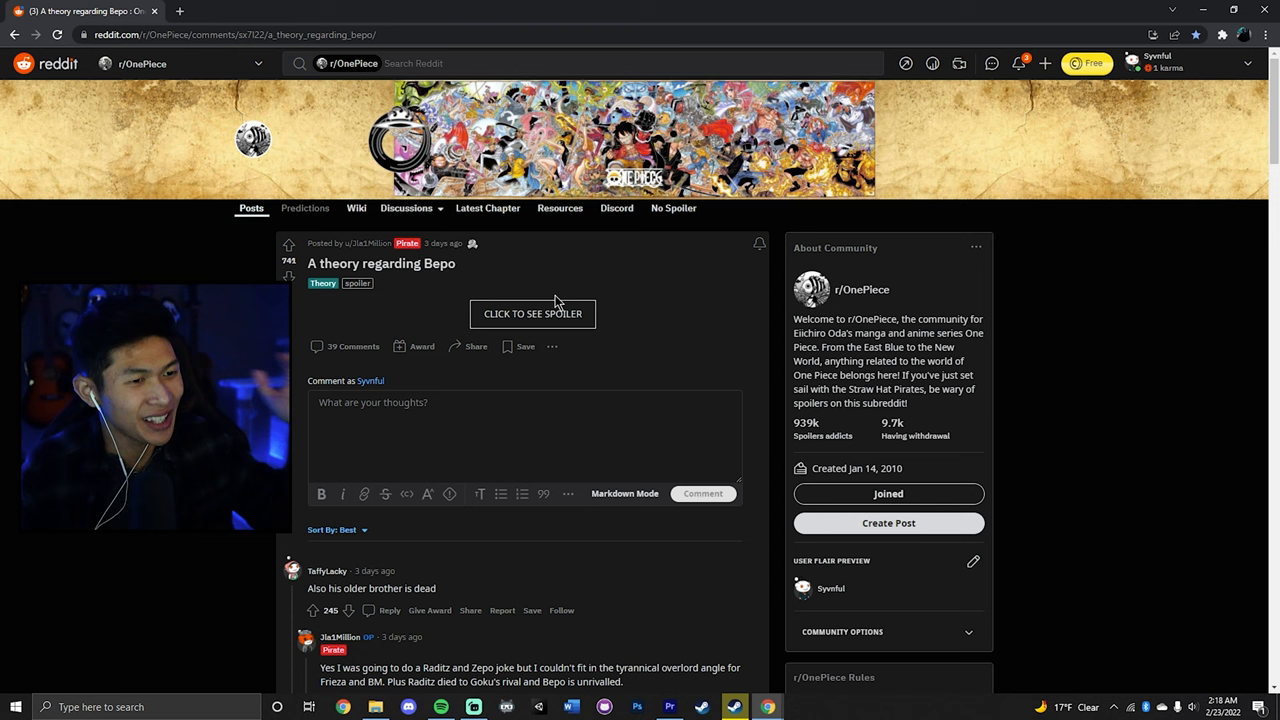
mouse_move(550, 305)
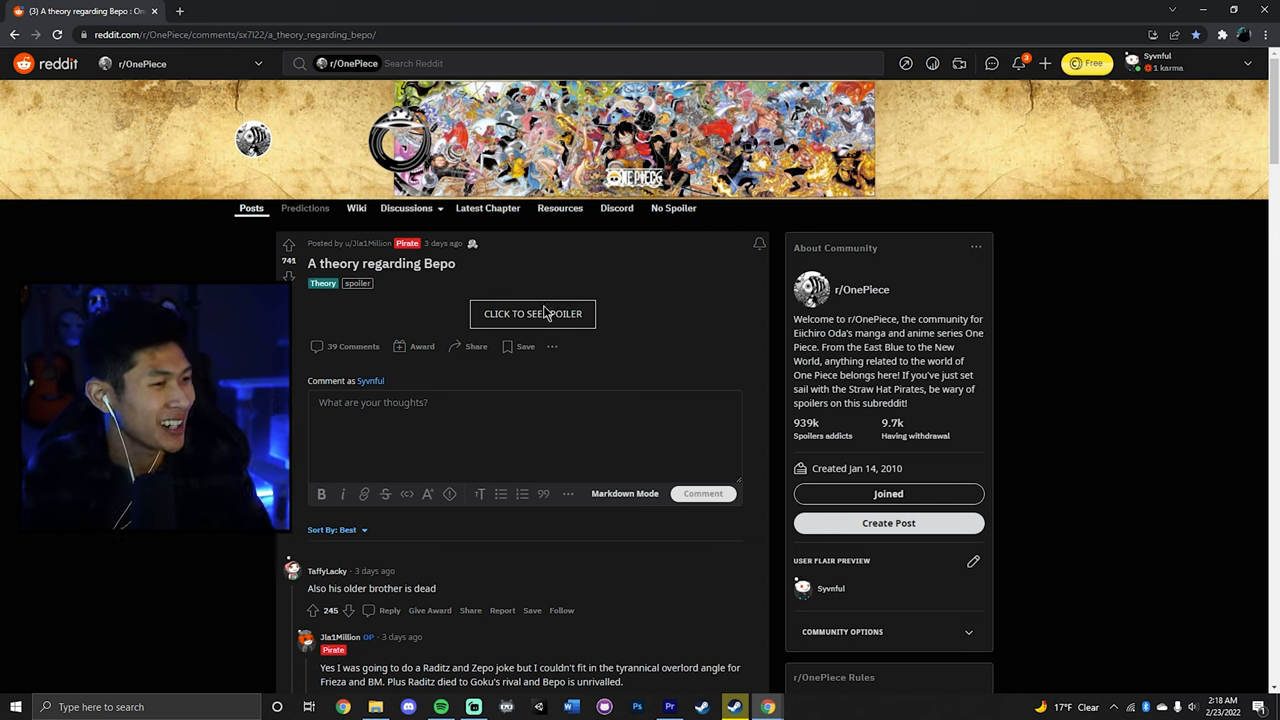
Reveal the spoiler as 'Goku' and highlight lines of the Bepo theory post
click(532, 313)
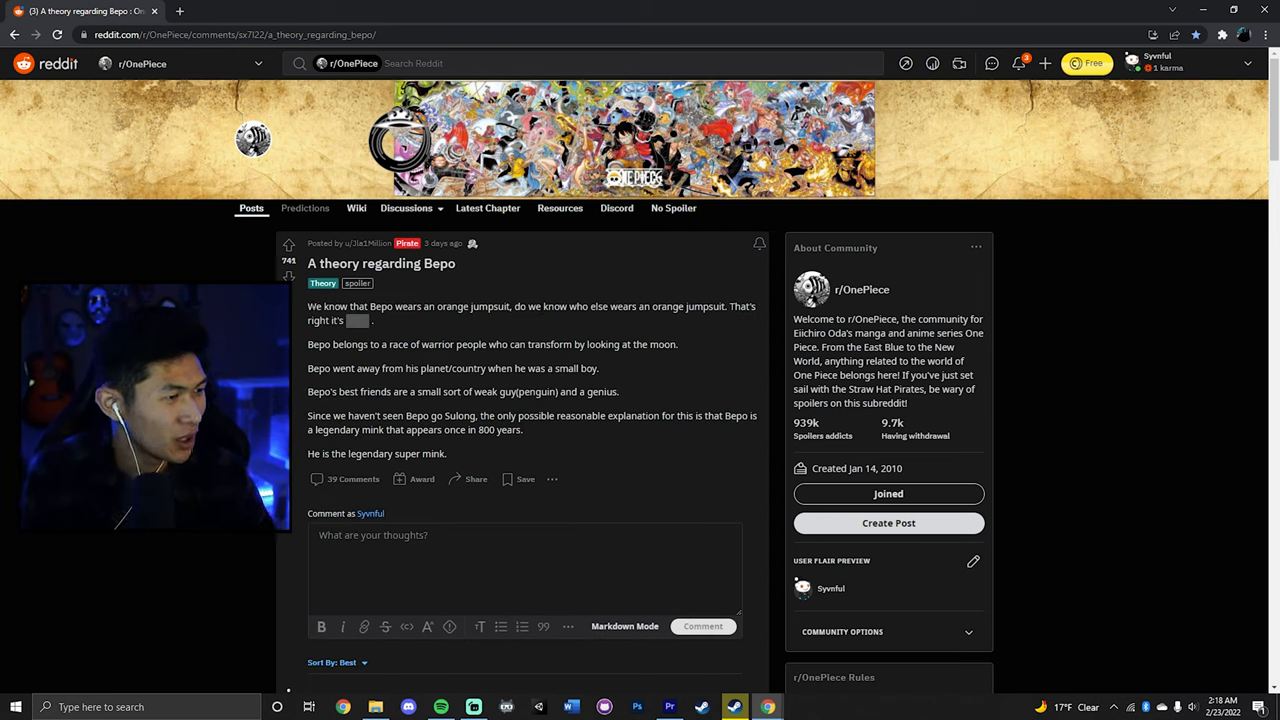
drag(307, 306, 393, 306)
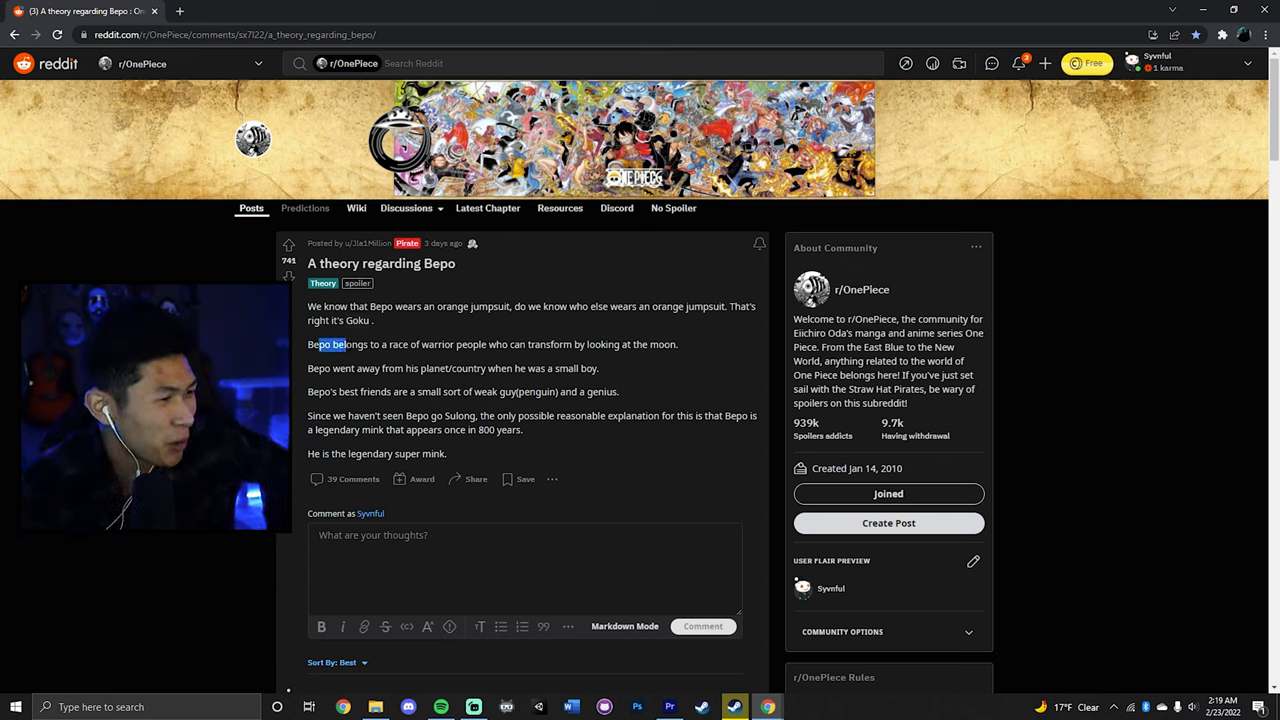
drag(308, 344, 420, 344)
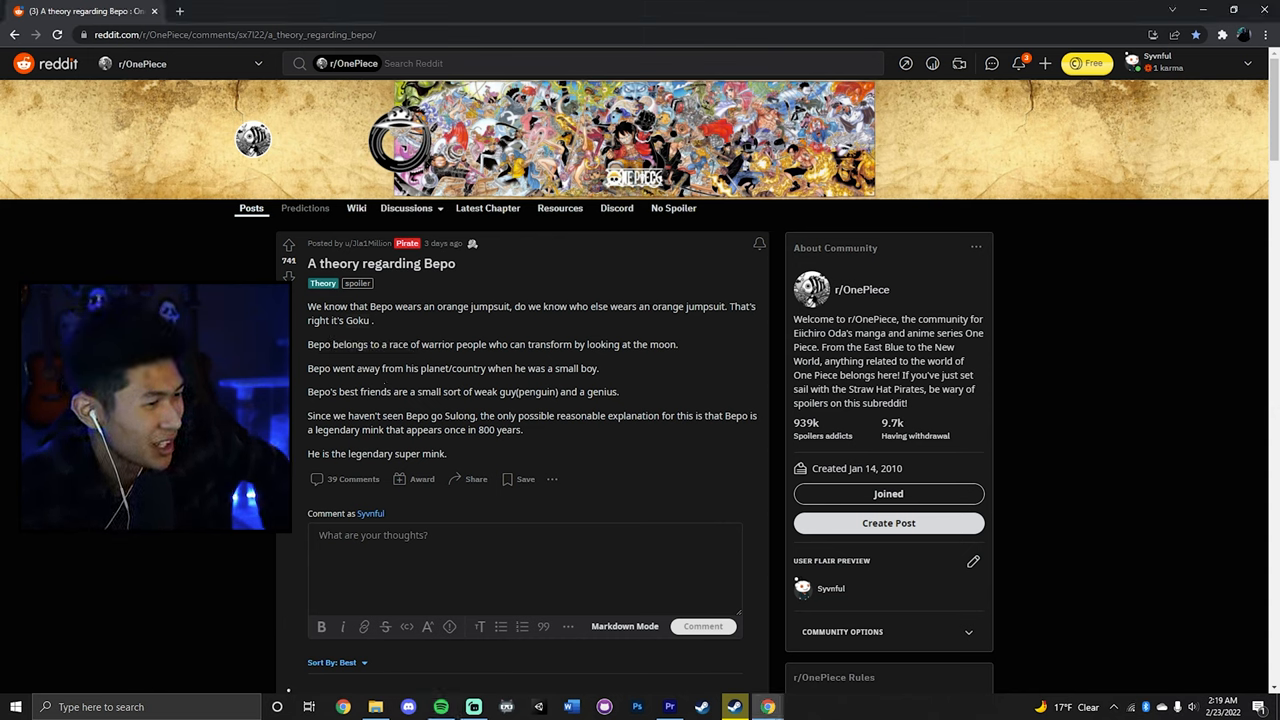
drag(309, 368, 468, 368)
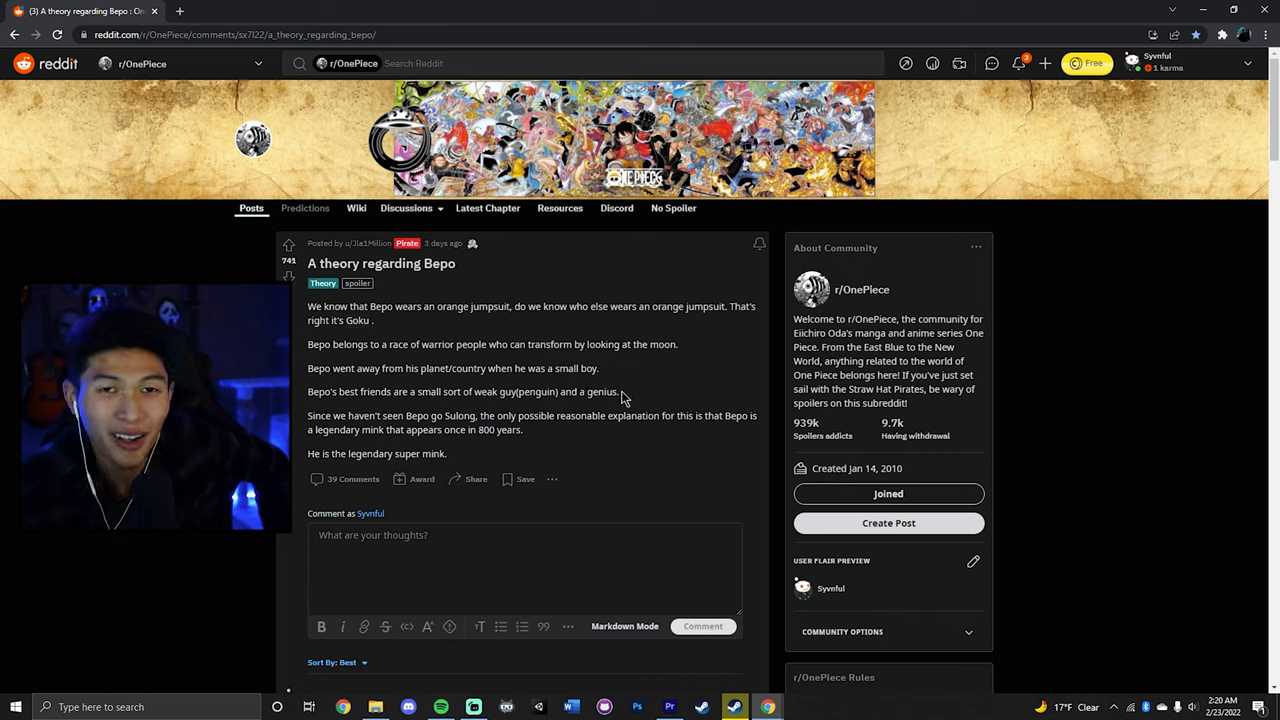
mouse_move(720, 447)
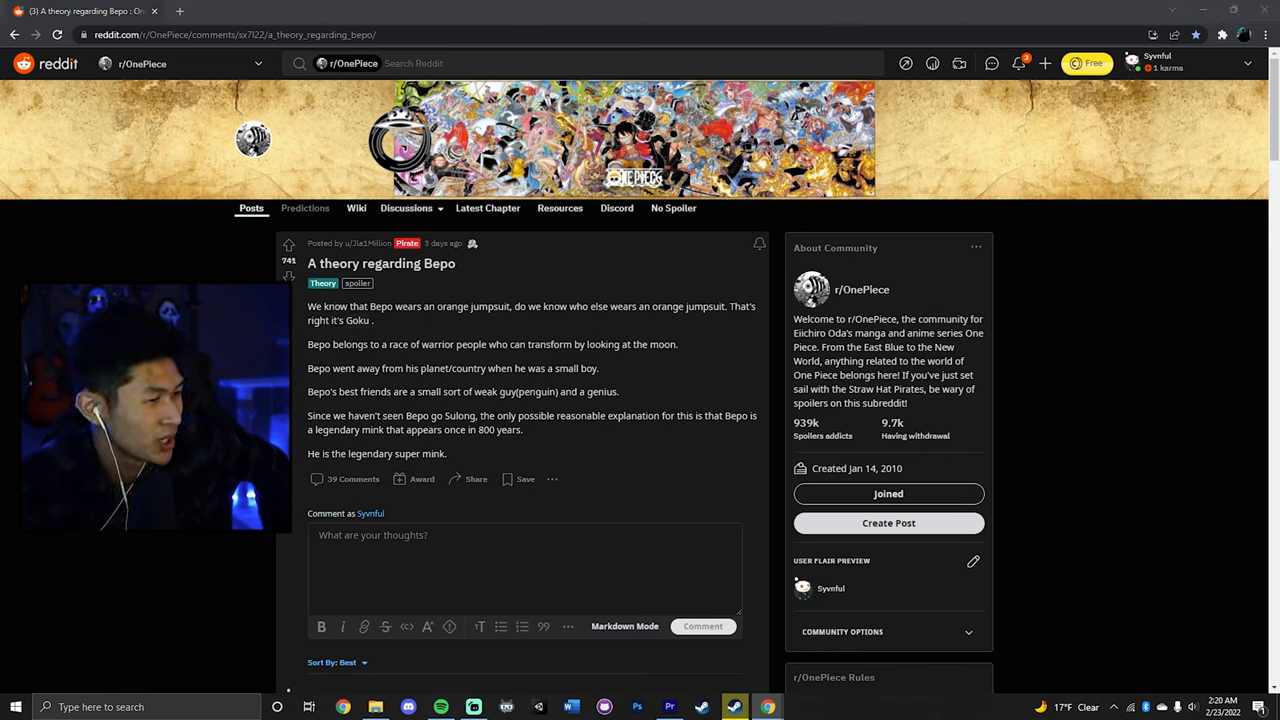
Highlight the sentence about Bepo, Sulong and the legendary mink, then scroll on
drag(310, 415, 468, 415)
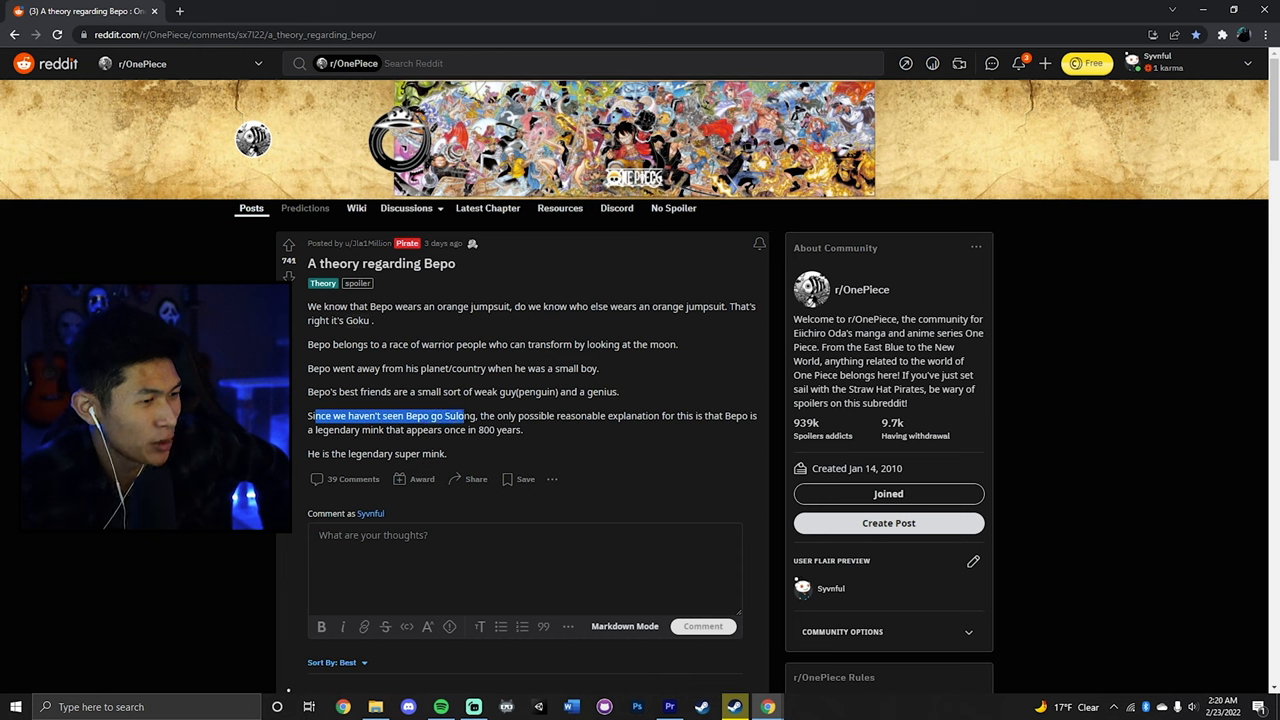
drag(474, 416, 553, 416)
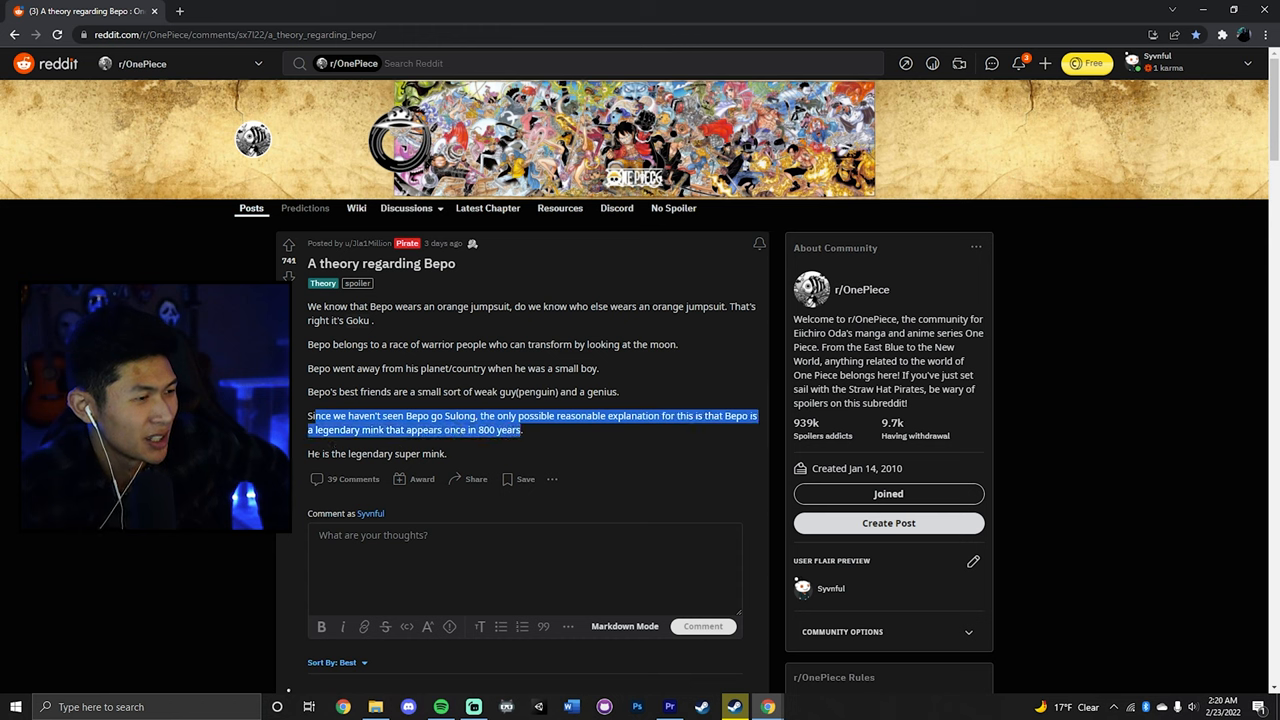
click(475, 391)
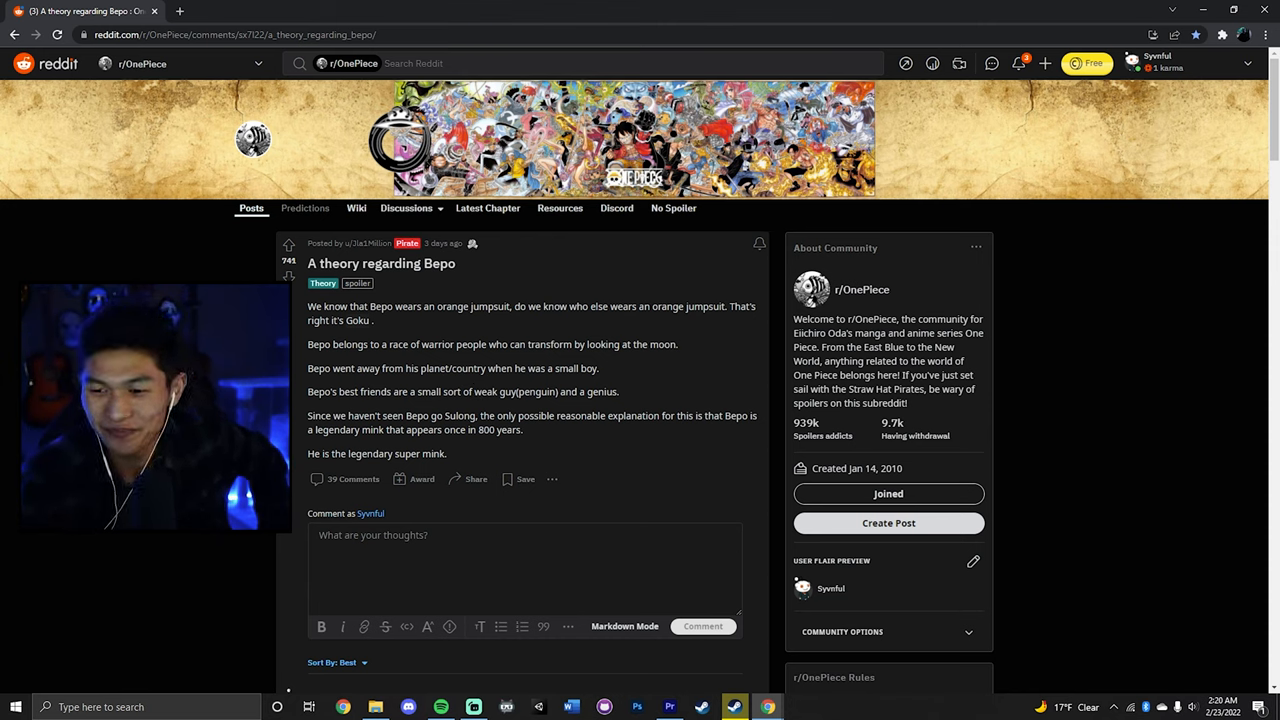
scroll(down, 3)
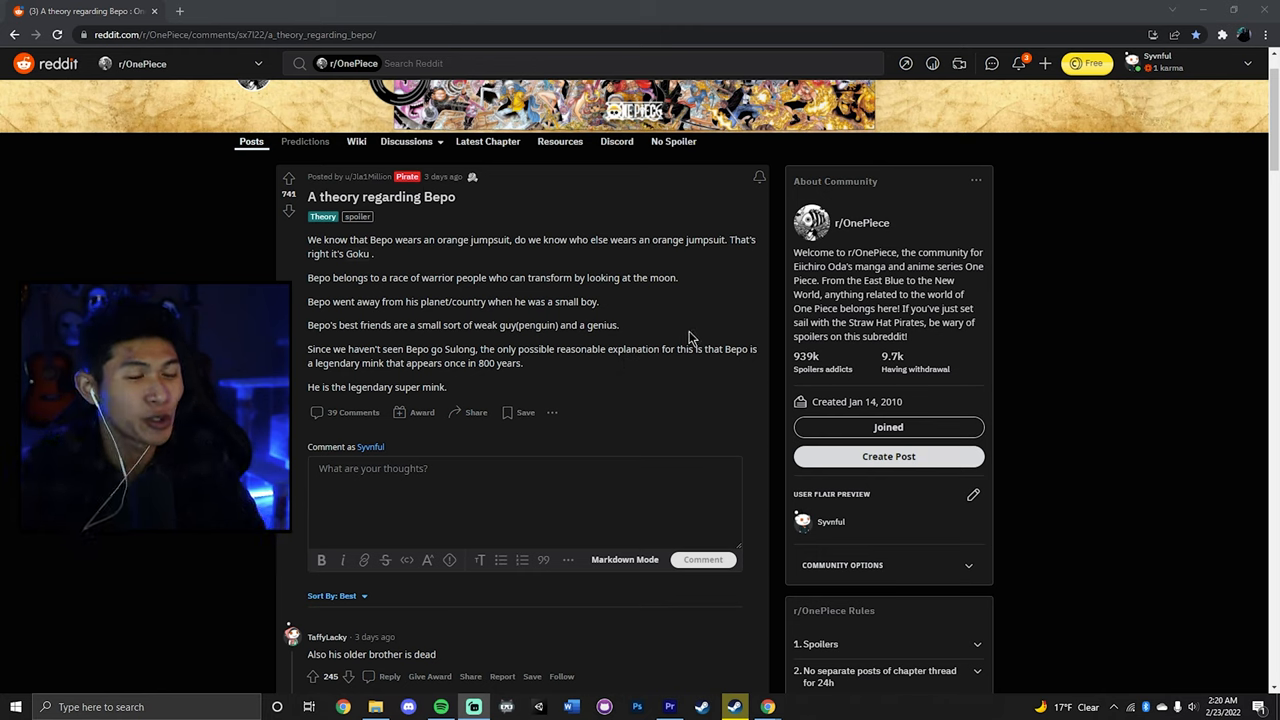
mouse_move(656, 383)
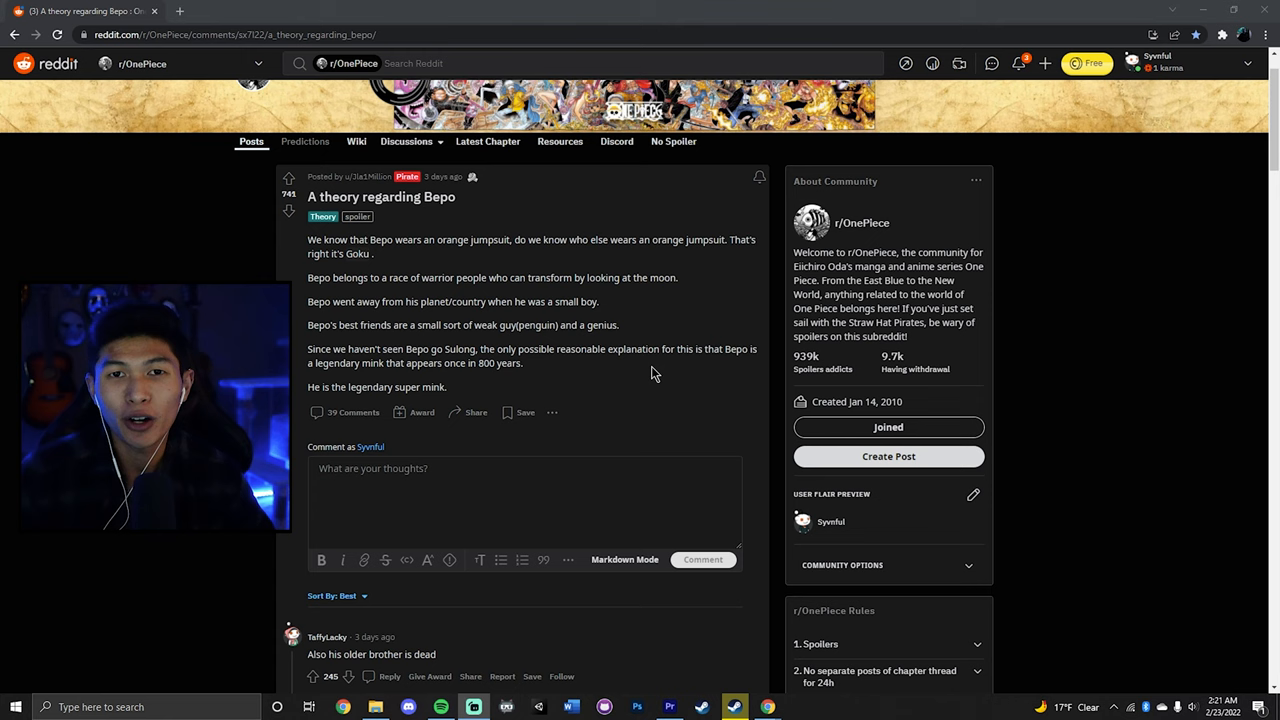
mouse_move(637, 330)
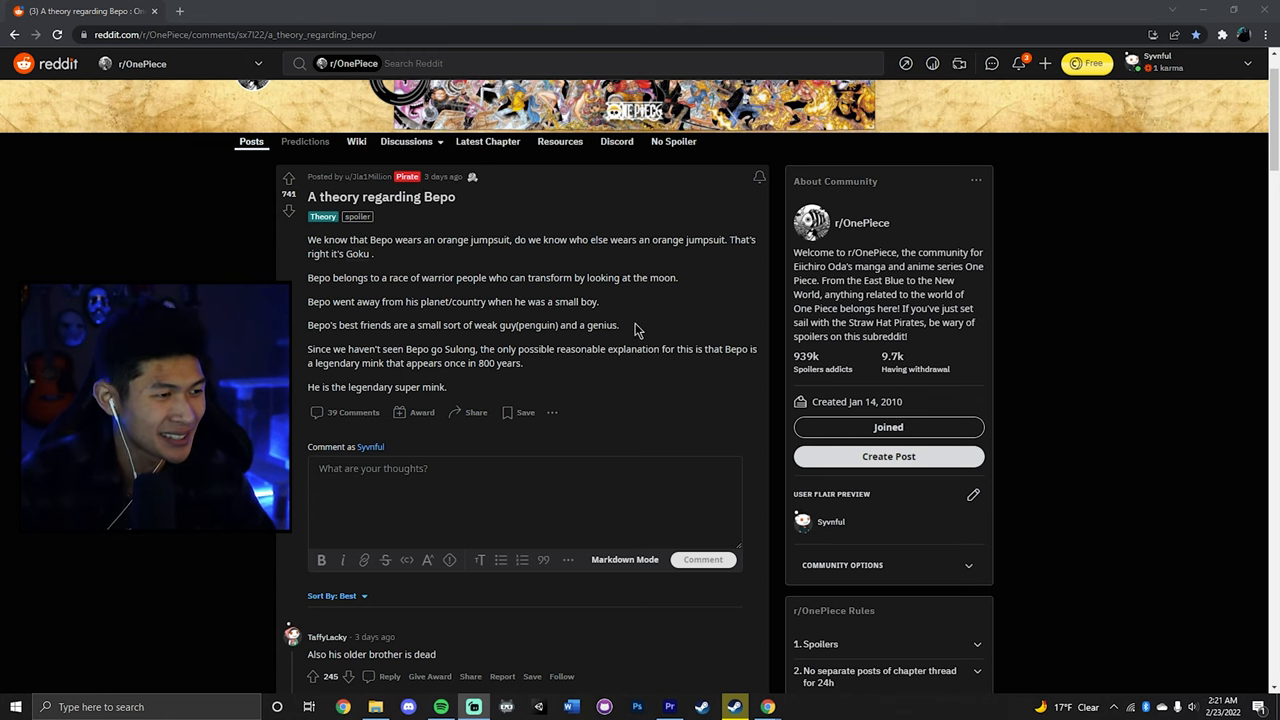
Scroll down, highlighting the closing legendary mink lines, until the first comment appears
scroll(down, 3)
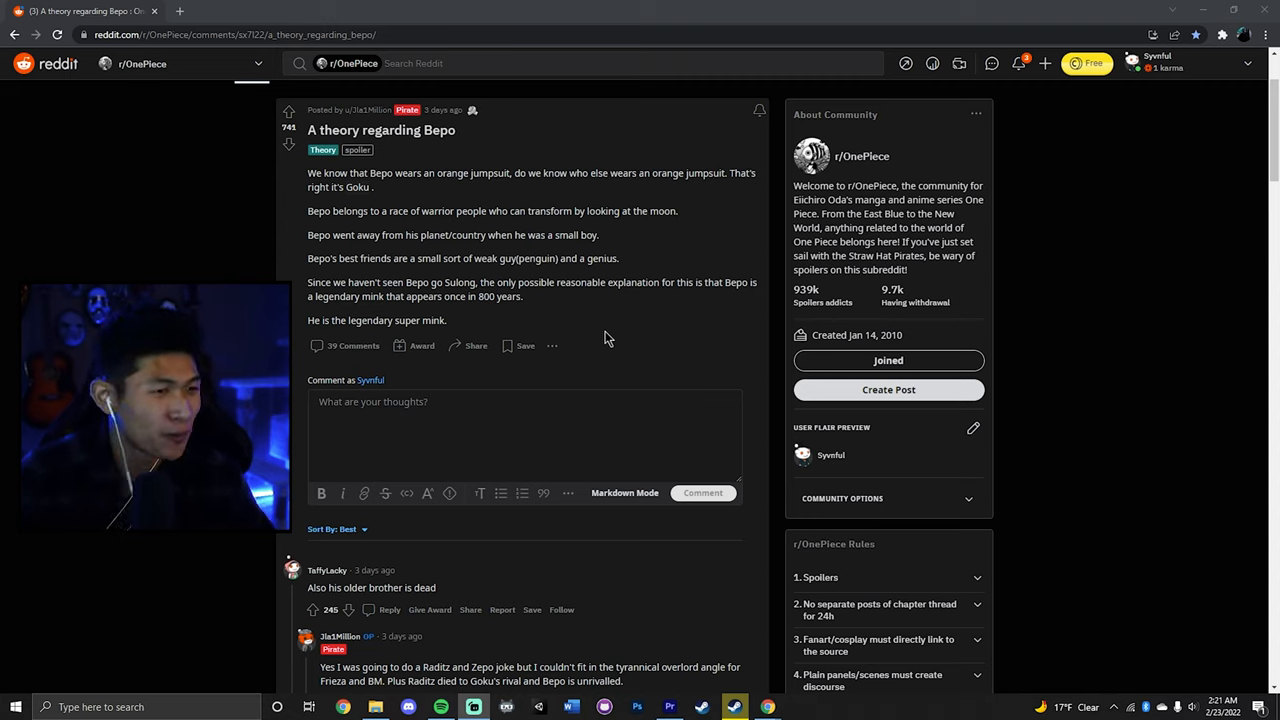
mouse_move(605, 333)
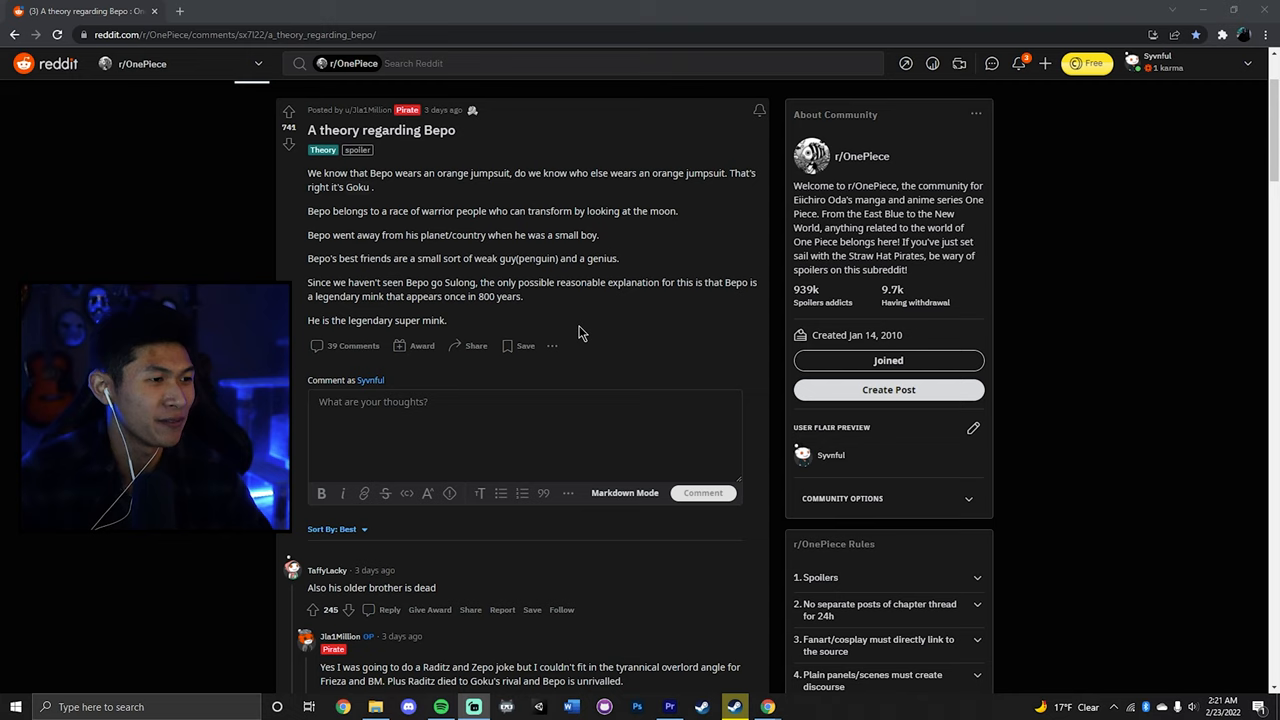
drag(349, 282, 448, 320)
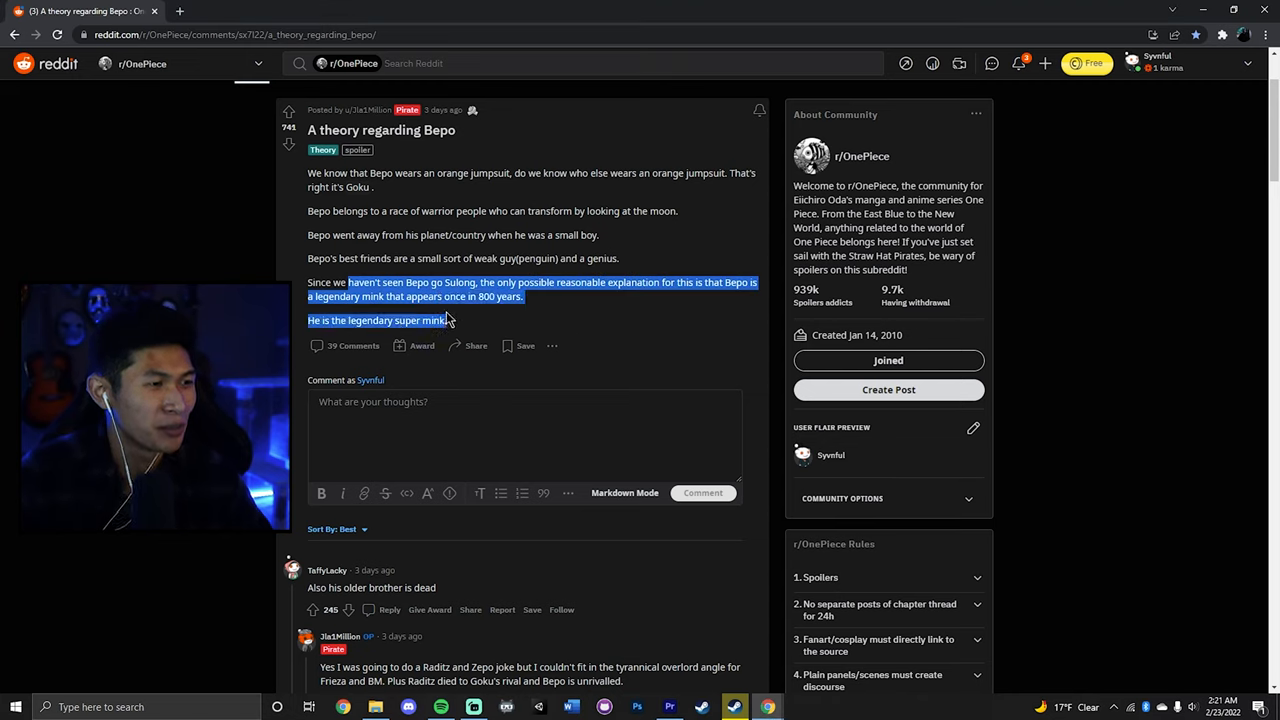
click(372, 310)
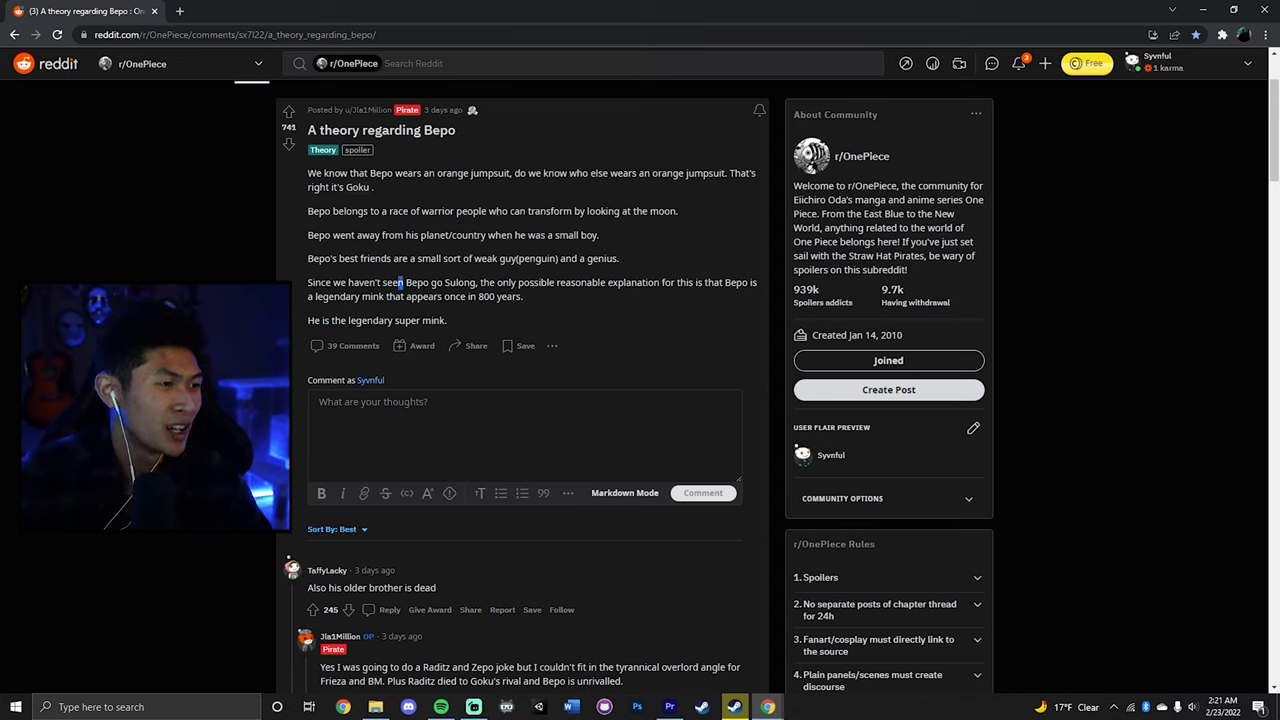
drag(400, 282, 448, 282)
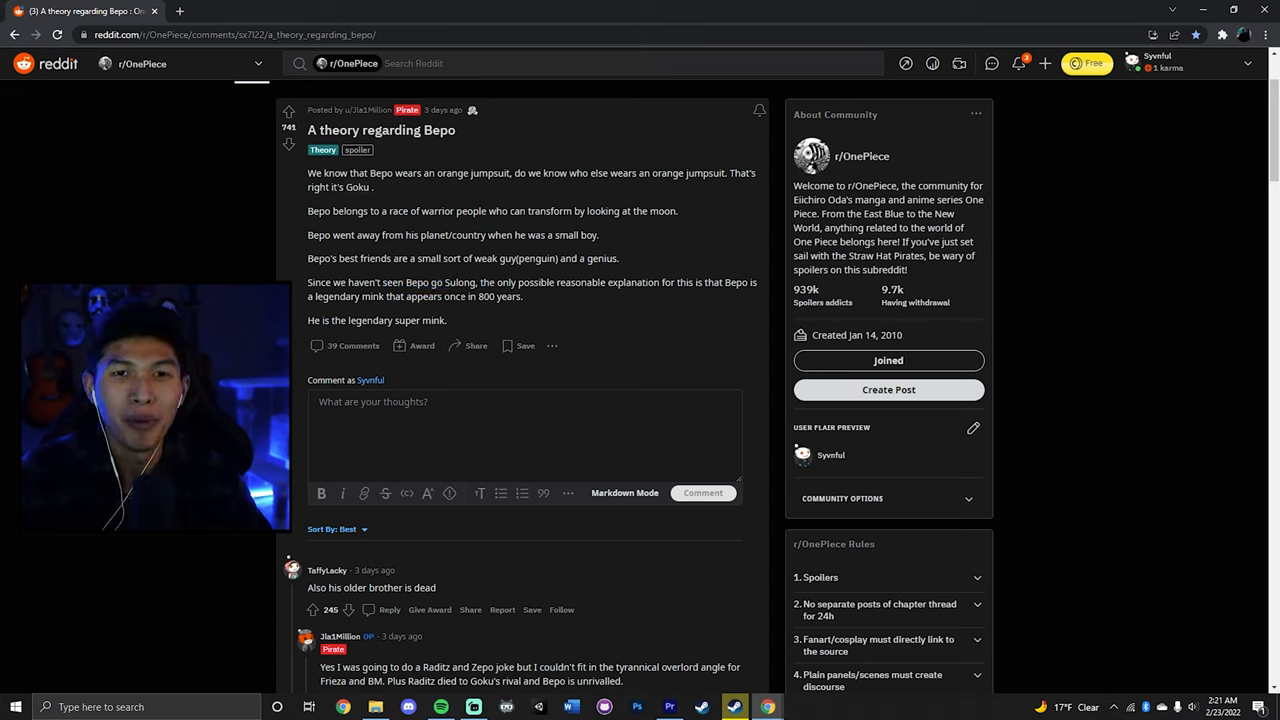
drag(384, 282, 464, 296)
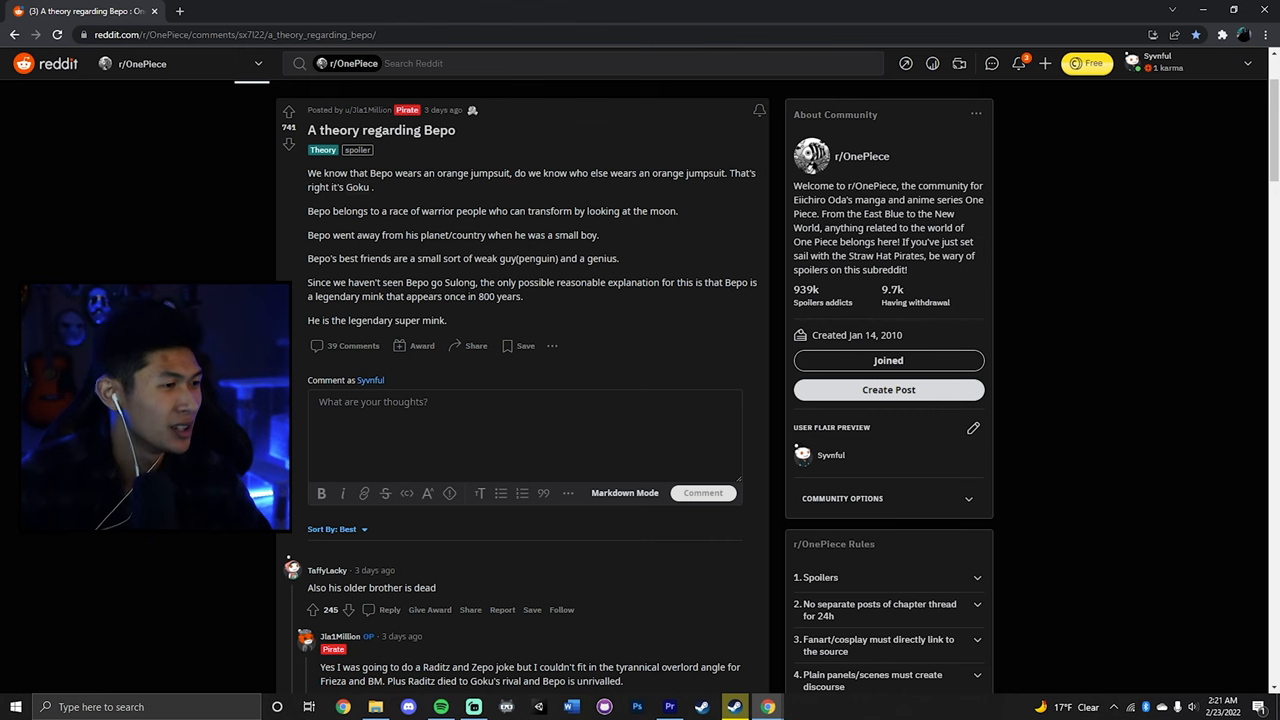
Scroll into the comments and highlight the reply about Raditz, Zepo and Goku's rival
scroll(down, 3)
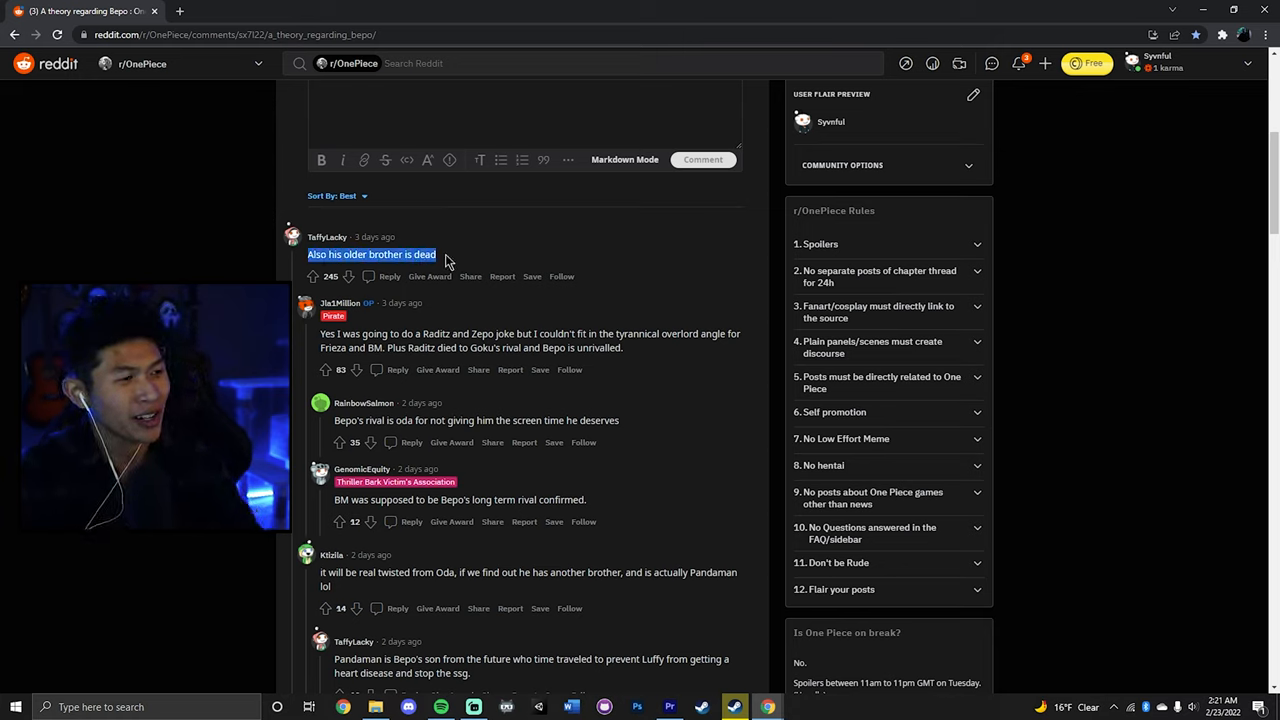
drag(350, 333, 448, 333)
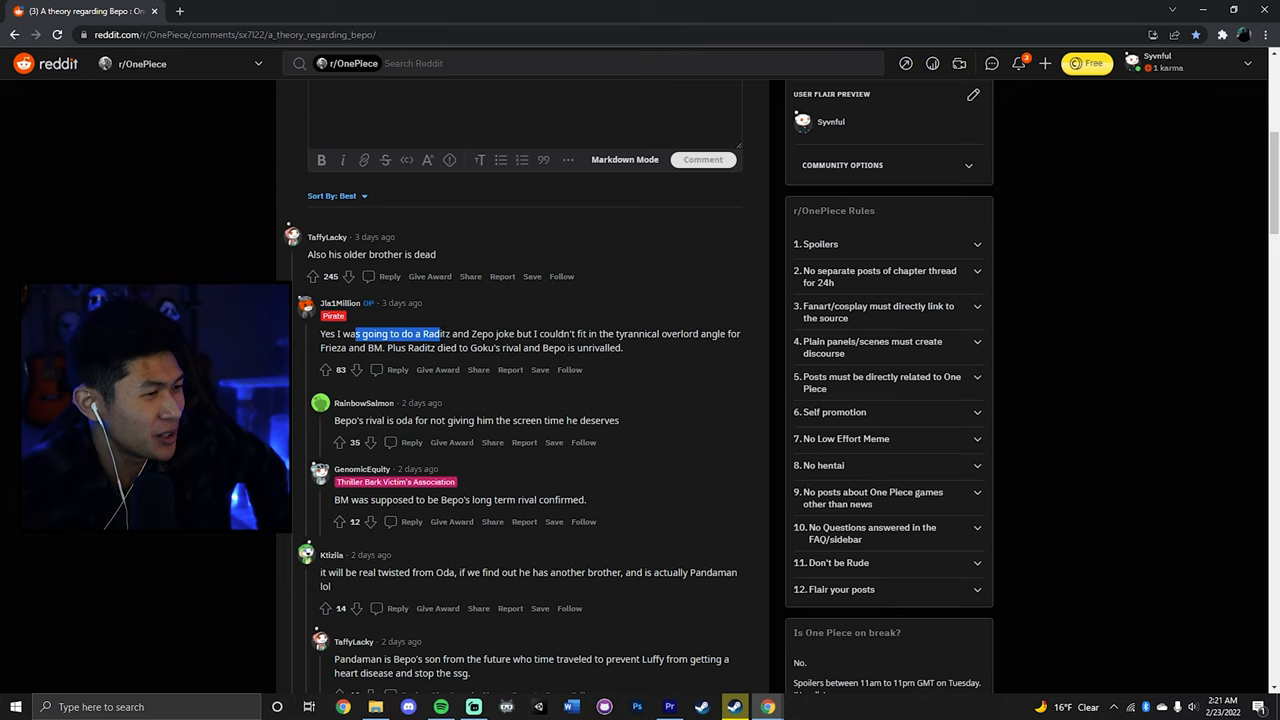
drag(360, 333, 515, 333)
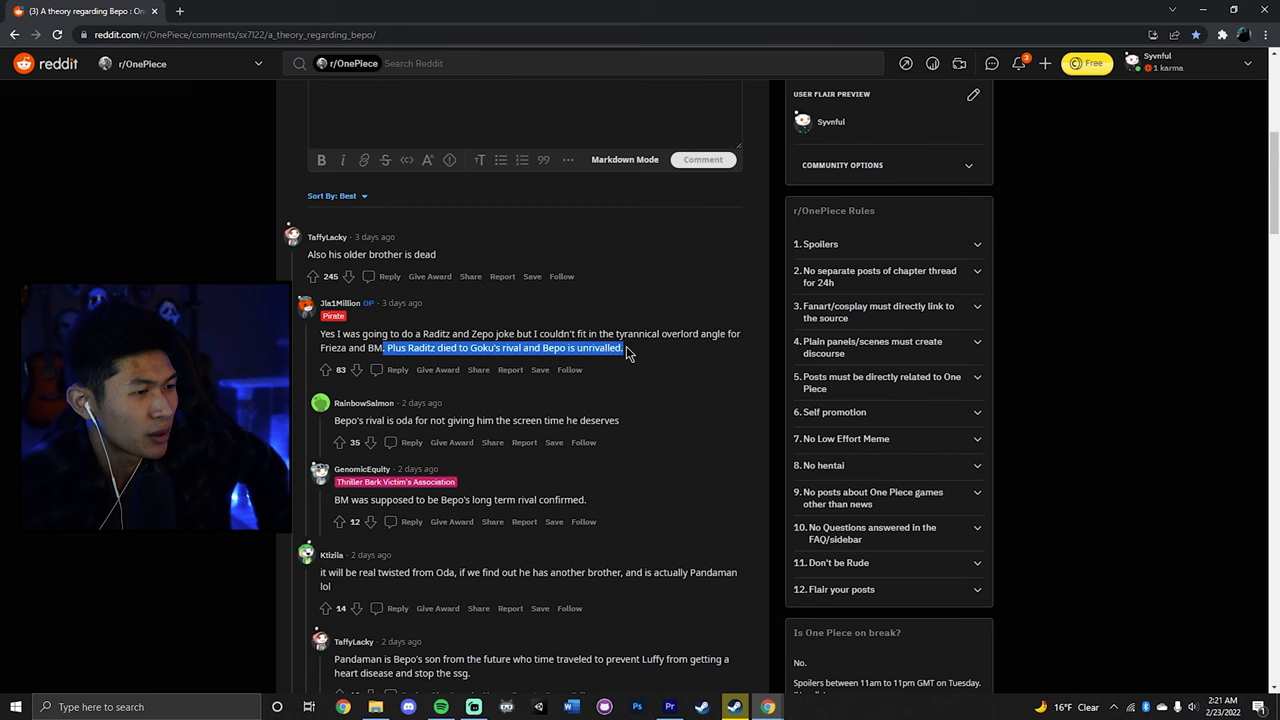
Scroll through the comments, highlighting text including the head canon comment
scroll(down, 3)
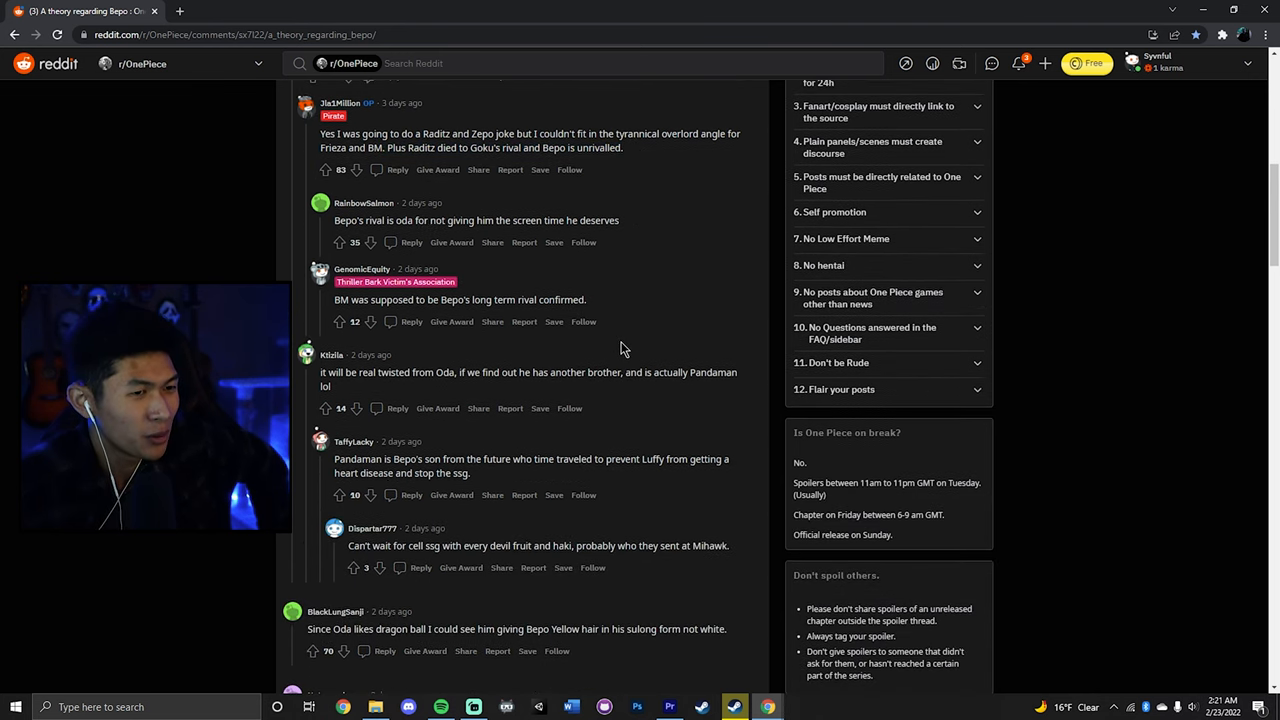
scroll(down, 3)
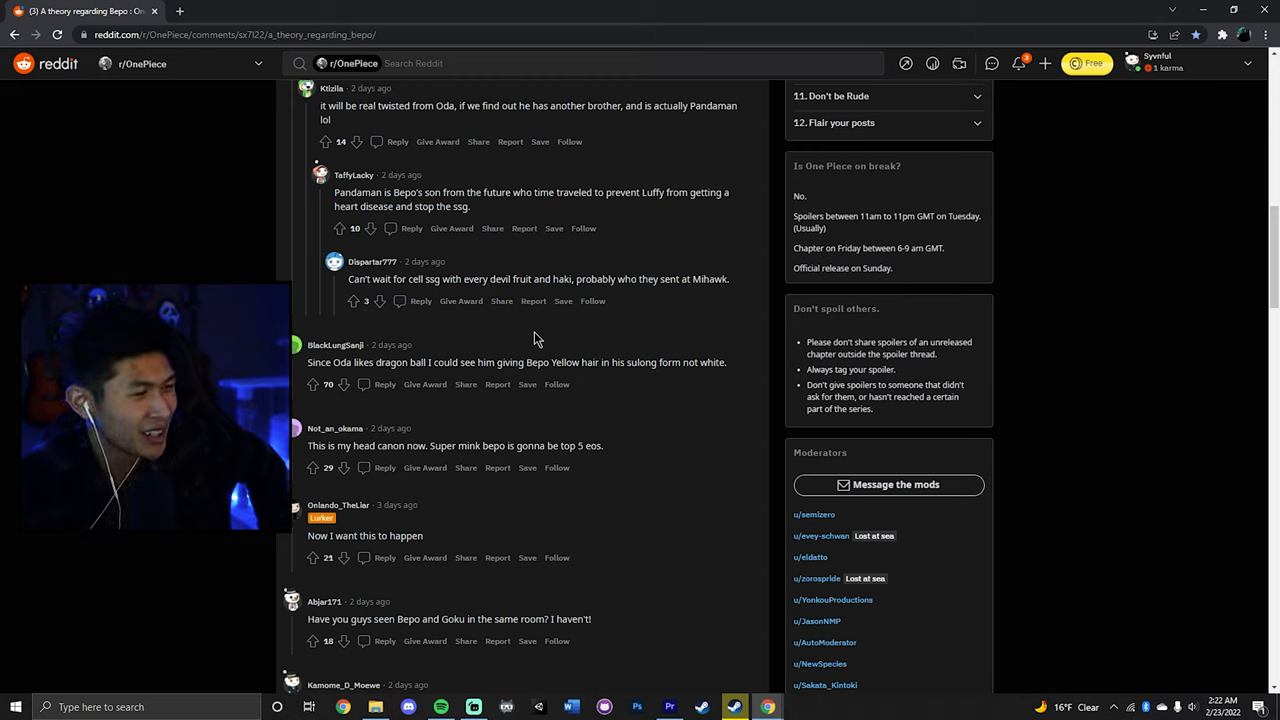
drag(307, 362, 727, 362)
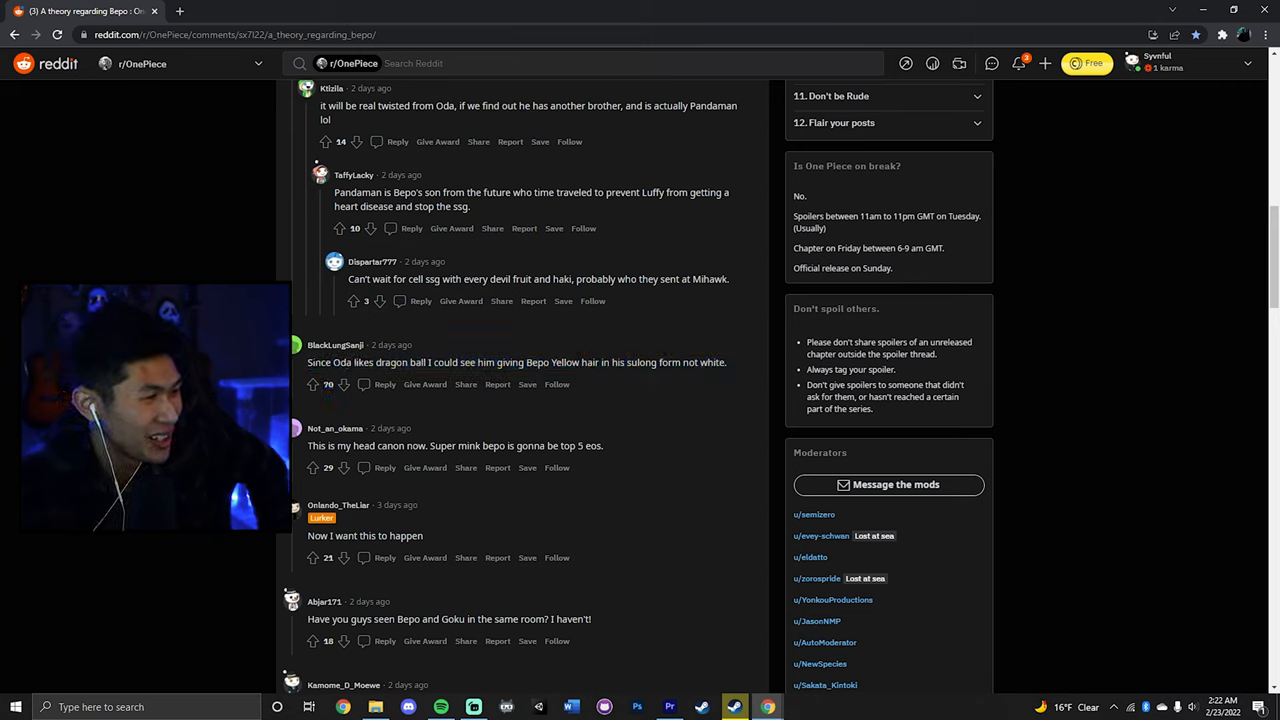
drag(308, 362, 515, 362)
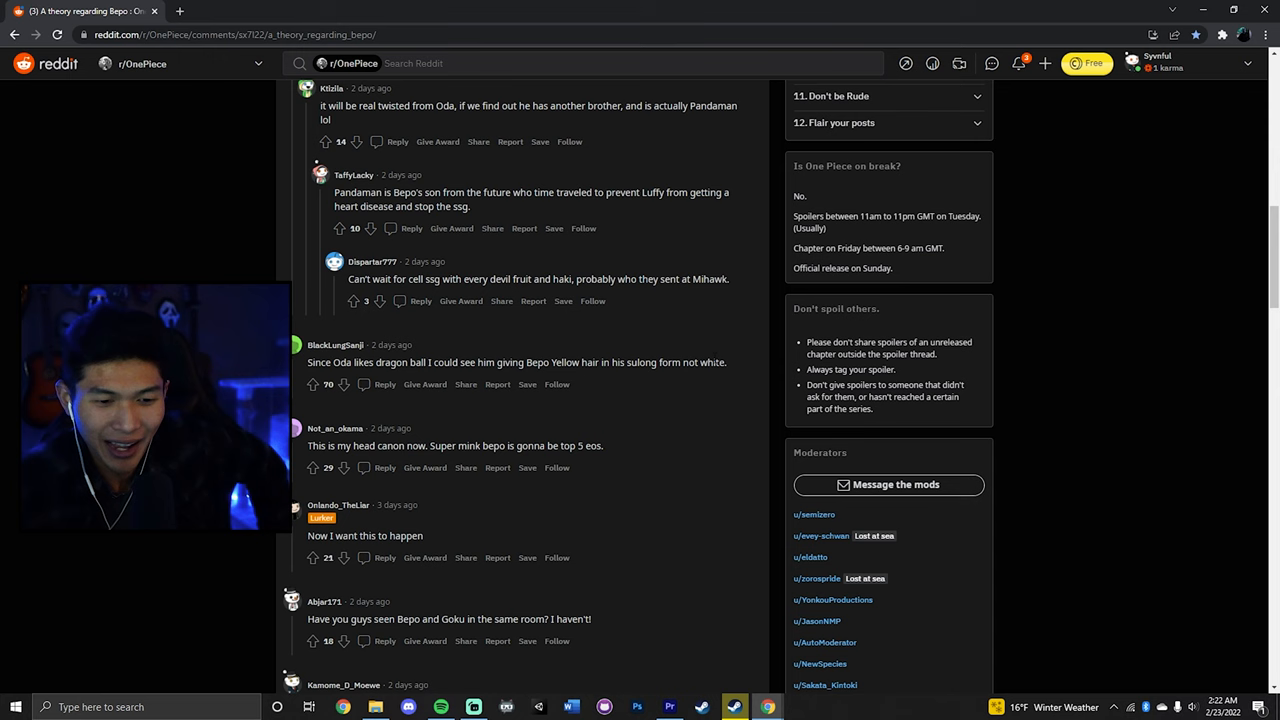
scroll(down, 3)
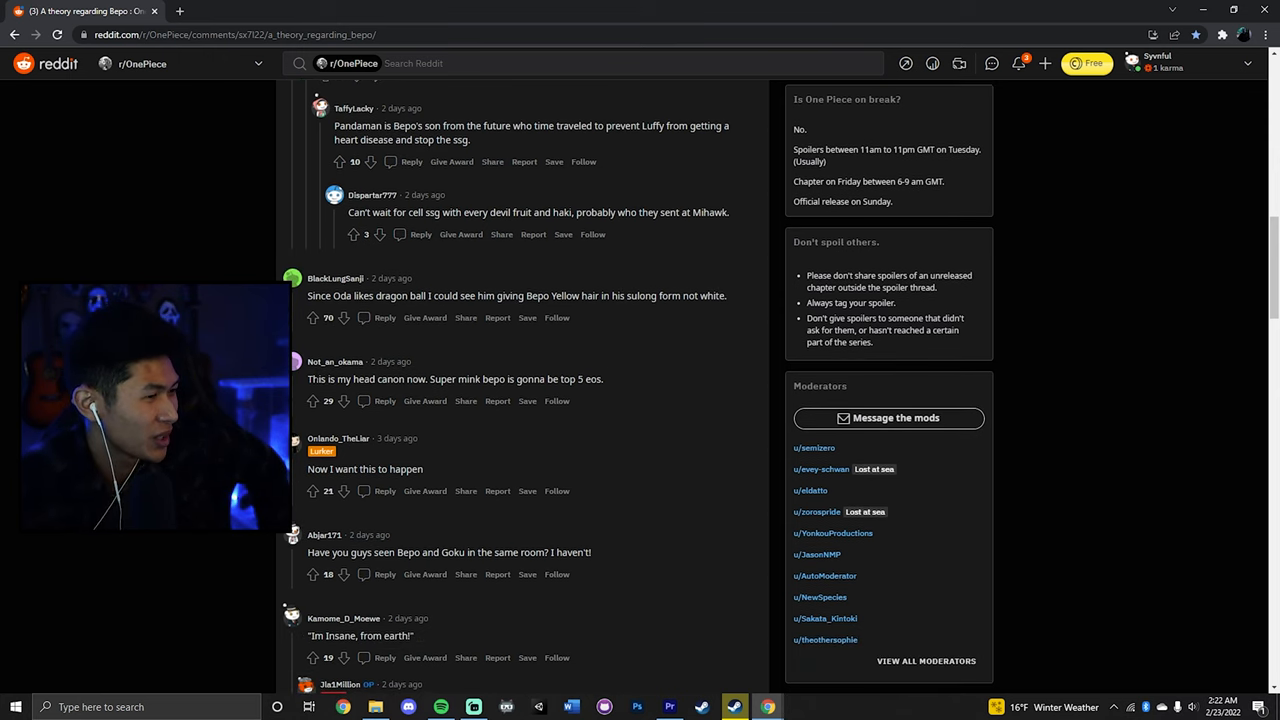
drag(313, 378, 545, 378)
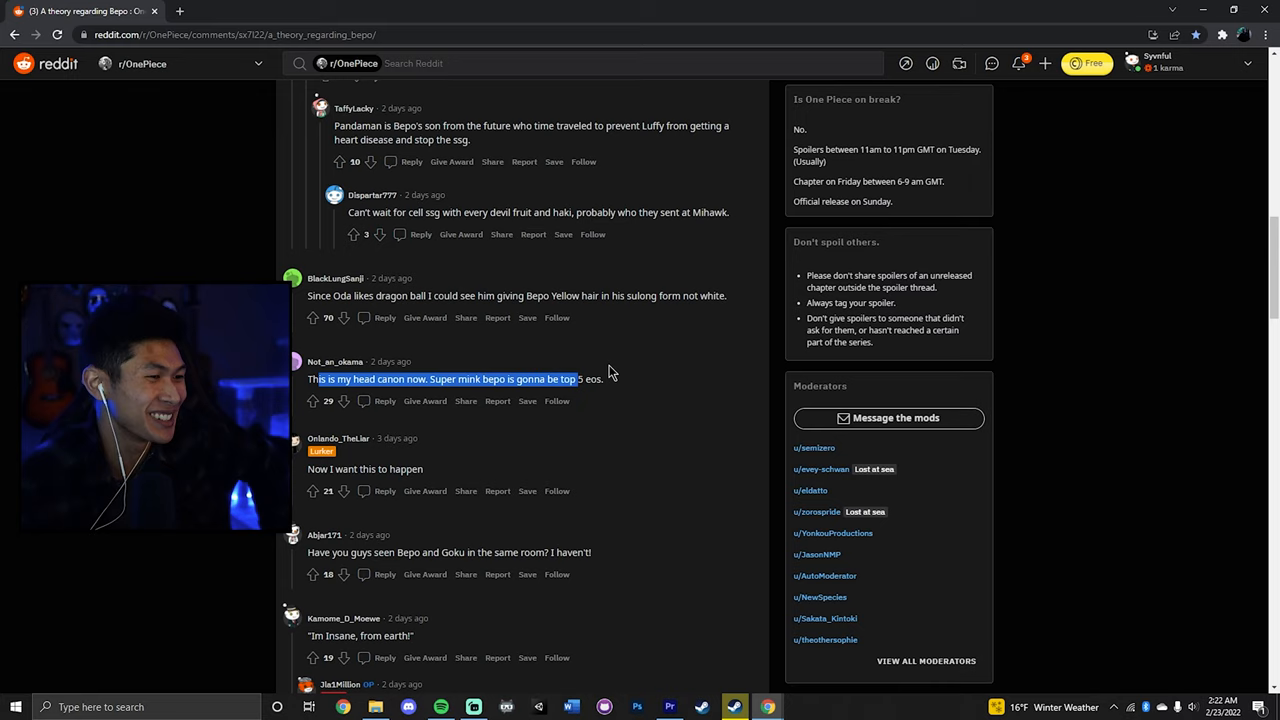
scroll(down, 3)
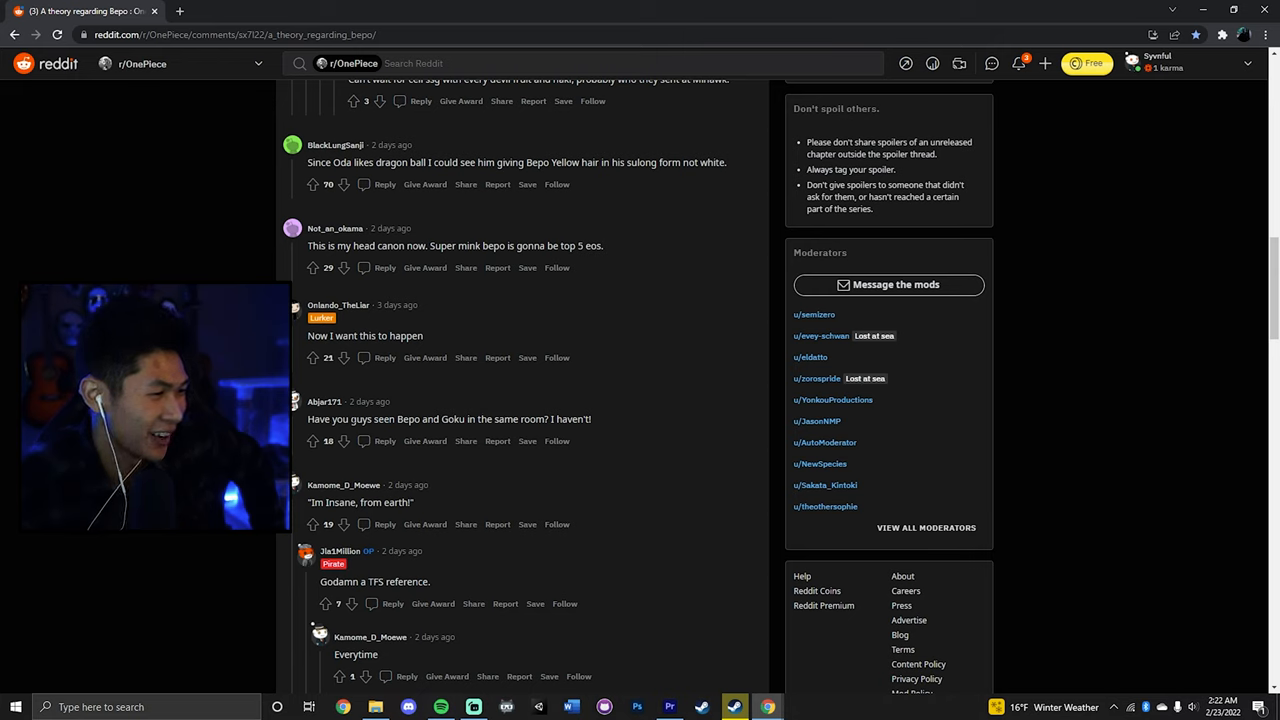
Highlight the Bepo and Goku comment, then scroll to the Laugh Tale joke and OP's reply
drag(307, 419, 463, 419)
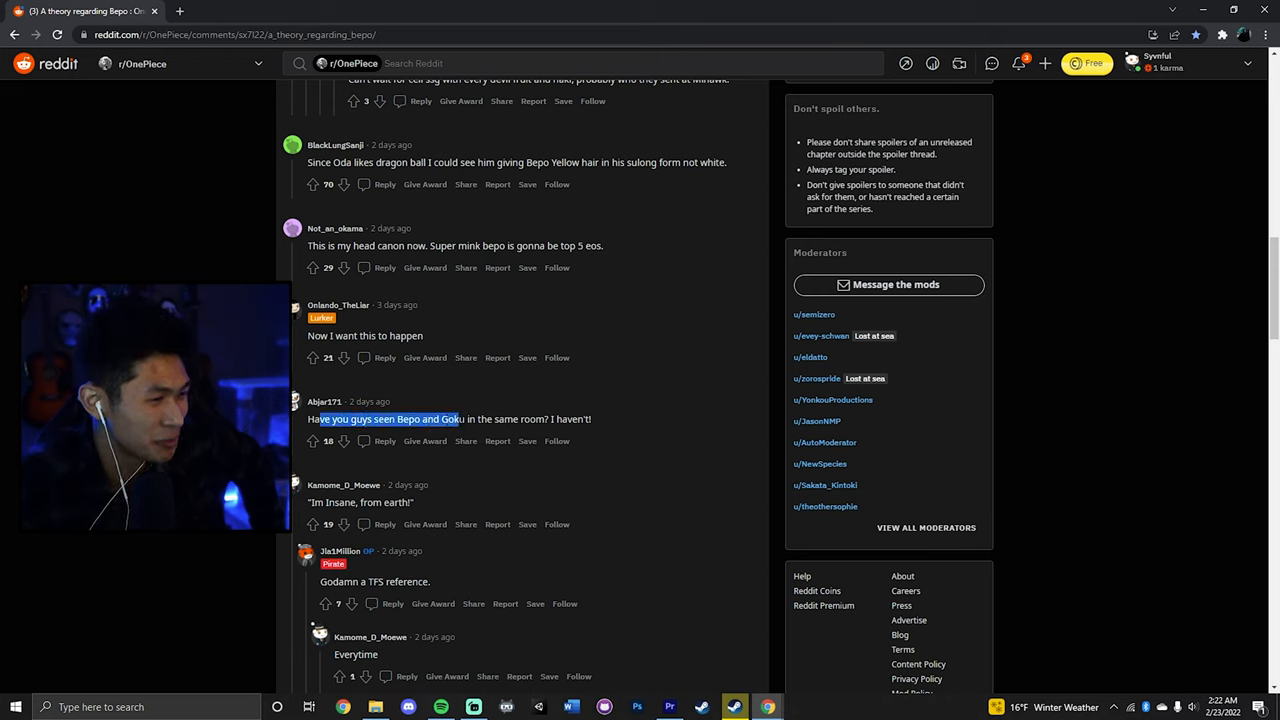
scroll(down, 3)
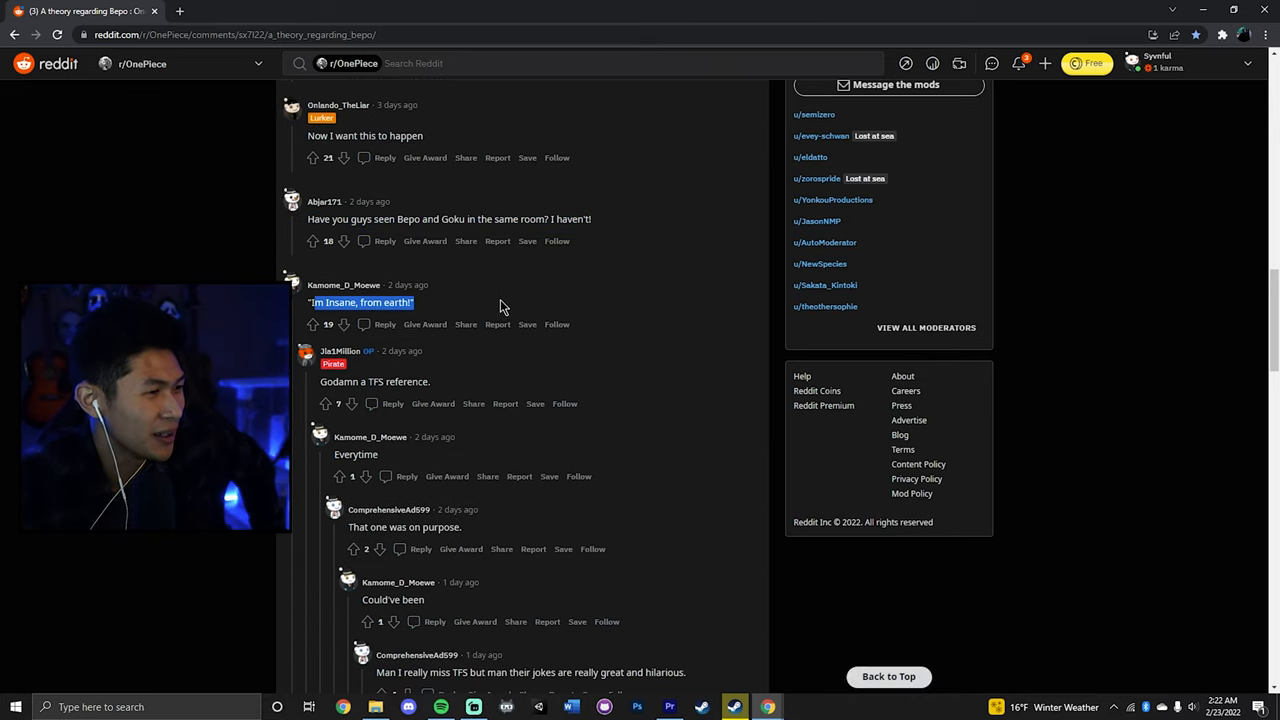
scroll(down, 3)
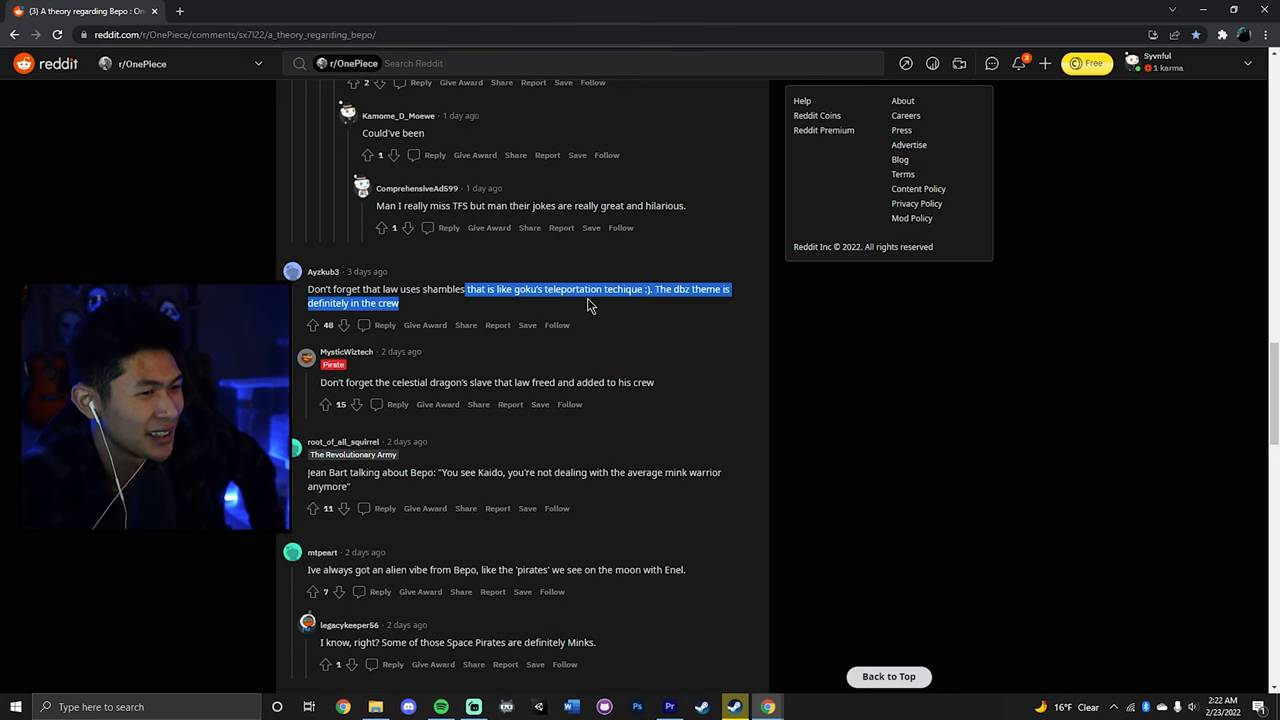
scroll(down, 3)
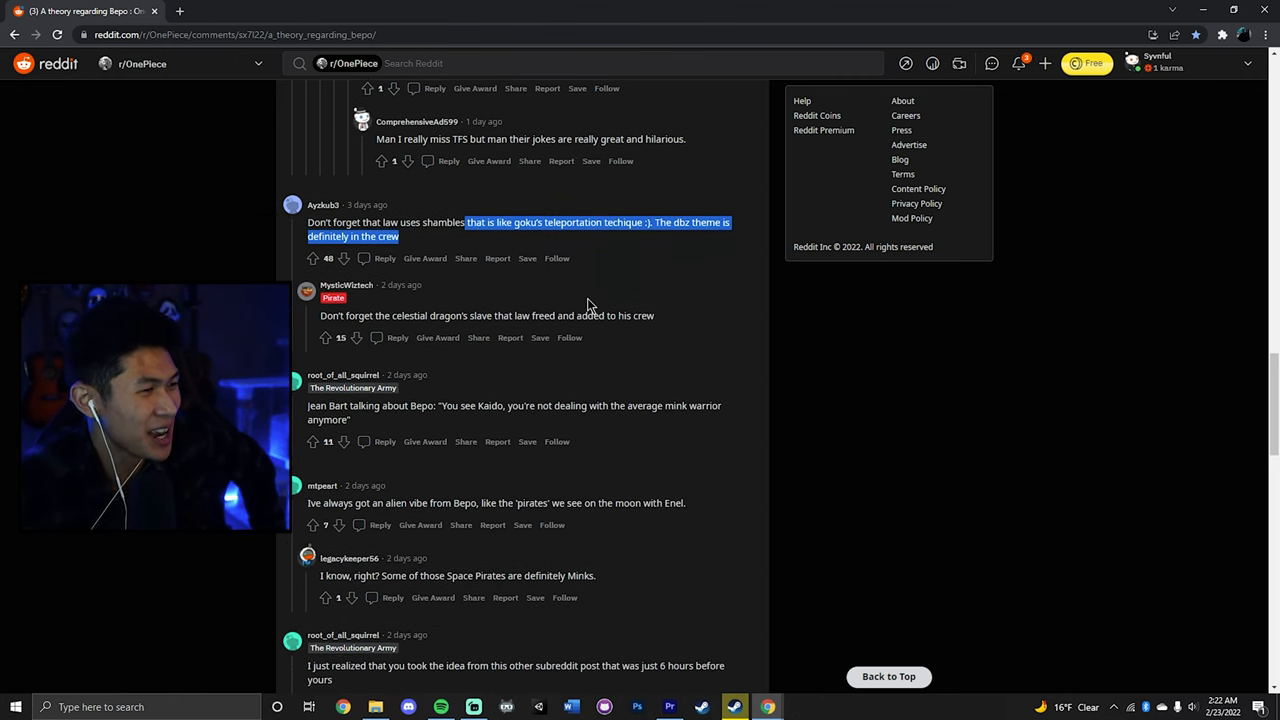
scroll(down, 3)
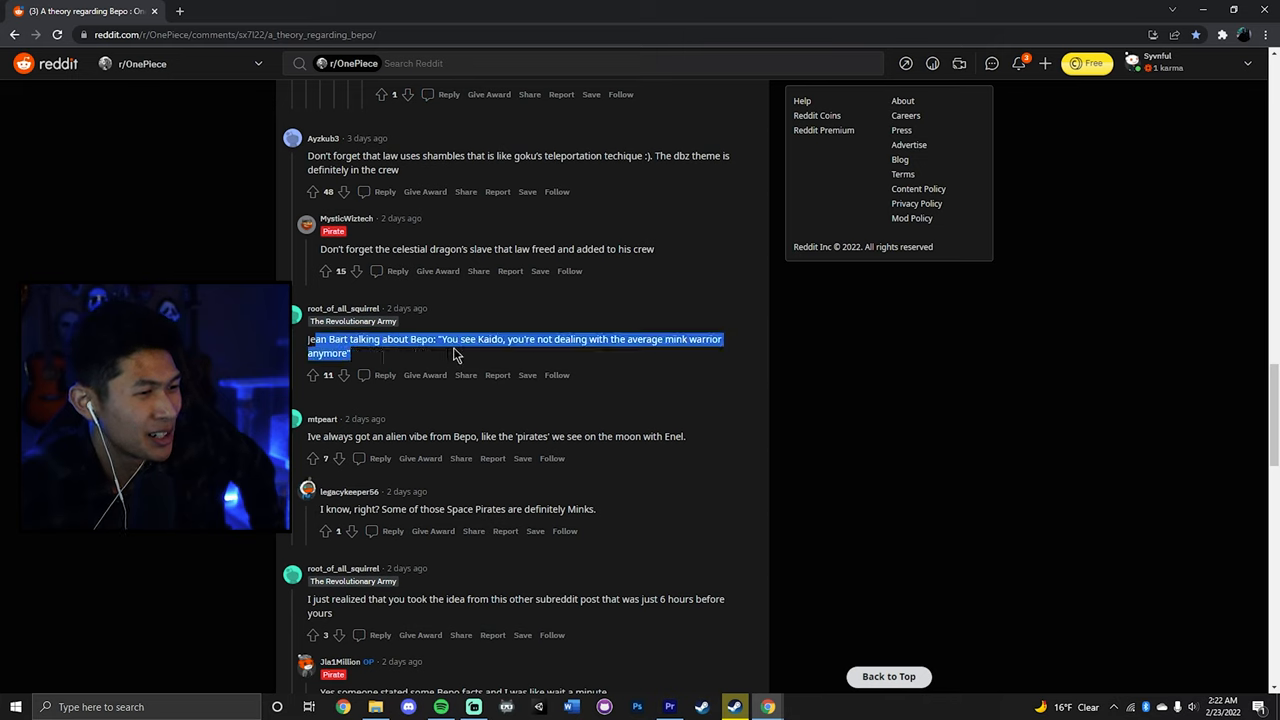
scroll(down, 3)
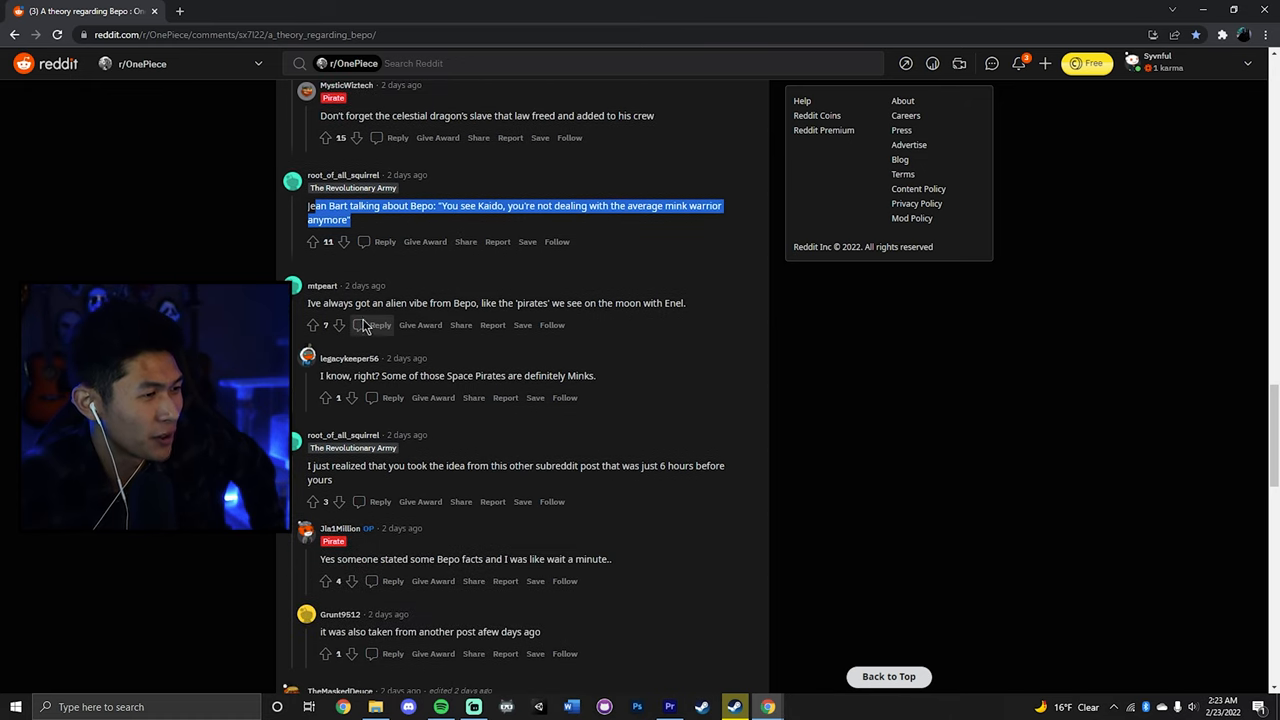
scroll(down, 3)
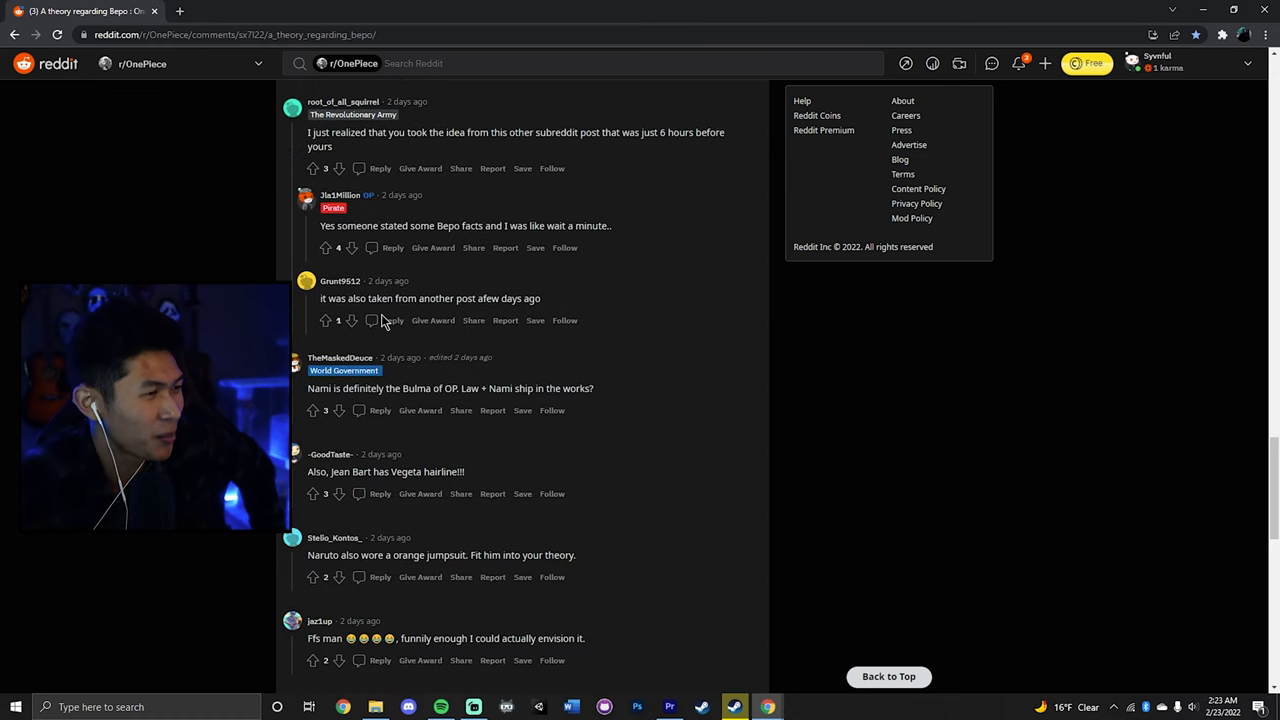
scroll(up, 3)
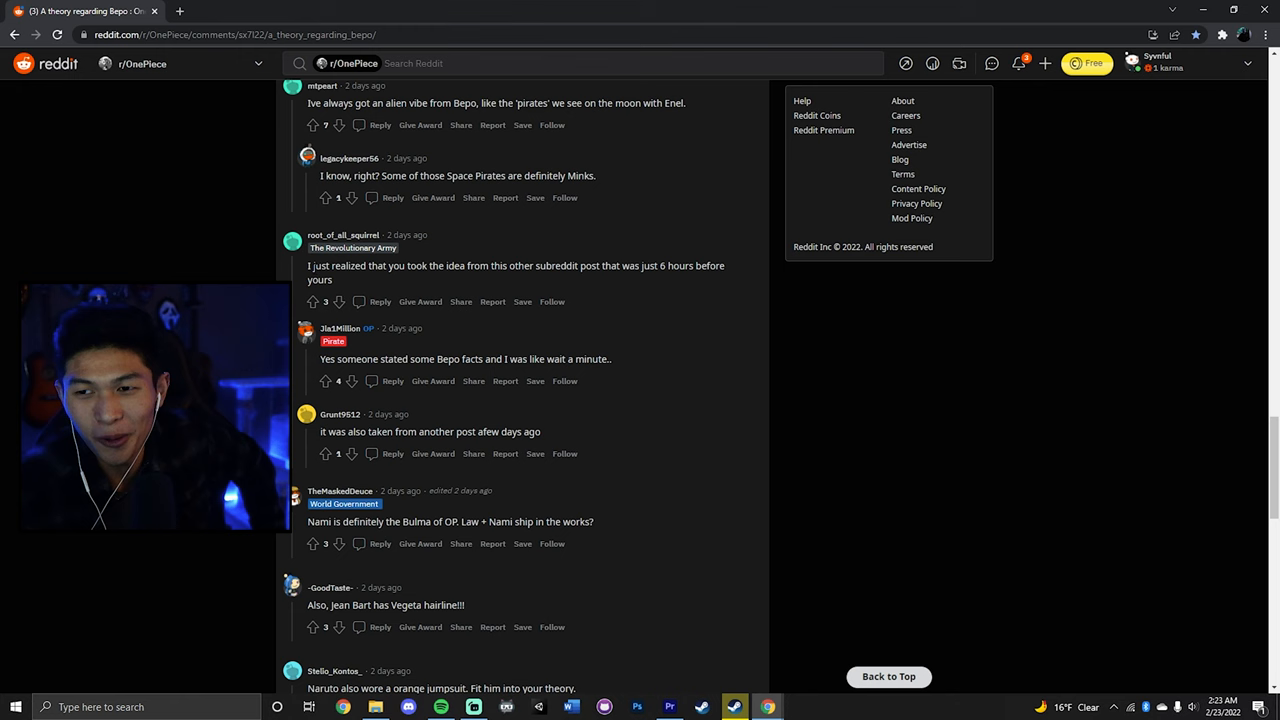
scroll(down, 3)
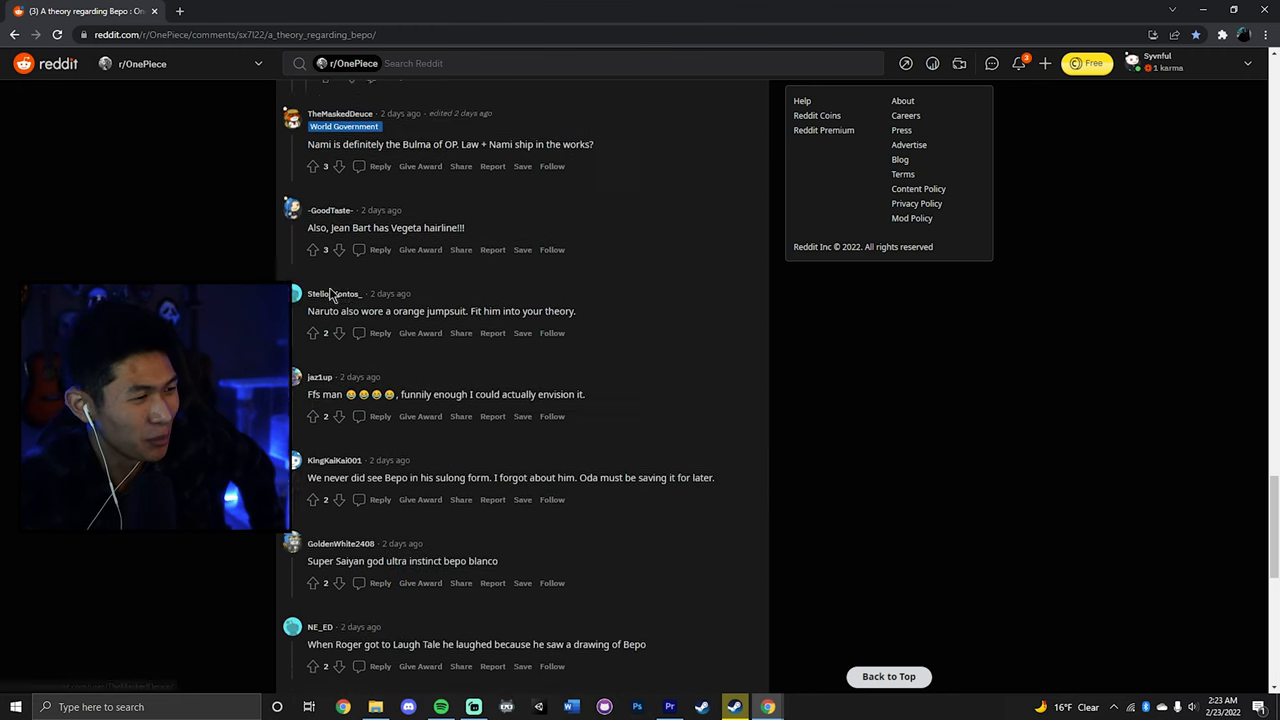
scroll(down, 3)
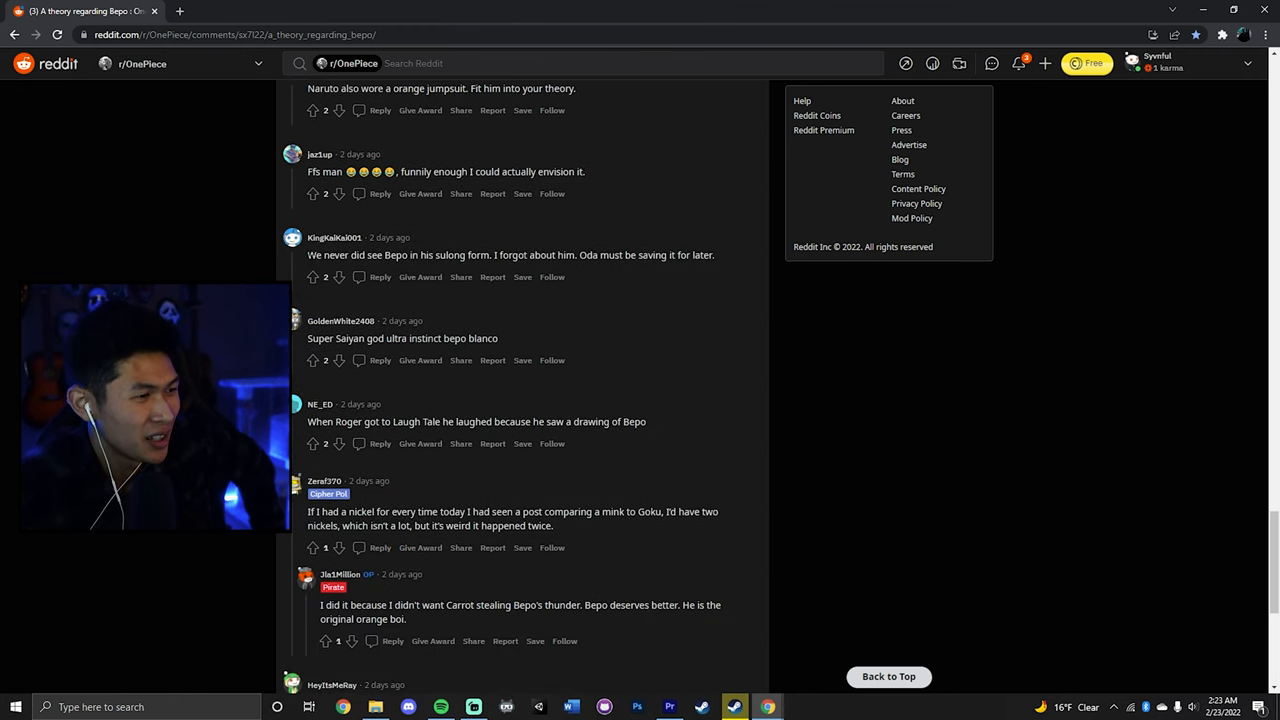
drag(308, 254, 491, 254)
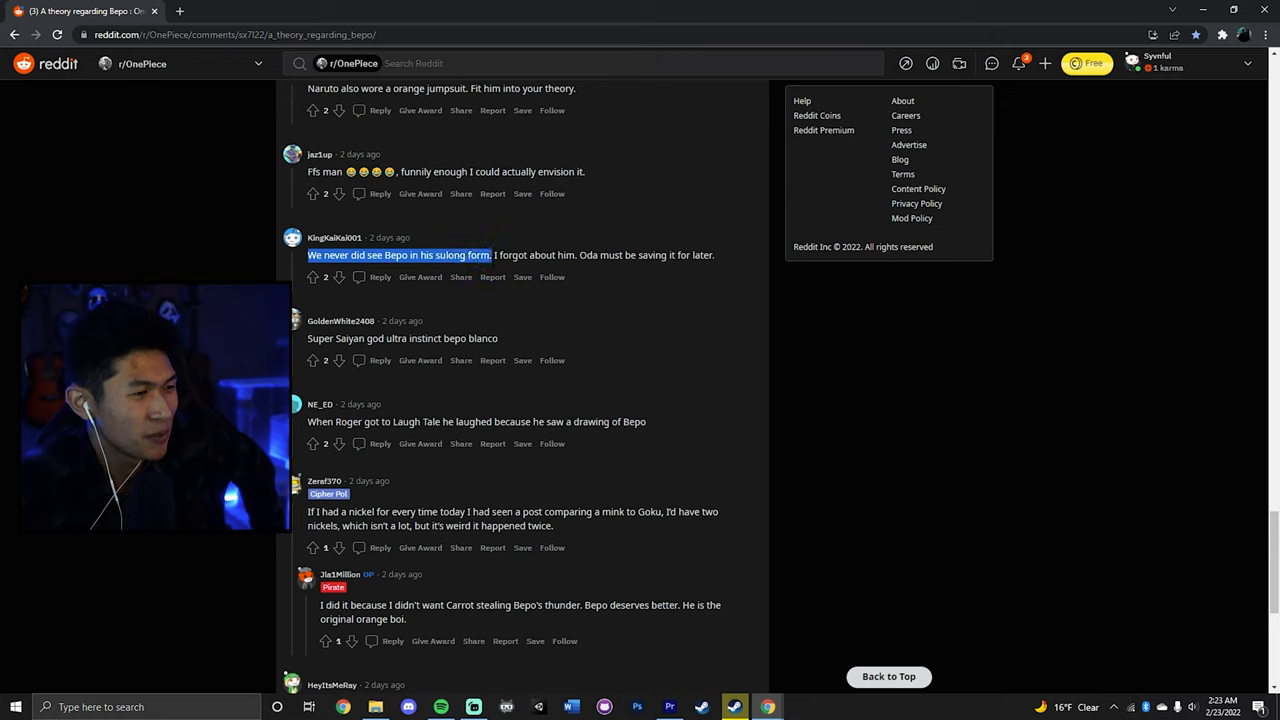
drag(491, 254, 655, 254)
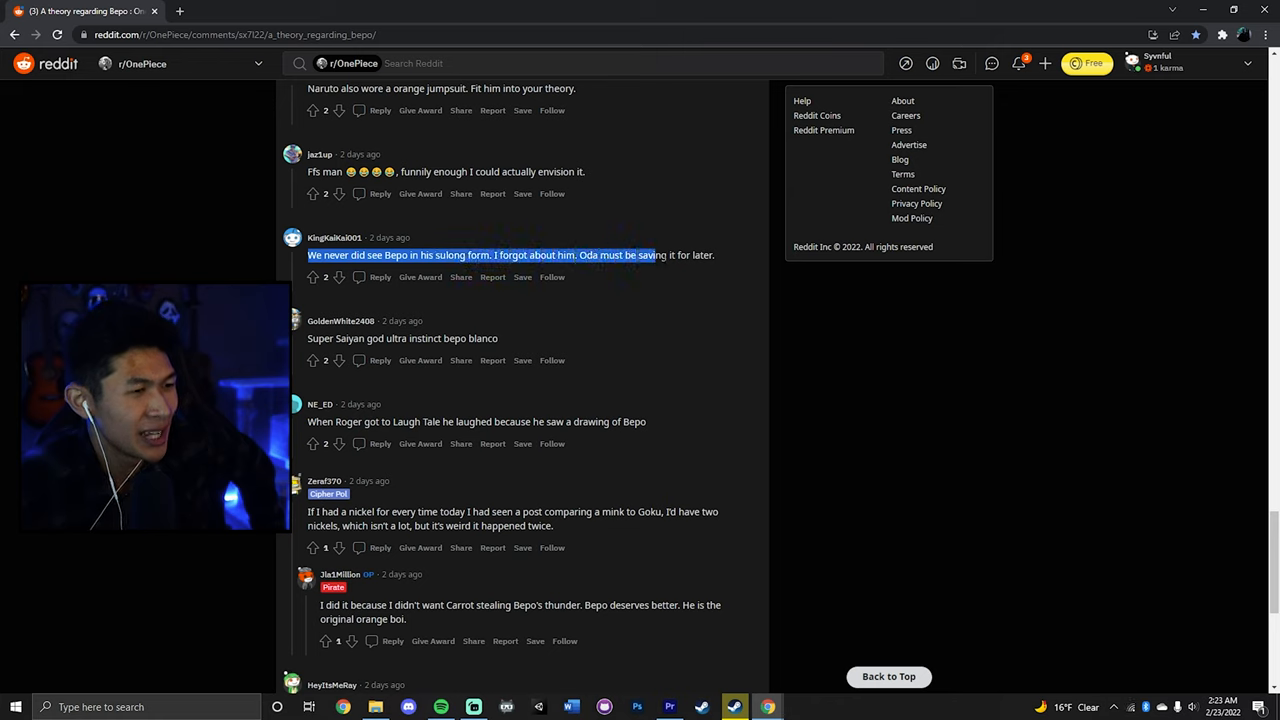
click(755, 265)
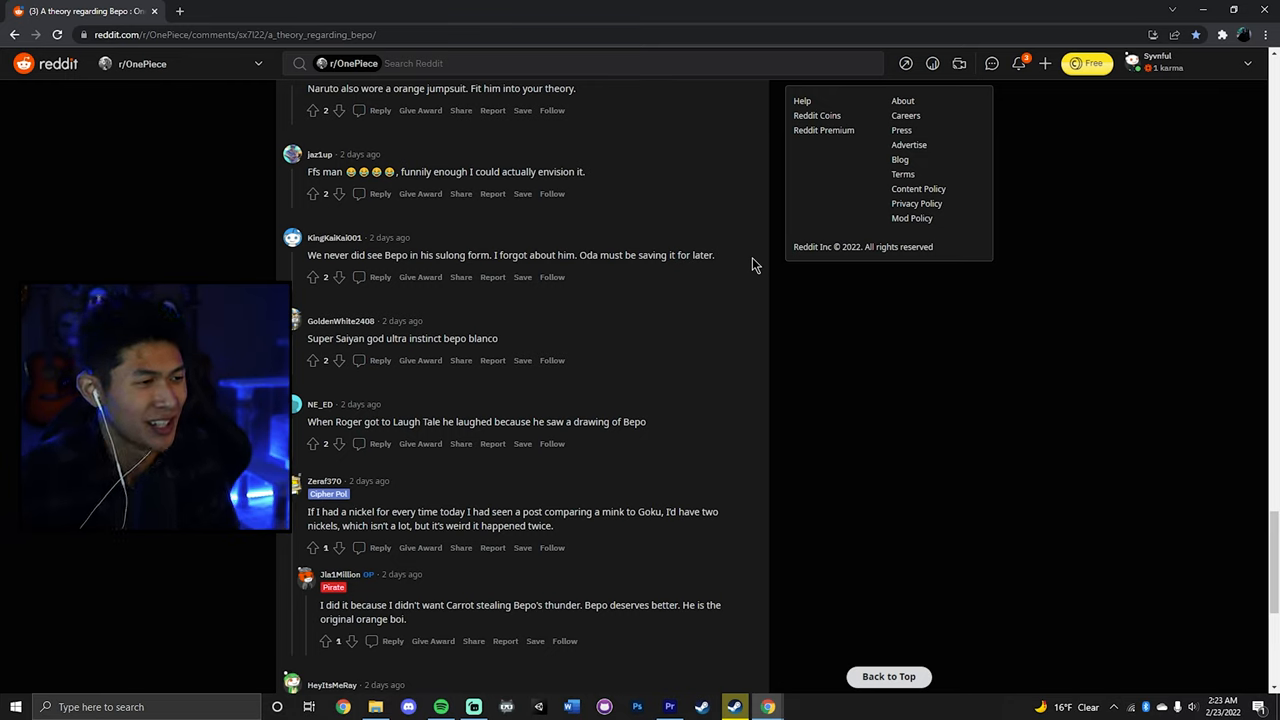
mouse_move(738, 247)
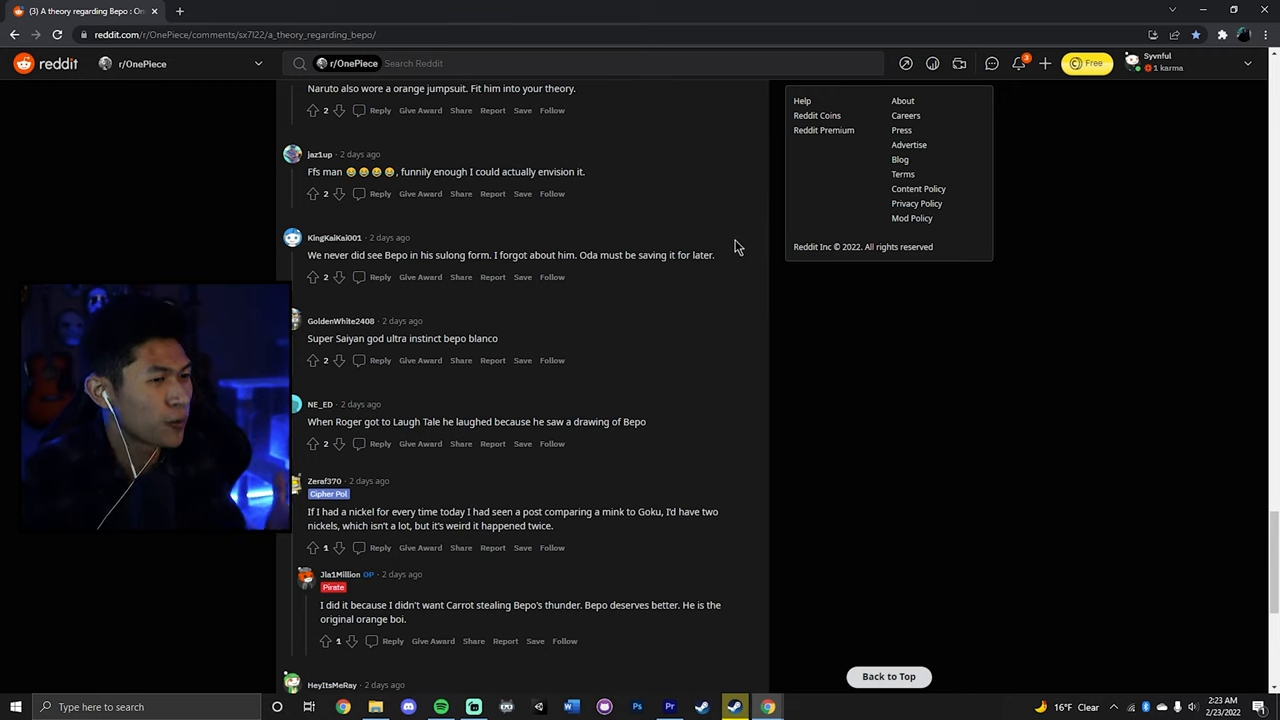
mouse_move(738, 270)
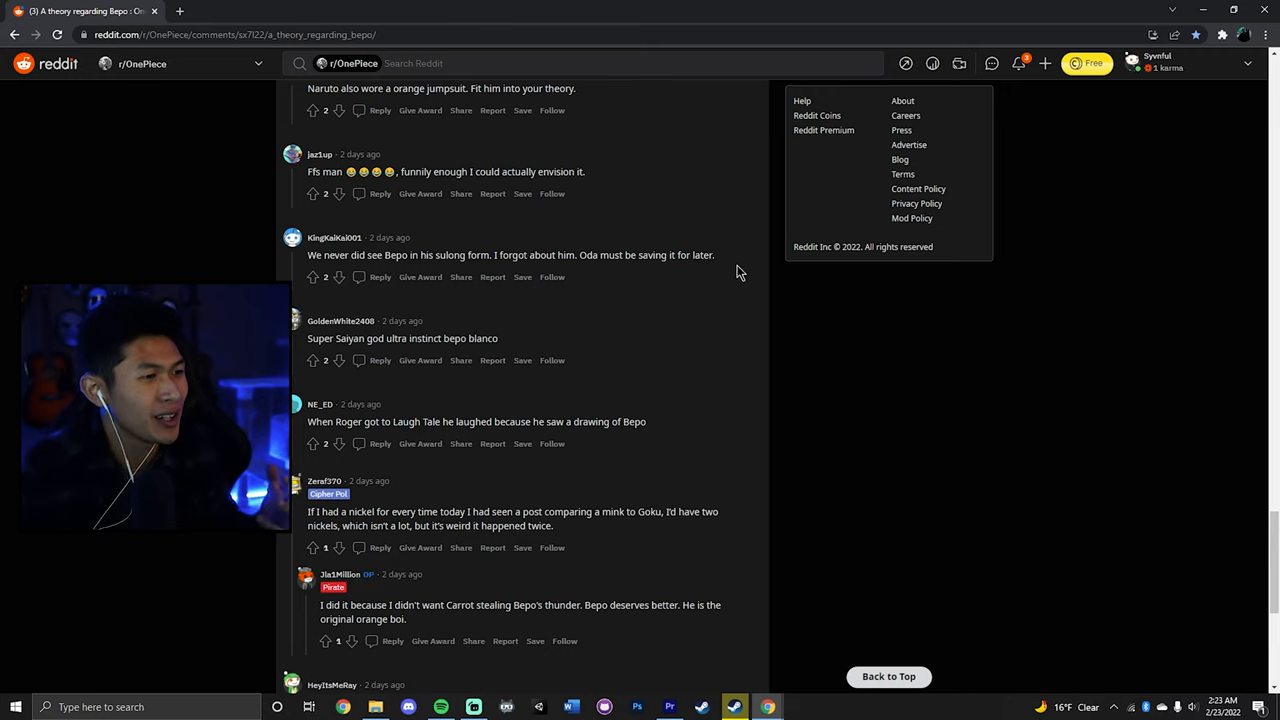
mouse_move(729, 272)
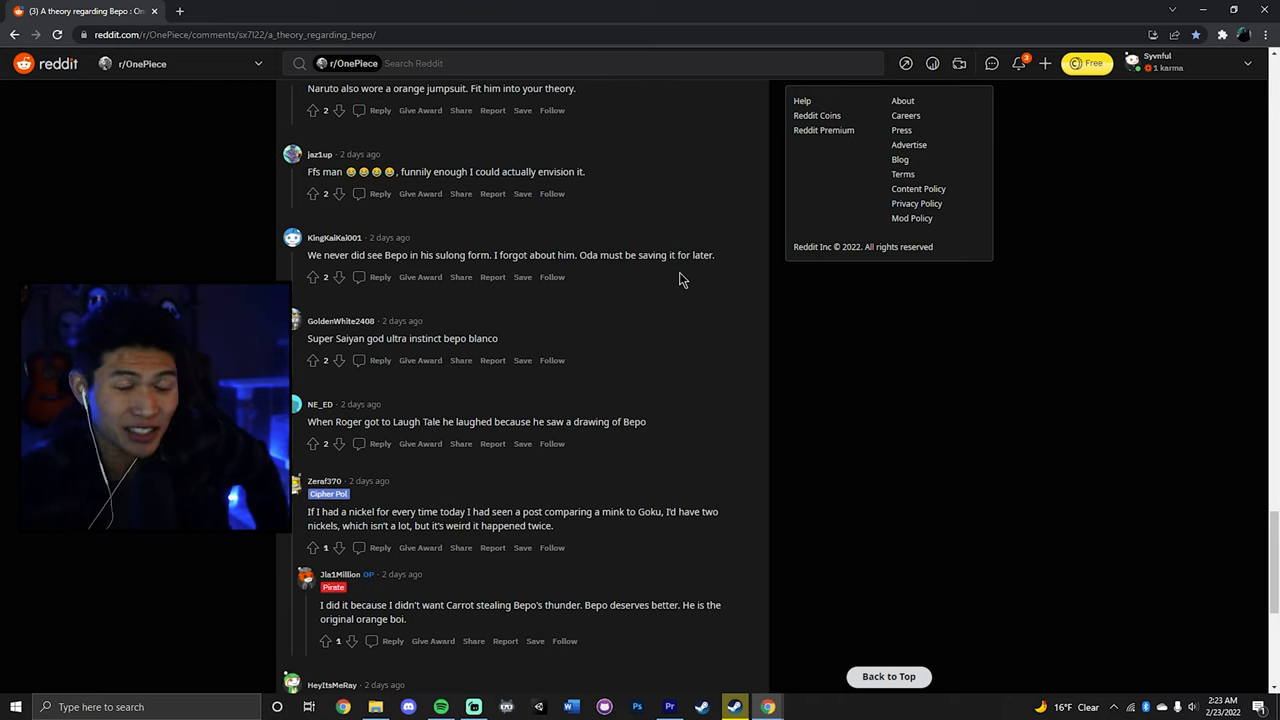
mouse_move(673, 285)
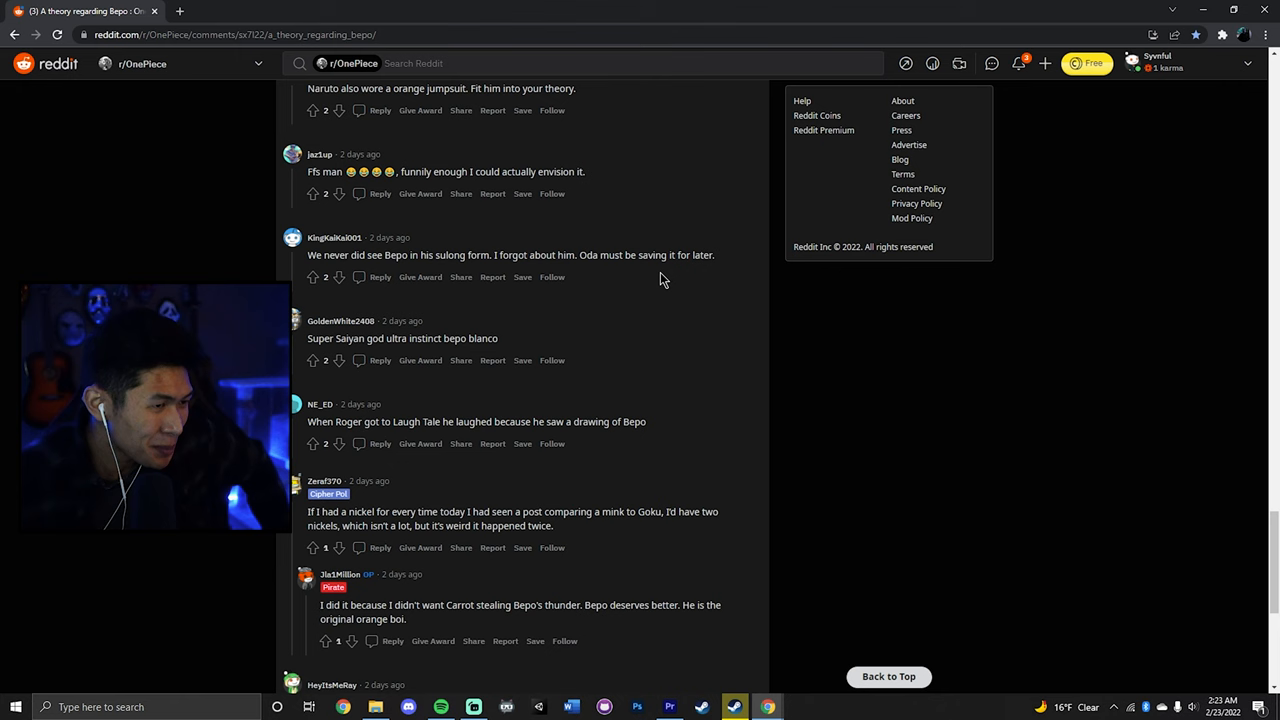
Scroll to the lunarian reply and highlight the nickel comment comparing minks to Goku
scroll(down, 3)
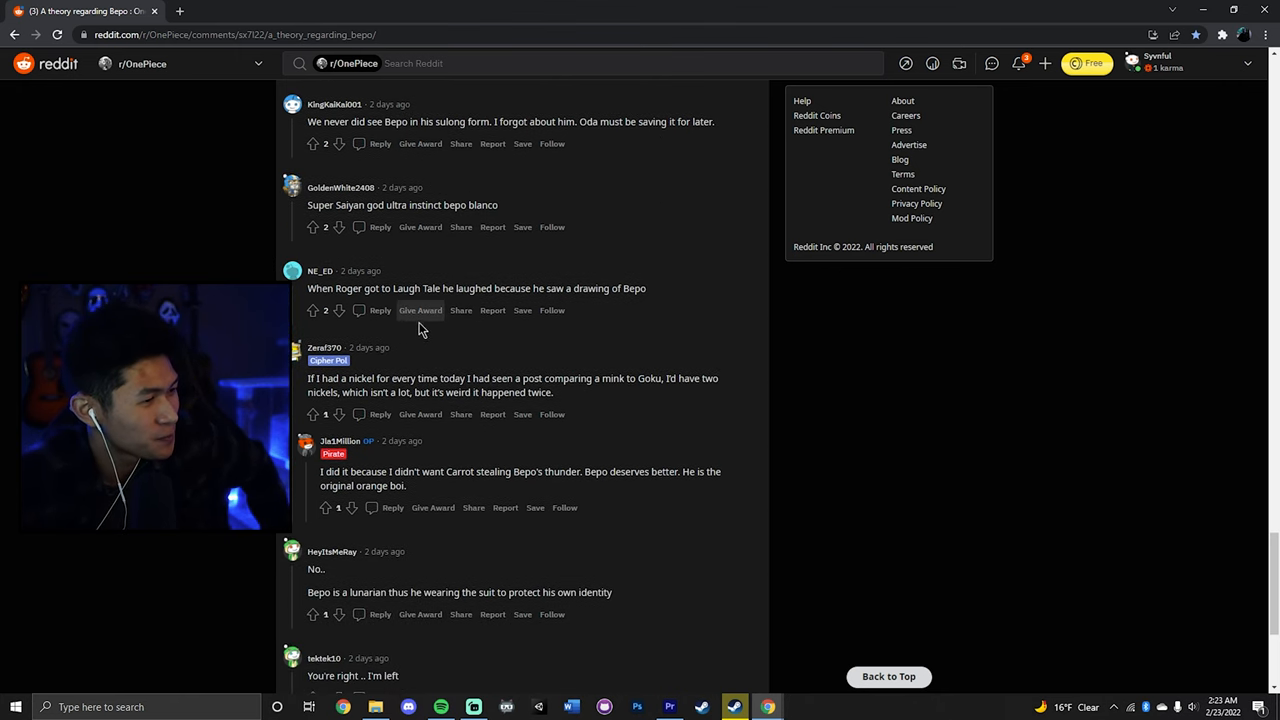
double_click(358, 288)
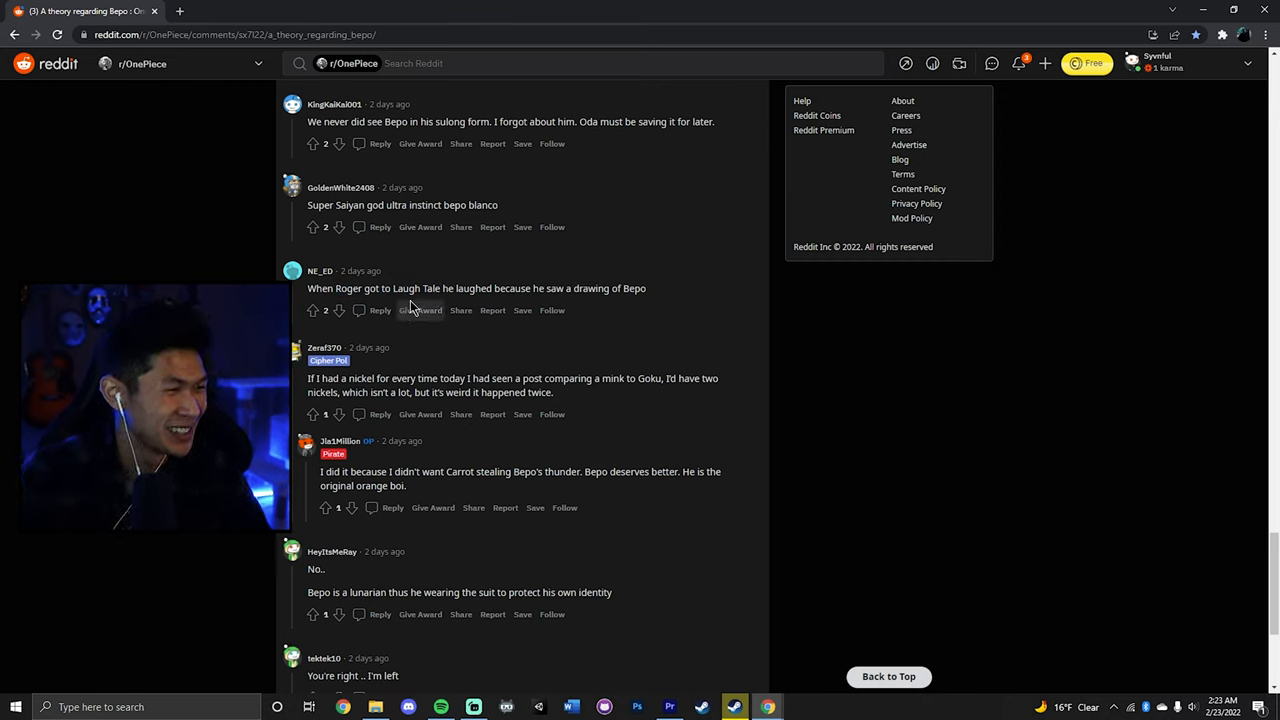
drag(432, 288, 646, 288)
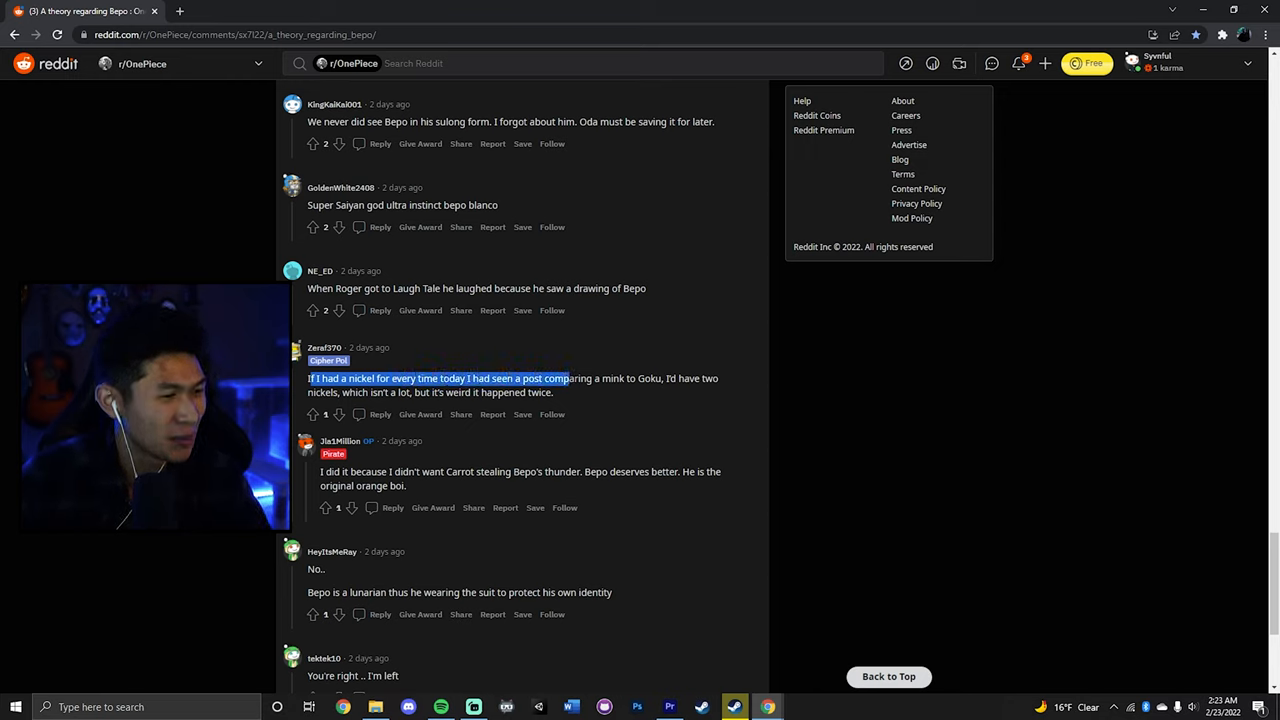
drag(568, 378, 667, 378)
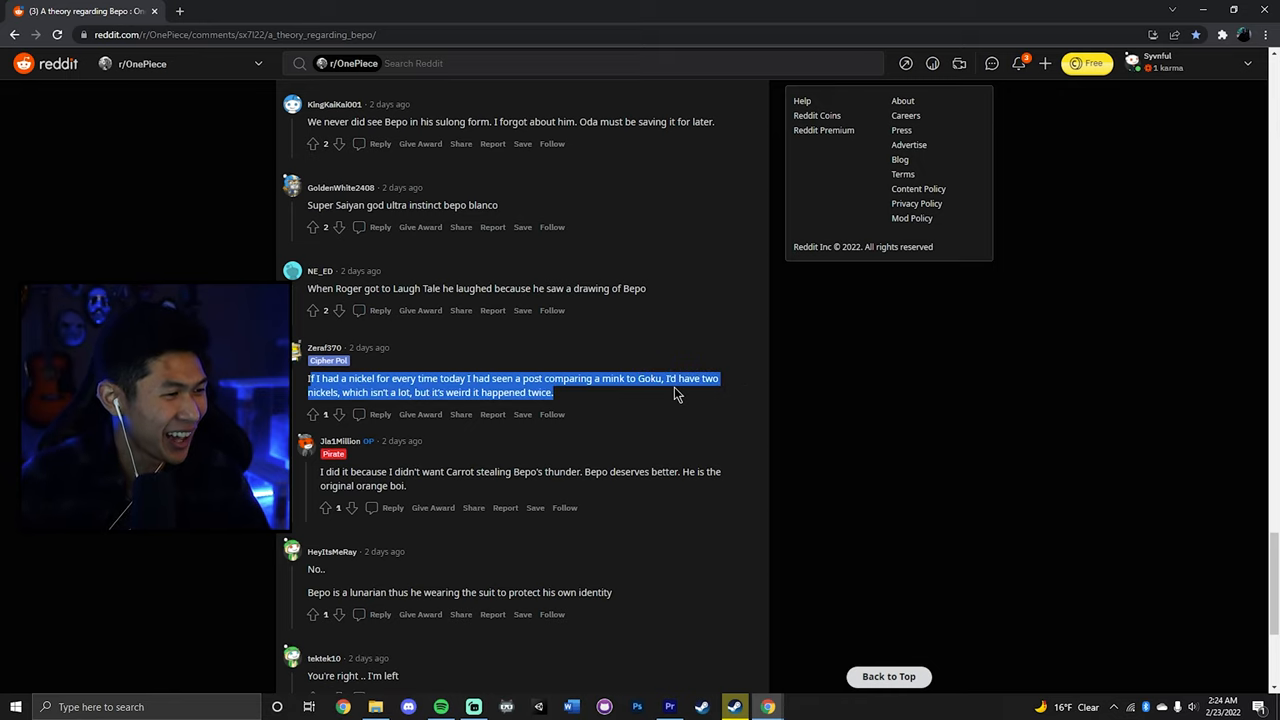
Scroll to the final comments of the Bepo thread, highlighting a line along the way
scroll(down, 3)
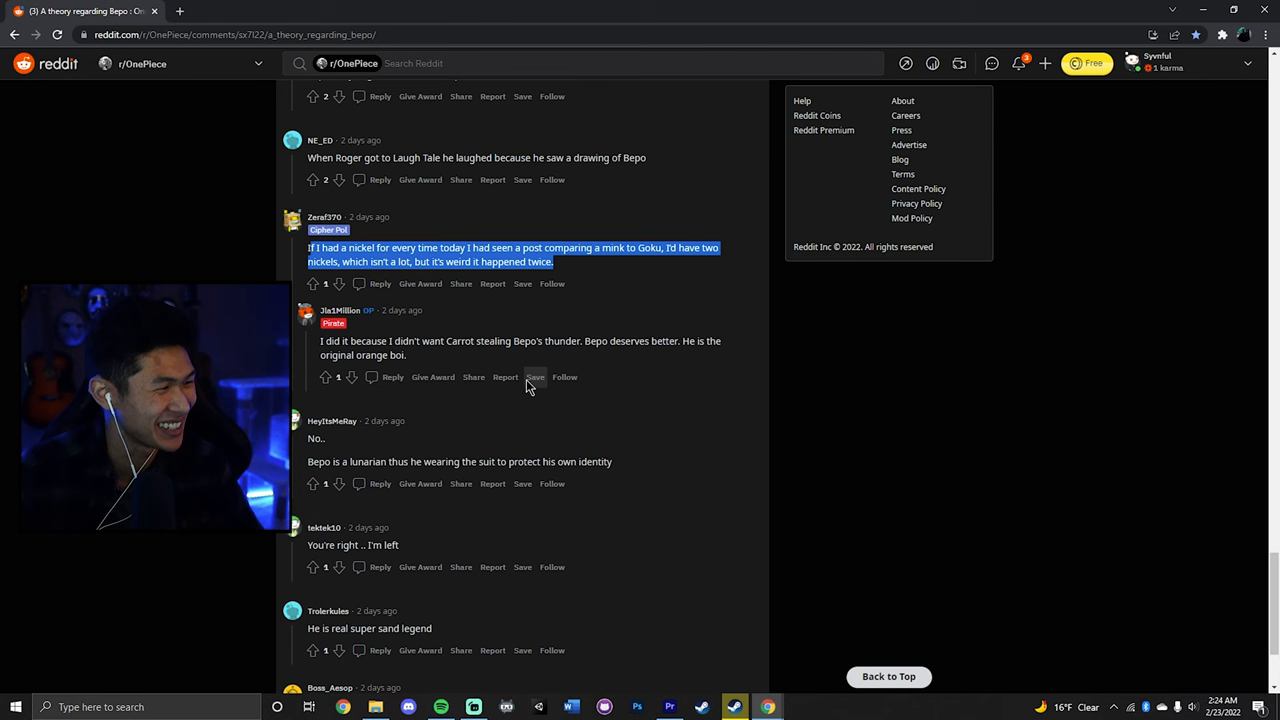
scroll(down, 3)
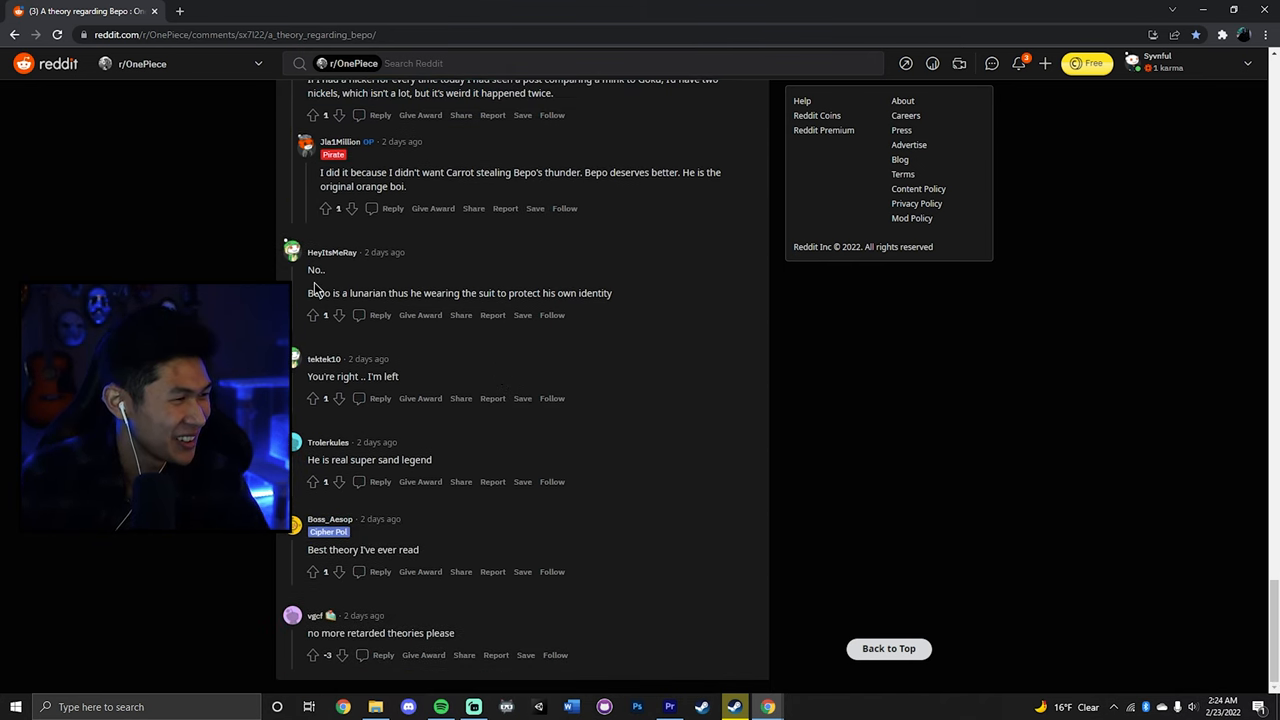
drag(495, 293, 613, 293)
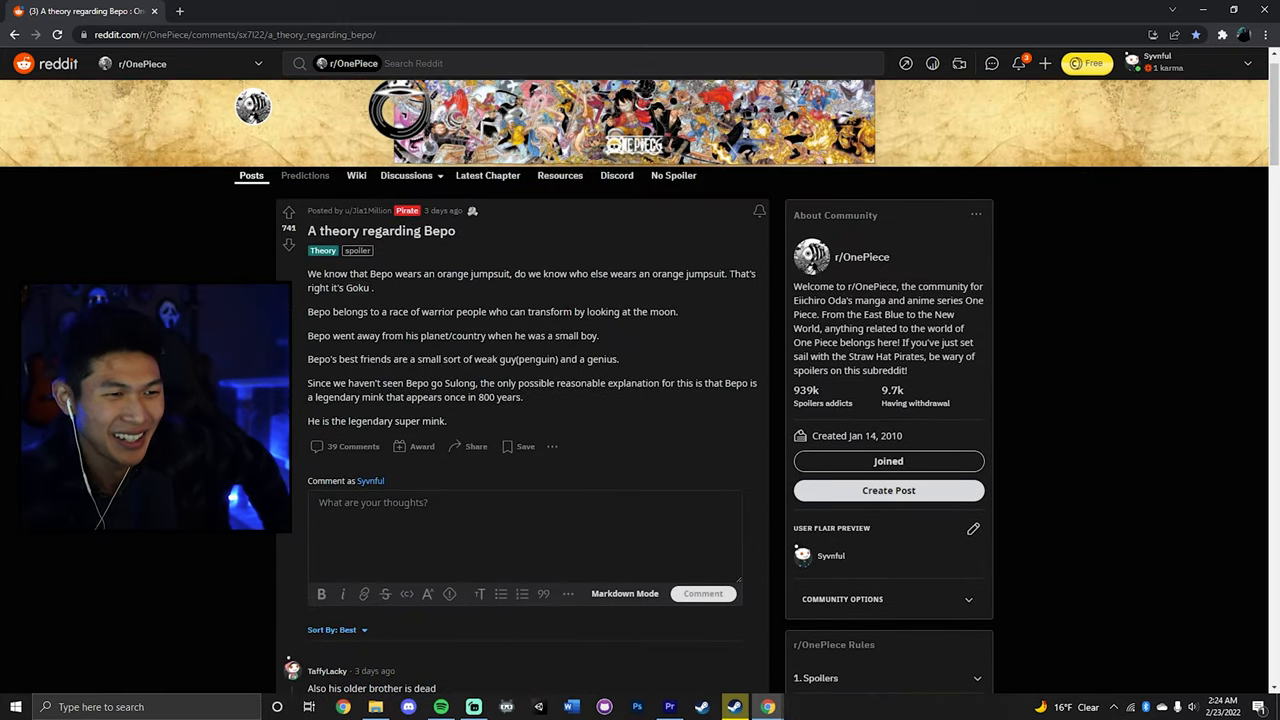
scroll(down, 3)
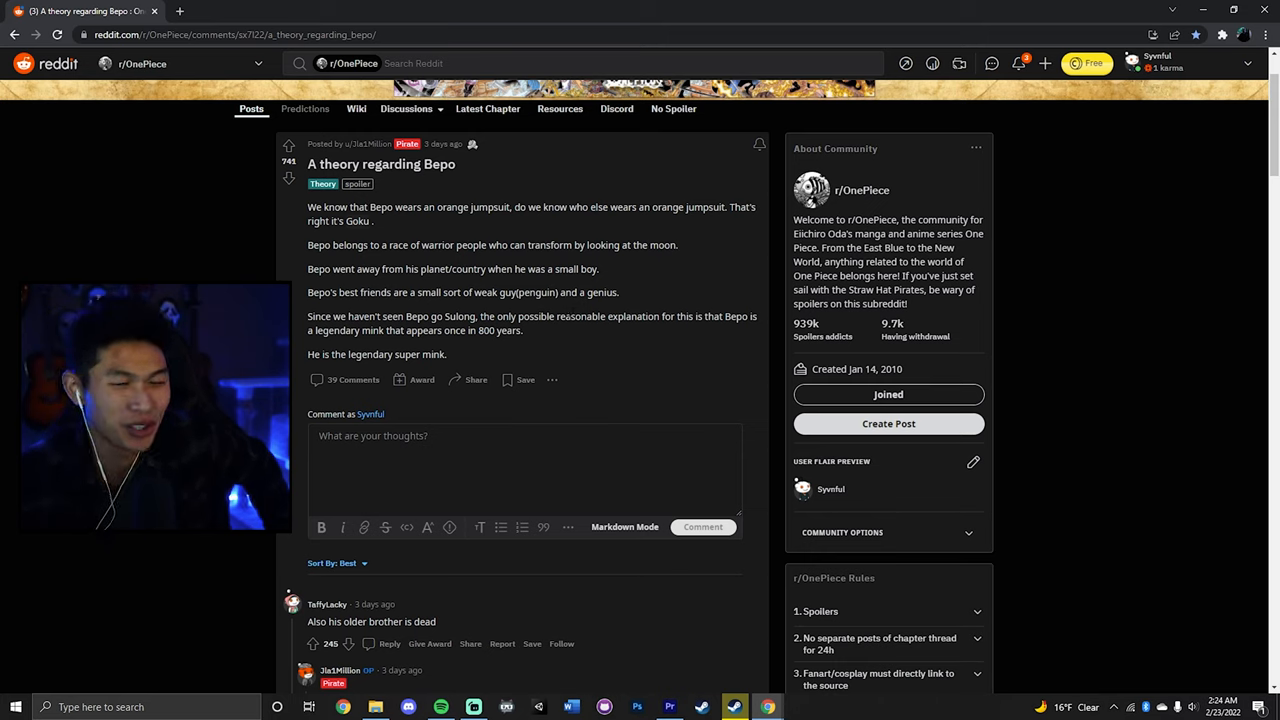